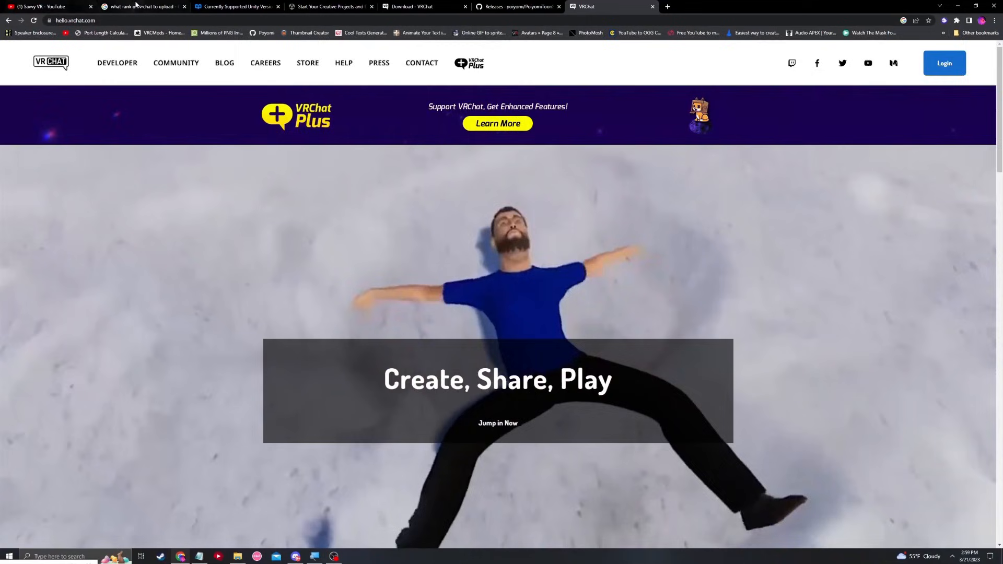
# - Check VRChat Docs for the supported Unity version, 2019.4.31f1, after the upload-rank search
pyautogui.click(148, 6)
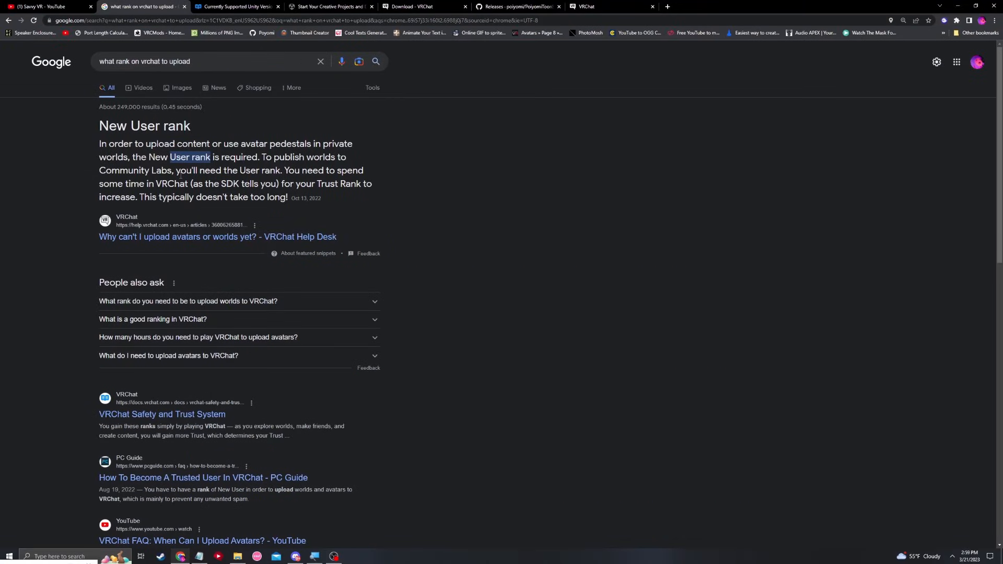
pyautogui.click(237, 6)
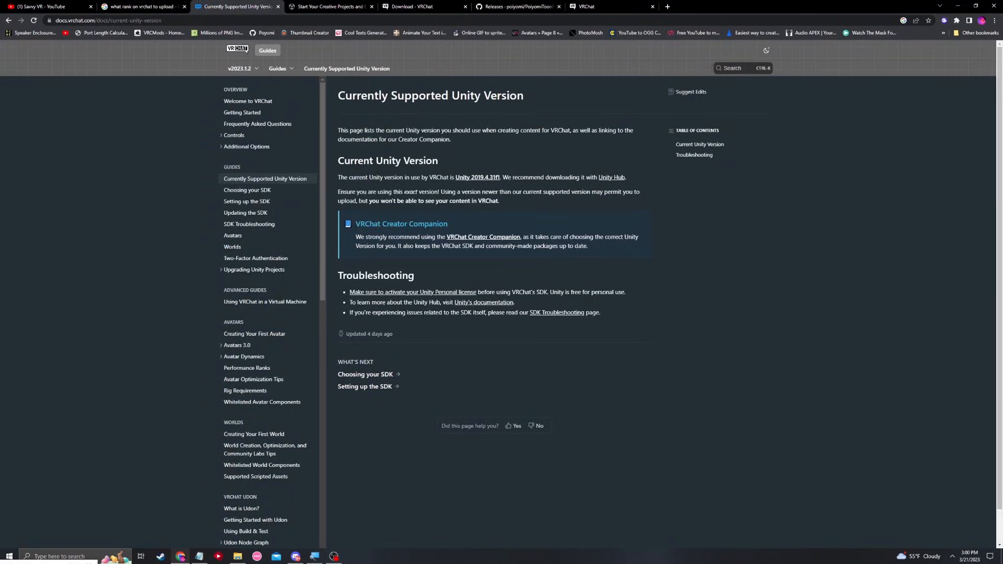
pyautogui.moveTo(539, 185)
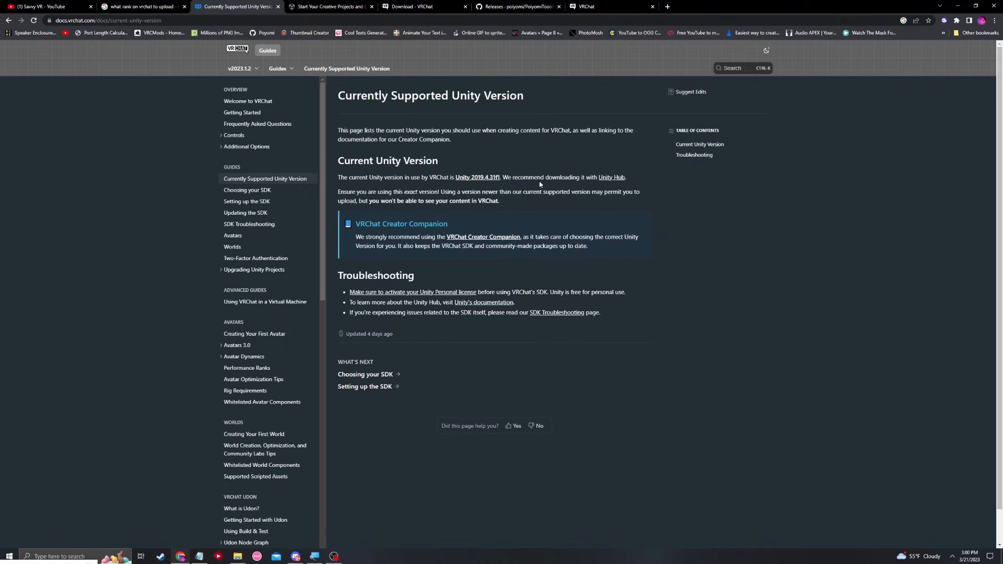
pyautogui.moveTo(479, 191)
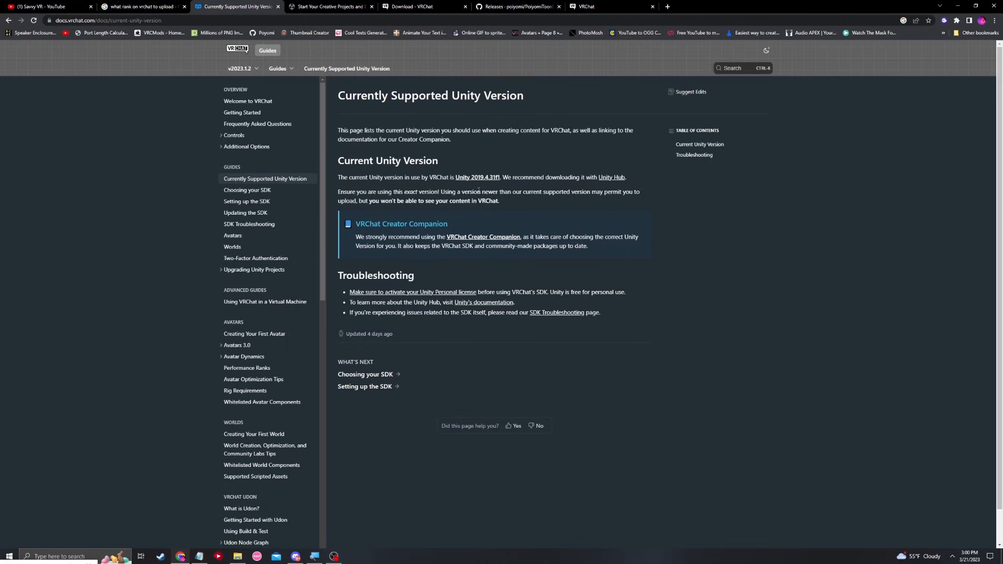
pyautogui.moveTo(495, 187)
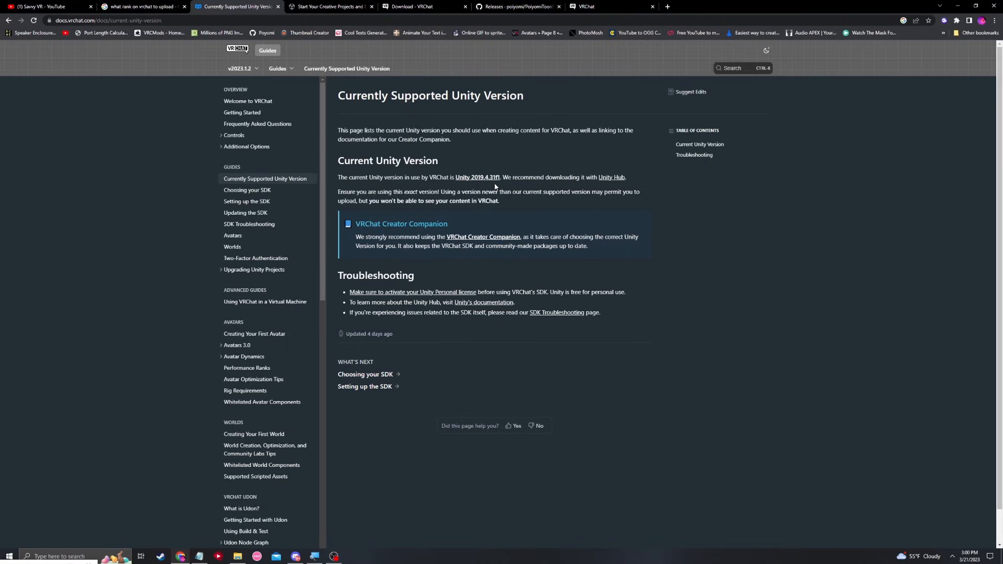
pyautogui.moveTo(489, 387)
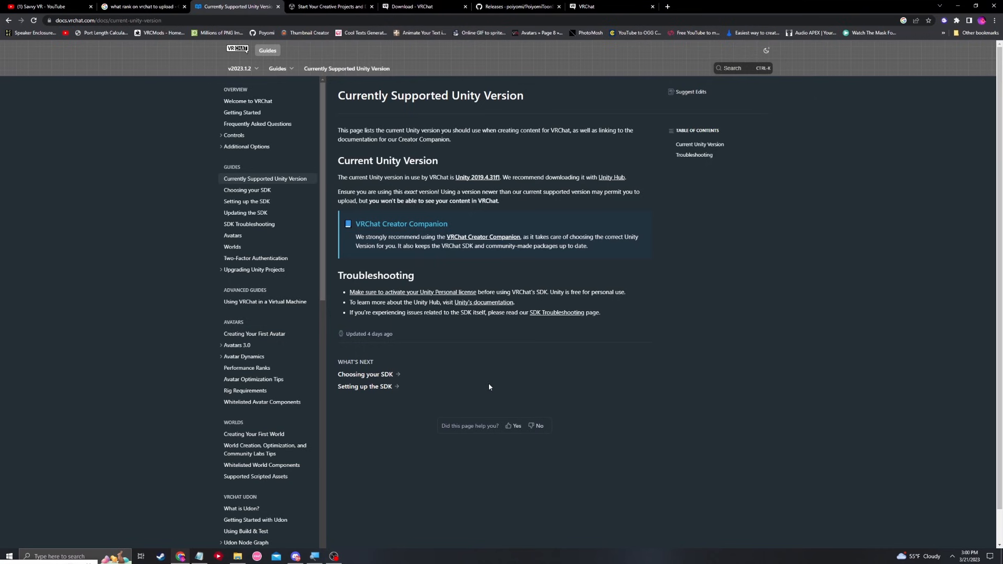
pyautogui.moveTo(427, 122)
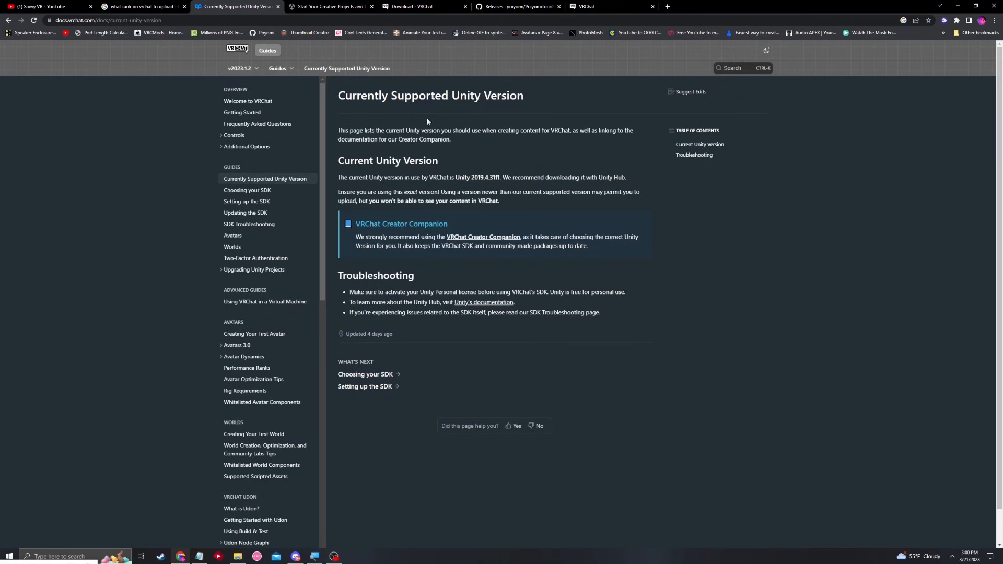
# - Download the Unity Hub installer for Windows from unity.com/download
pyautogui.click(330, 6)
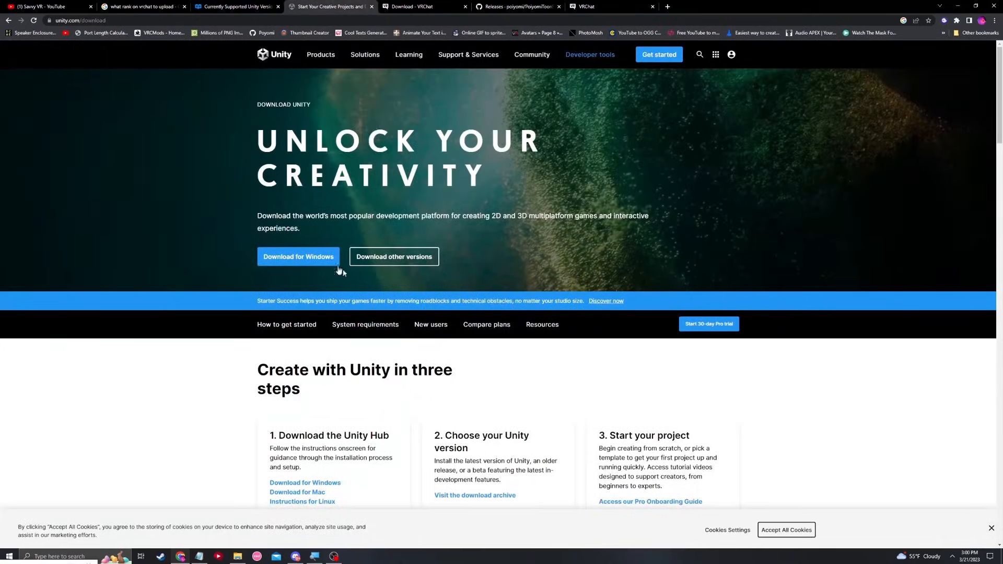
pyautogui.moveTo(295, 265)
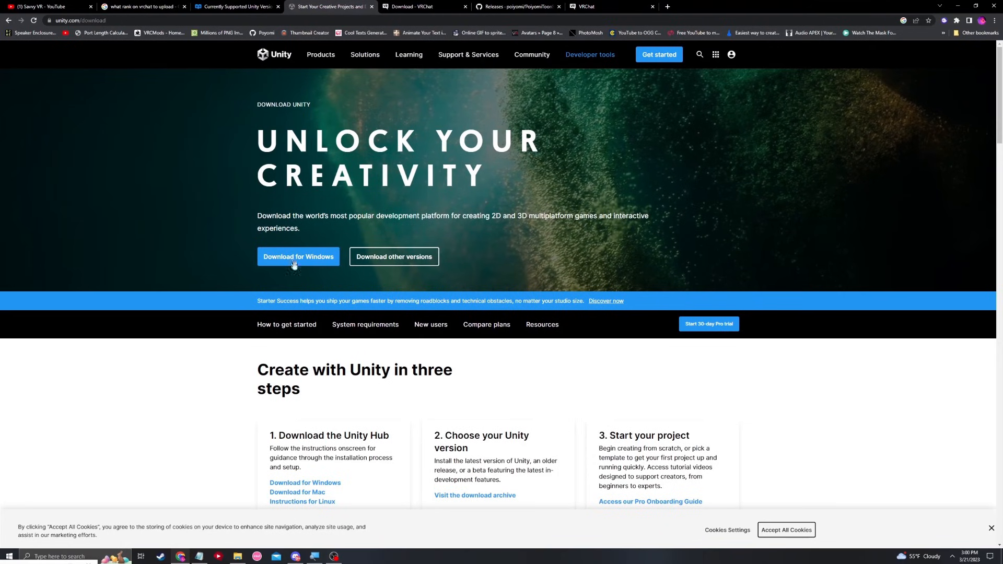
pyautogui.click(299, 257)
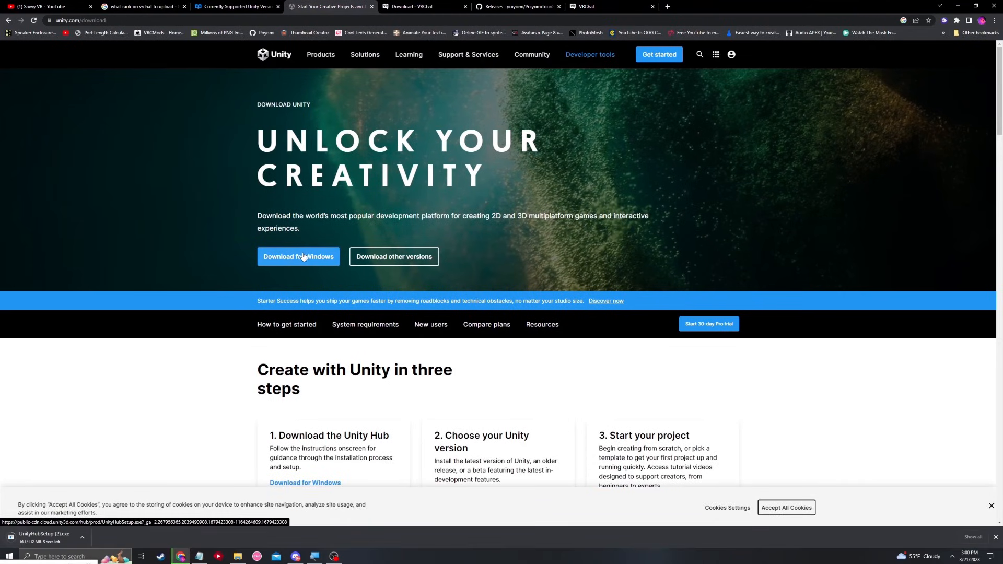
pyautogui.moveTo(131, 430)
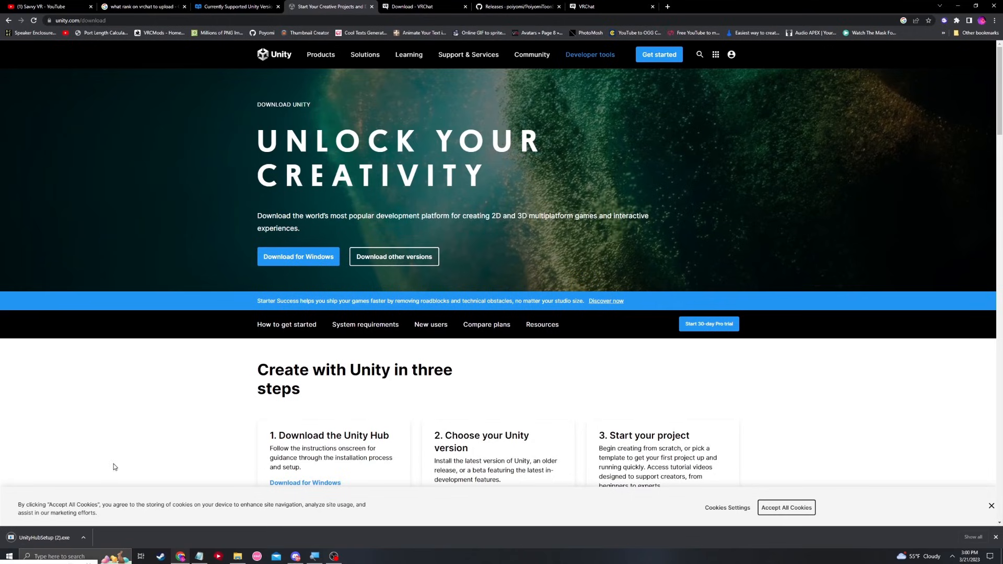
pyautogui.moveTo(542, 389)
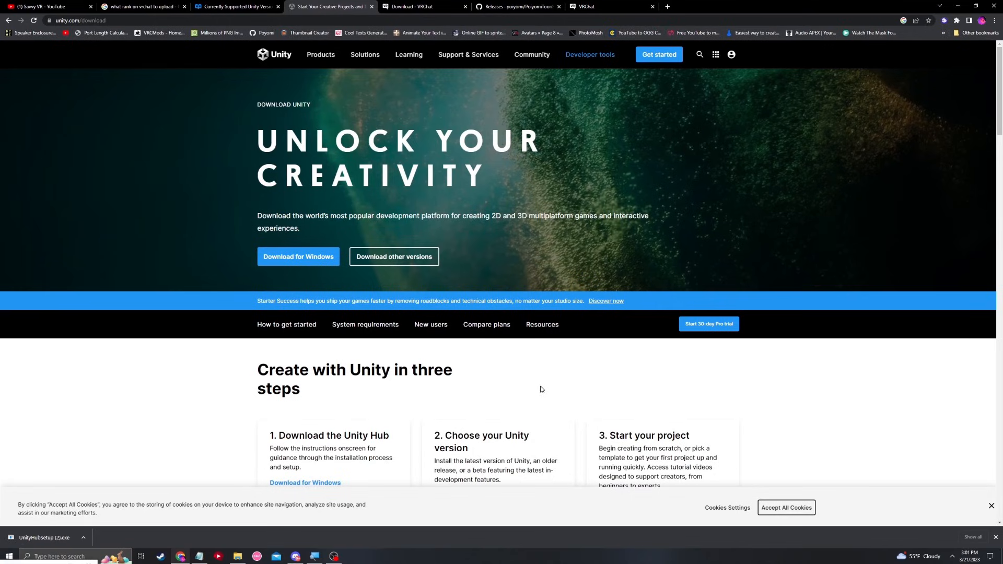
pyautogui.moveTo(545, 386)
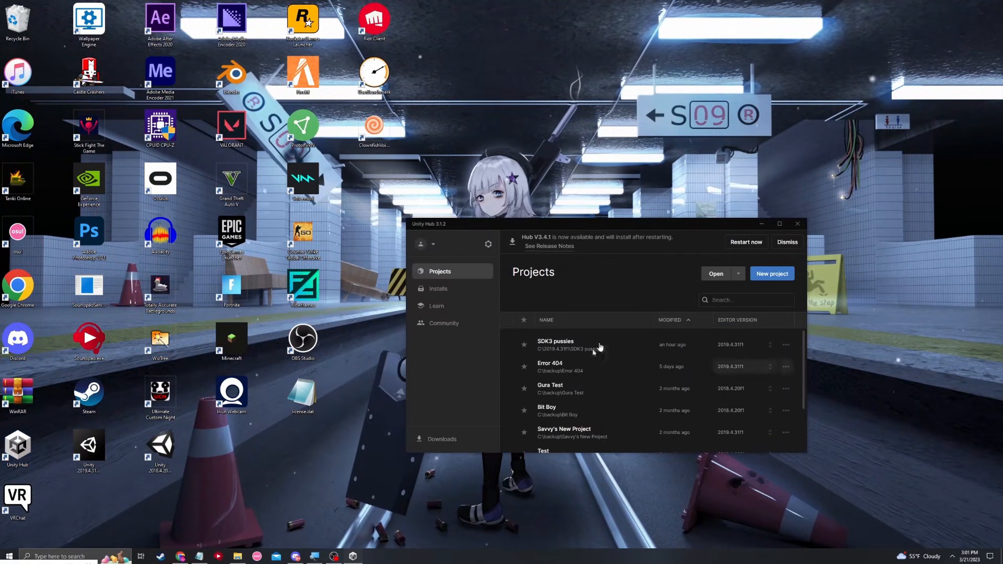
pyautogui.moveTo(649, 451)
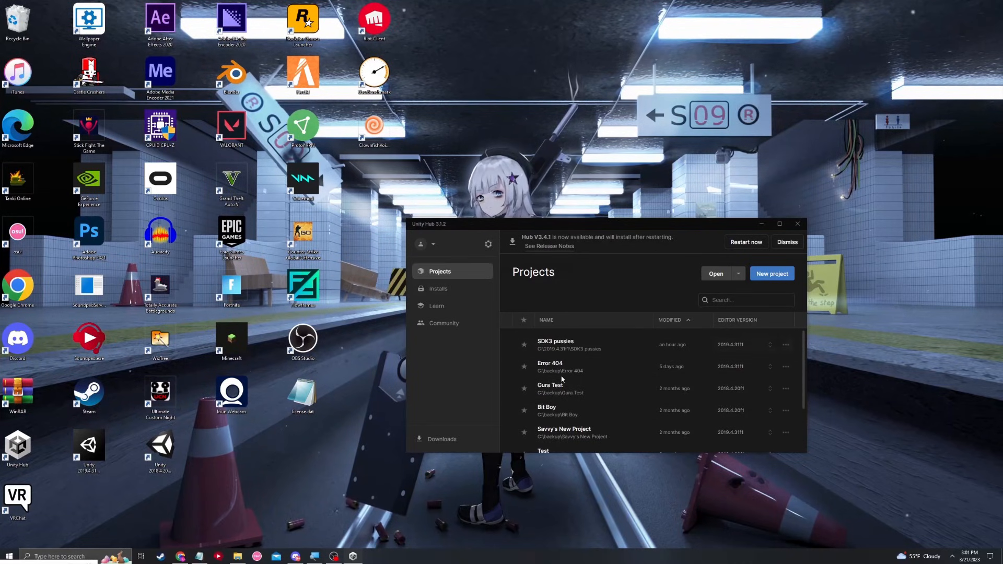
pyautogui.moveTo(504, 304)
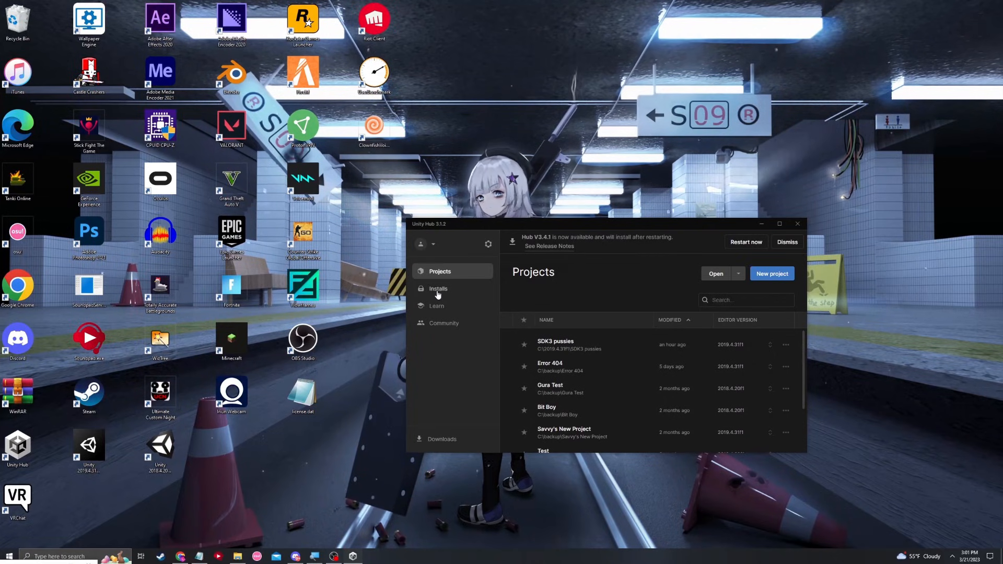
# - Open the Install Editor dialog under Installs and view its Archive tab
pyautogui.click(438, 289)
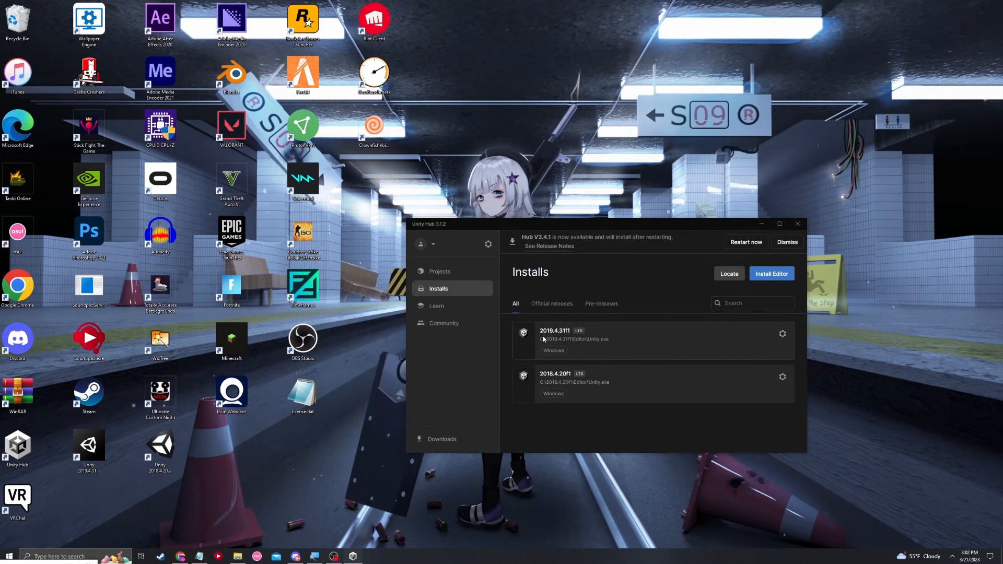
pyautogui.moveTo(670, 431)
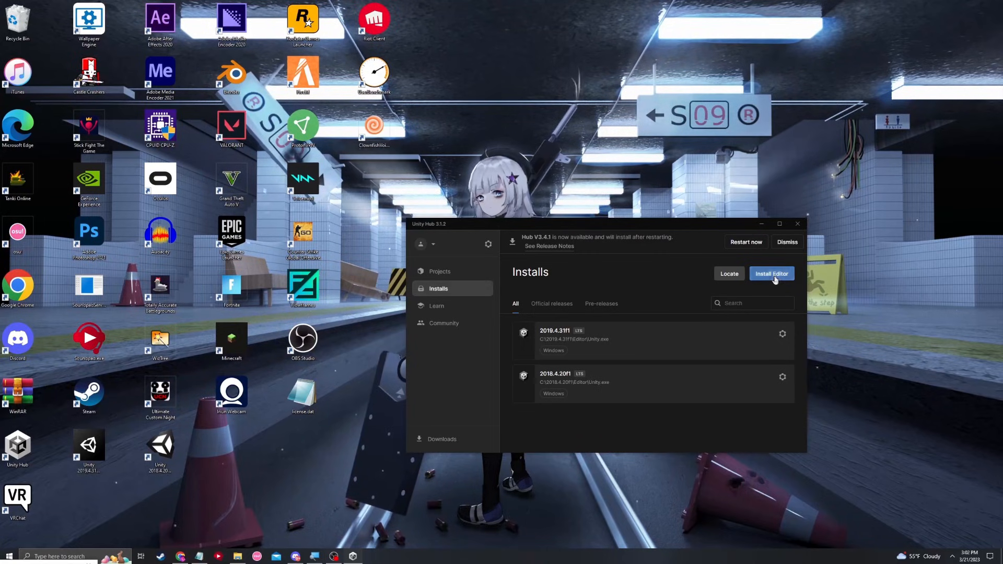
pyautogui.click(771, 273)
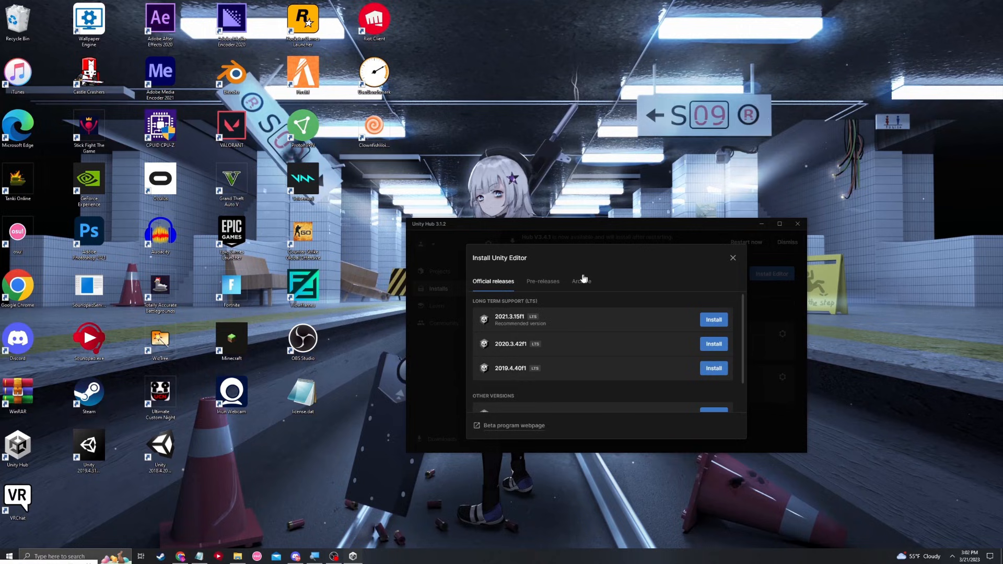
pyautogui.moveTo(593, 305)
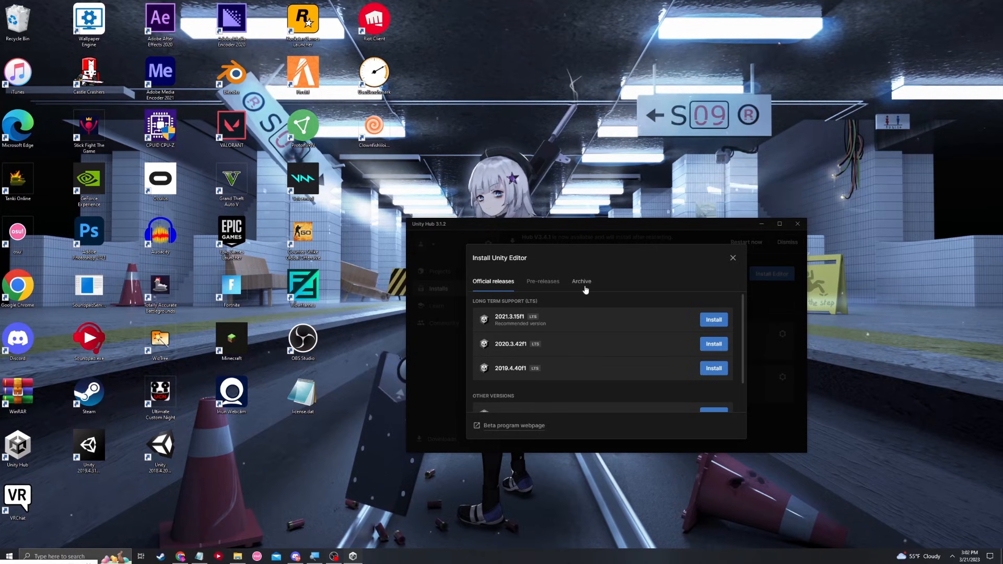
pyautogui.click(581, 281)
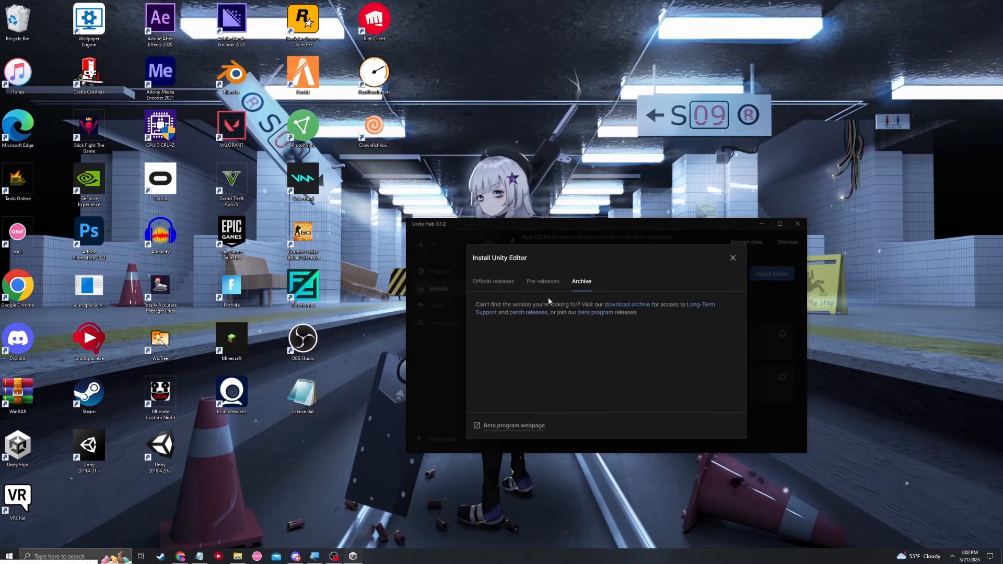
pyautogui.moveTo(640, 308)
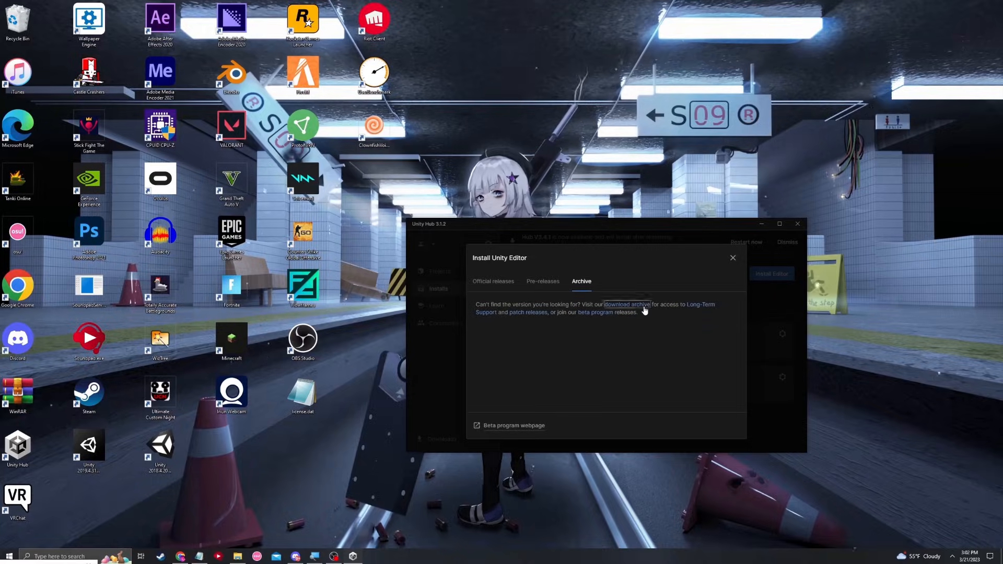
# - Send Unity 2019.4.31 from the download archive to Unity Hub and accept the prompt
pyautogui.click(626, 305)
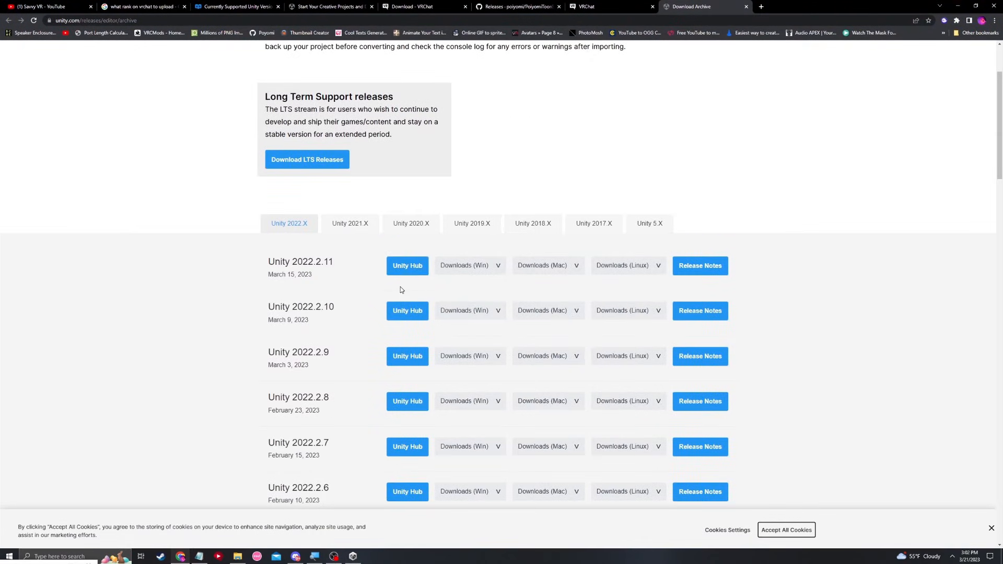
pyautogui.moveTo(500, 304)
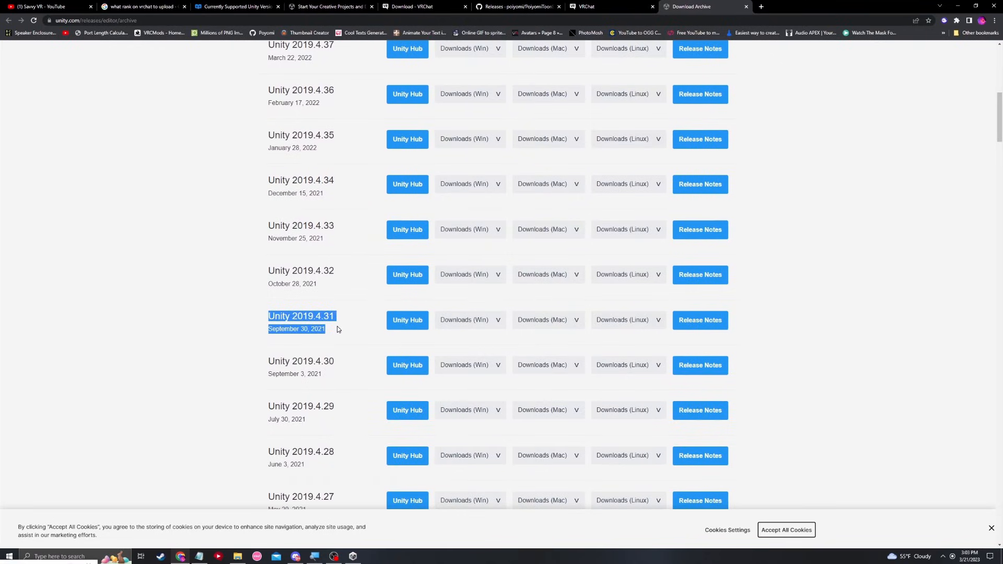
pyautogui.click(381, 335)
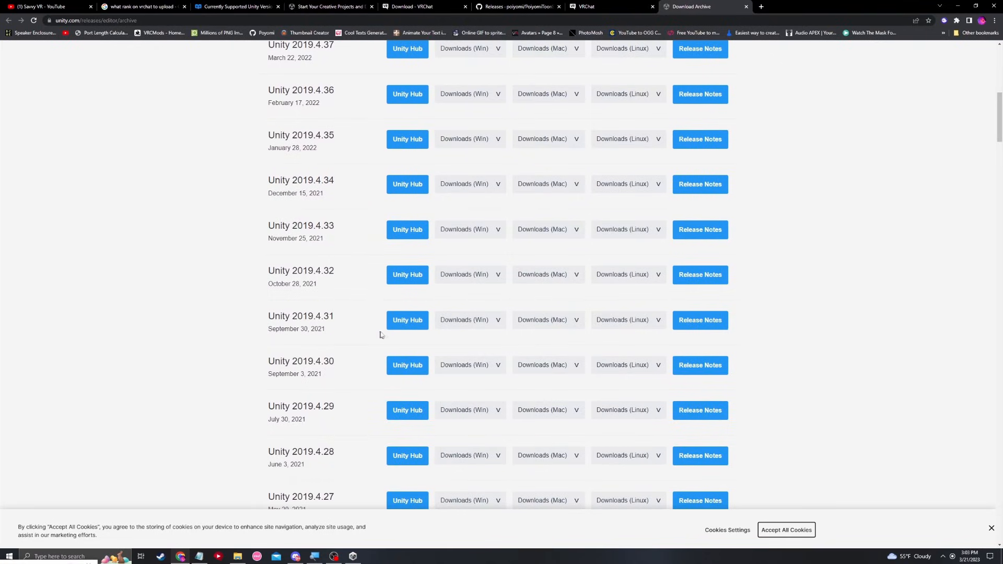
pyautogui.click(407, 320)
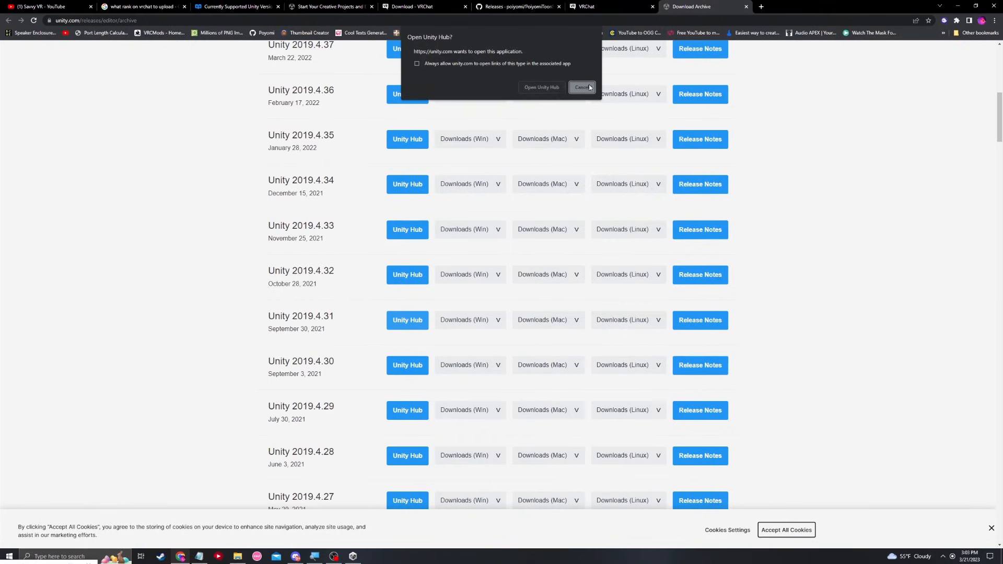
pyautogui.click(470, 320)
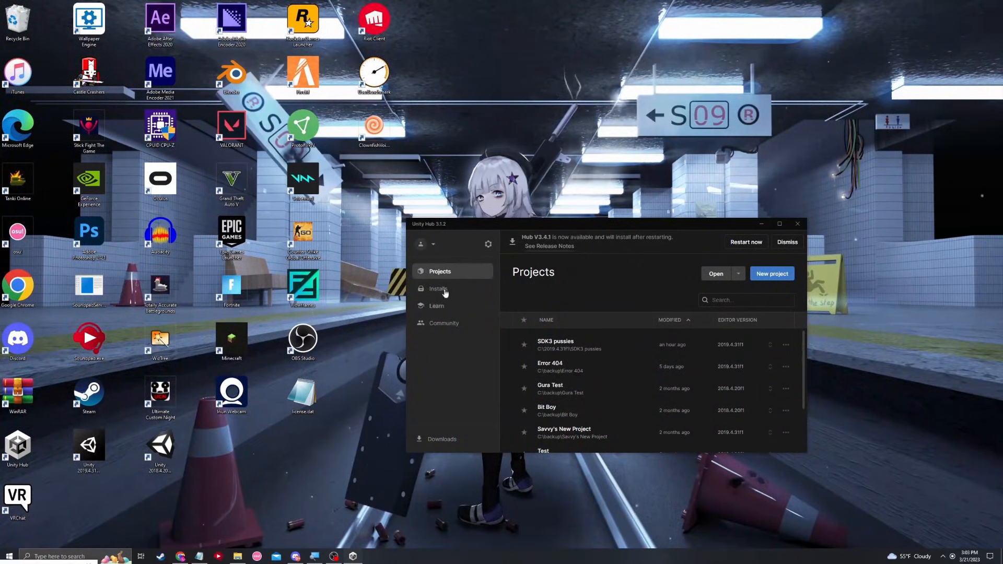
# - Create a 3D Core project named 'tUTORIAL' on editor 2019.4.31f1
pyautogui.click(438, 289)
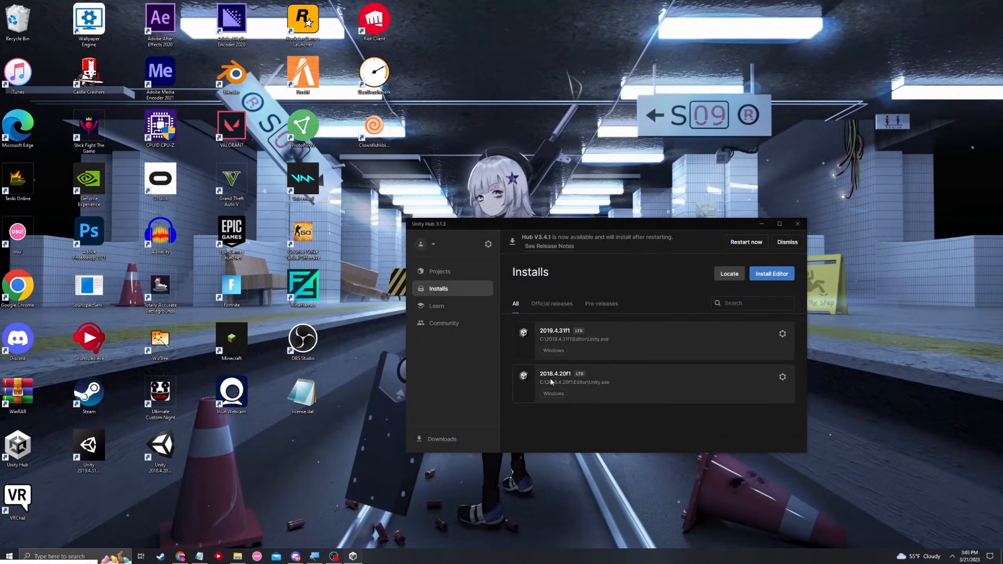
pyautogui.click(439, 272)
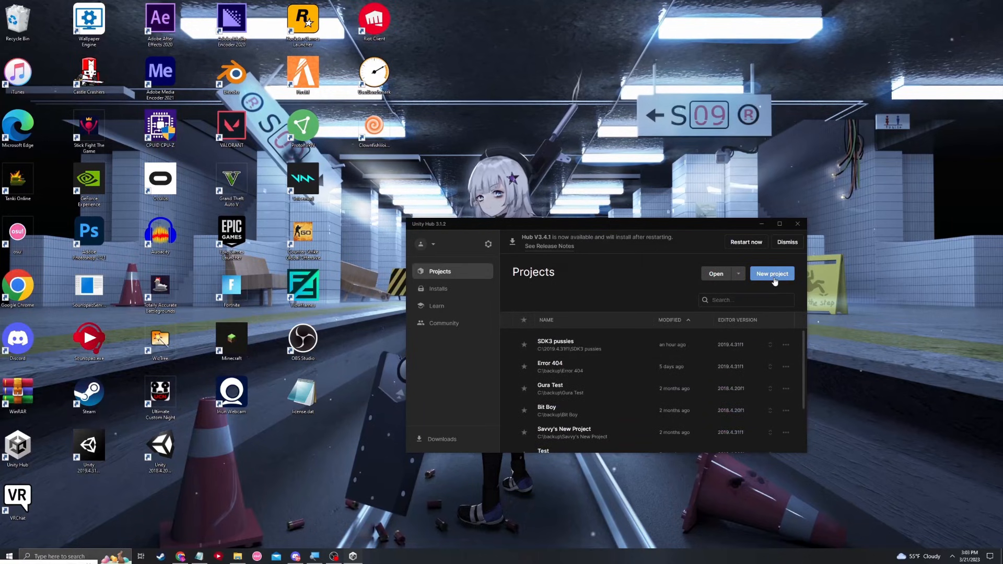
pyautogui.click(772, 273)
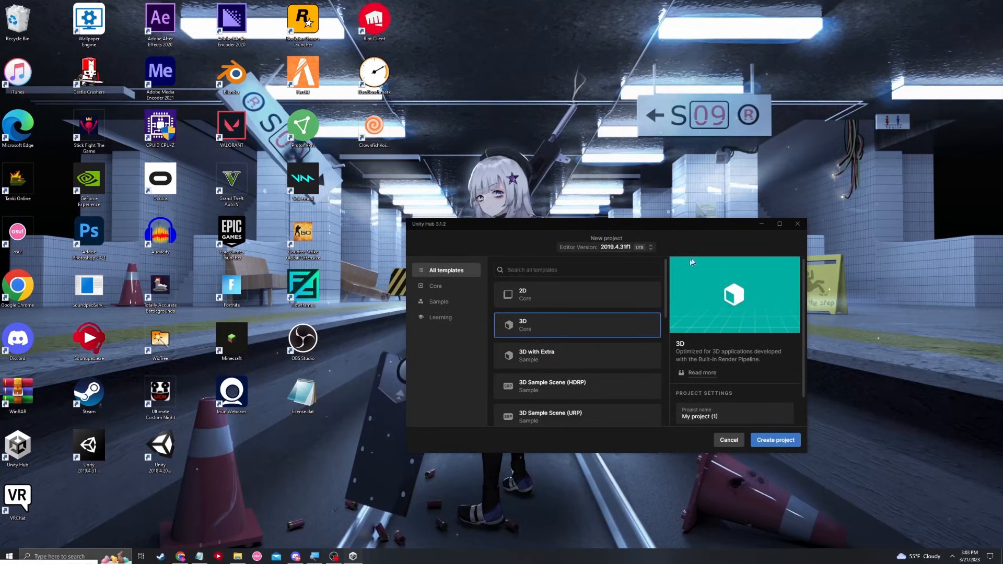
pyautogui.moveTo(553, 342)
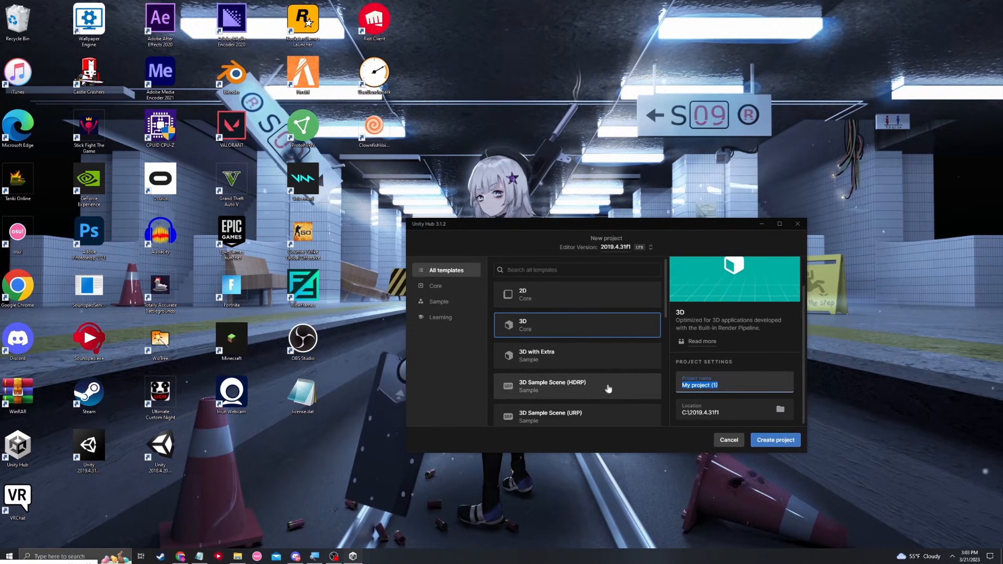
pyautogui.write('tUTORIAL')
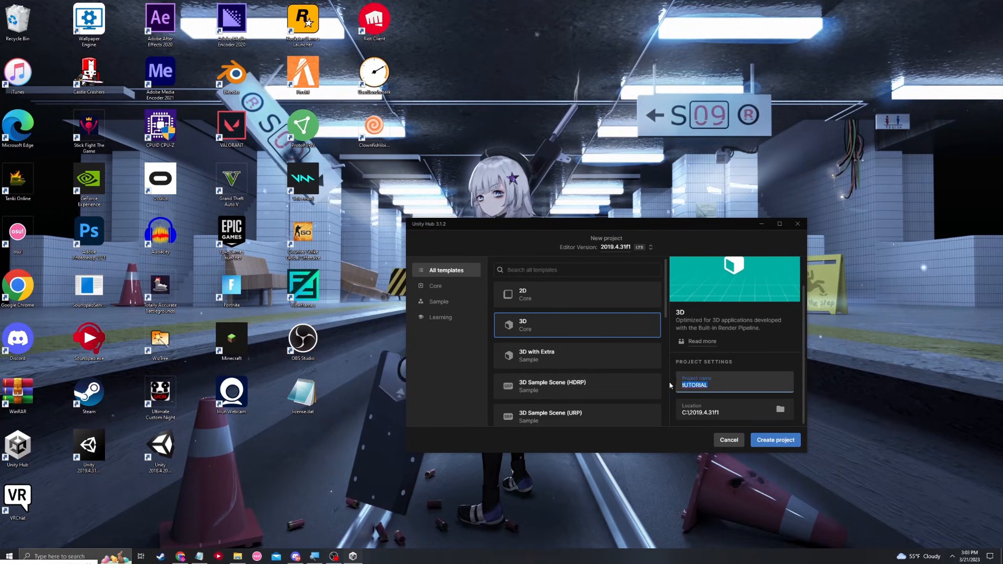
pyautogui.click(775, 440)
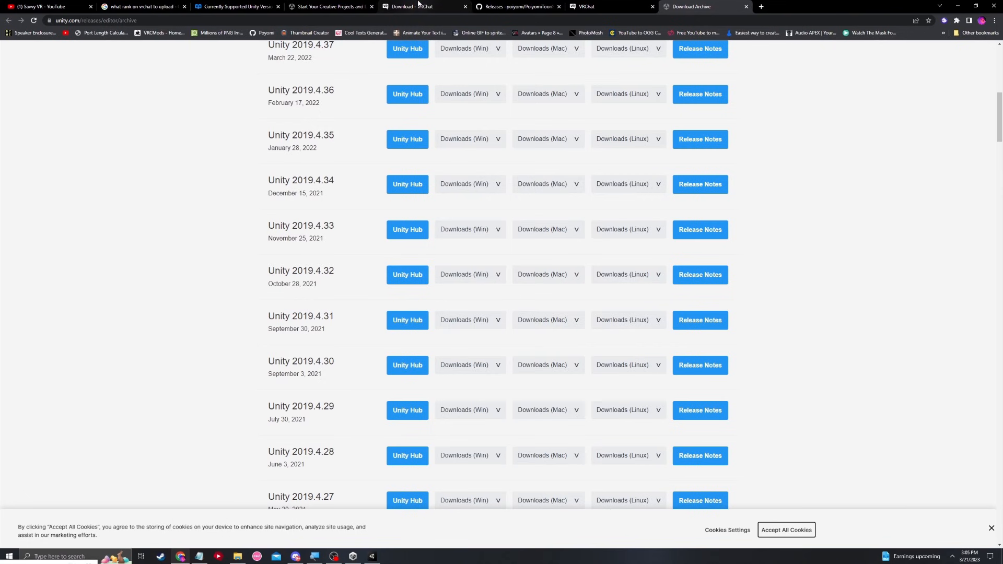
pyautogui.moveTo(424, 6)
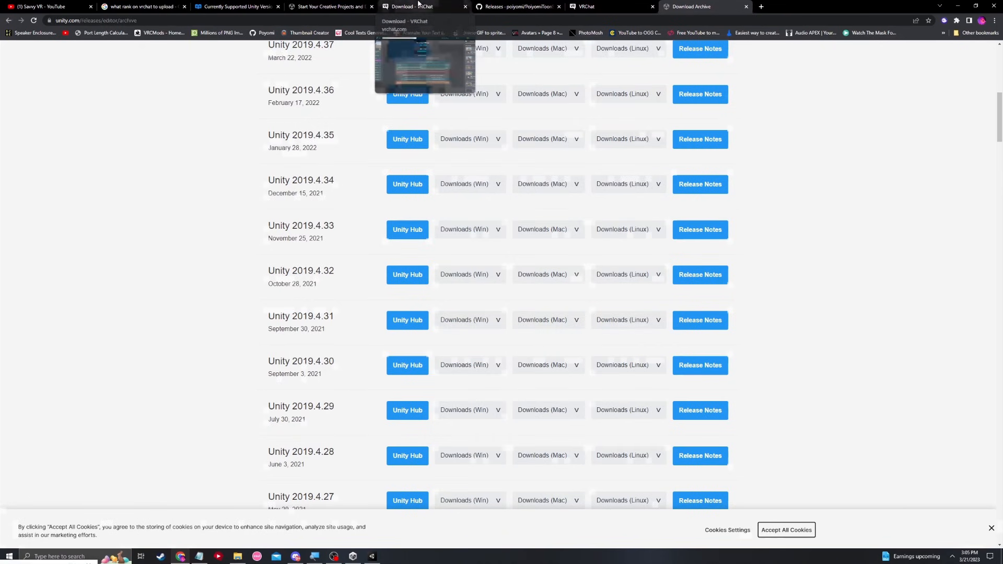
# - Download the Avatars SDK from Manual SDK Installation, accepting the legacy-project warning
pyautogui.click(410, 6)
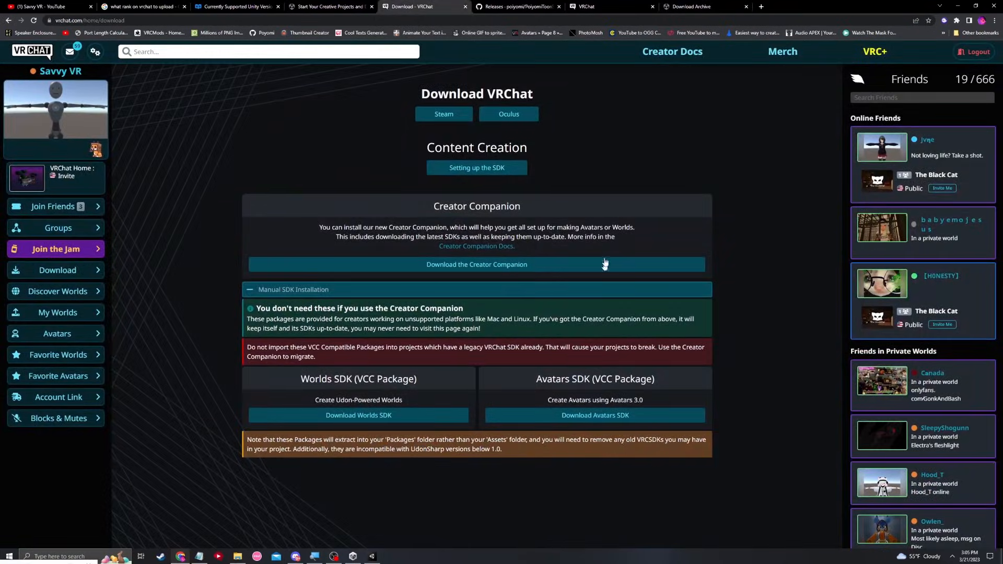
pyautogui.moveTo(57, 271)
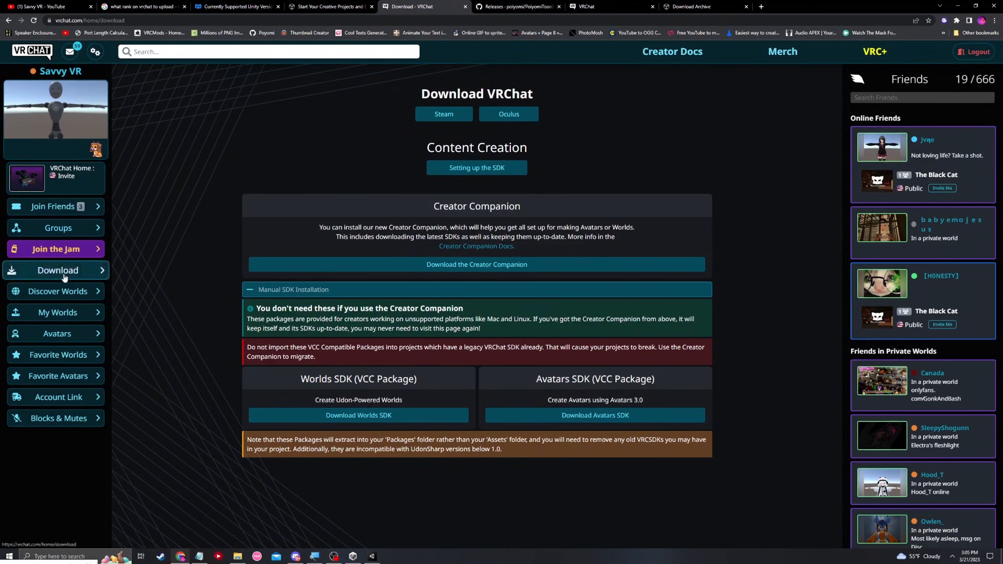
pyautogui.moveTo(63, 279)
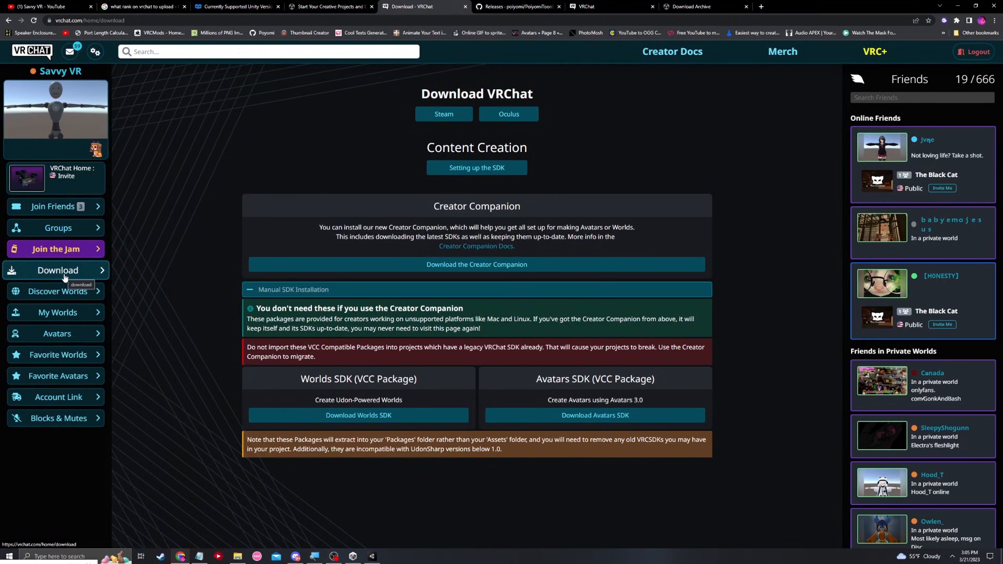
pyautogui.moveTo(382, 186)
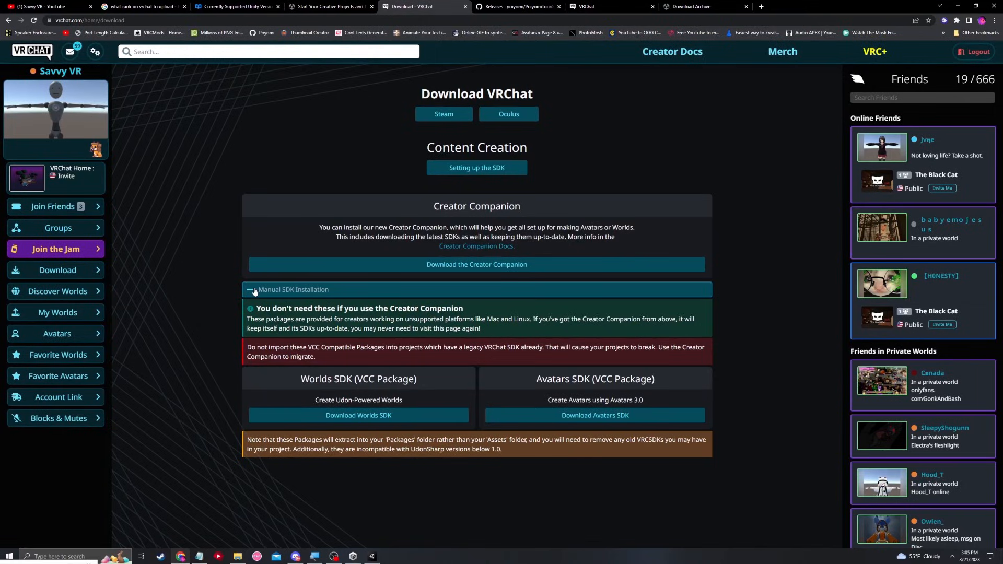
pyautogui.click(293, 289)
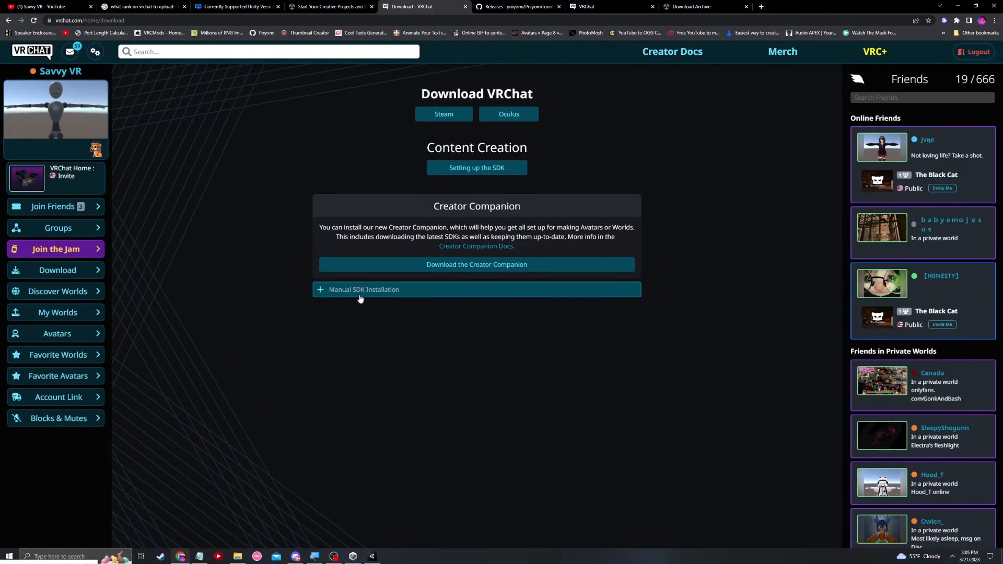
pyautogui.moveTo(324, 292)
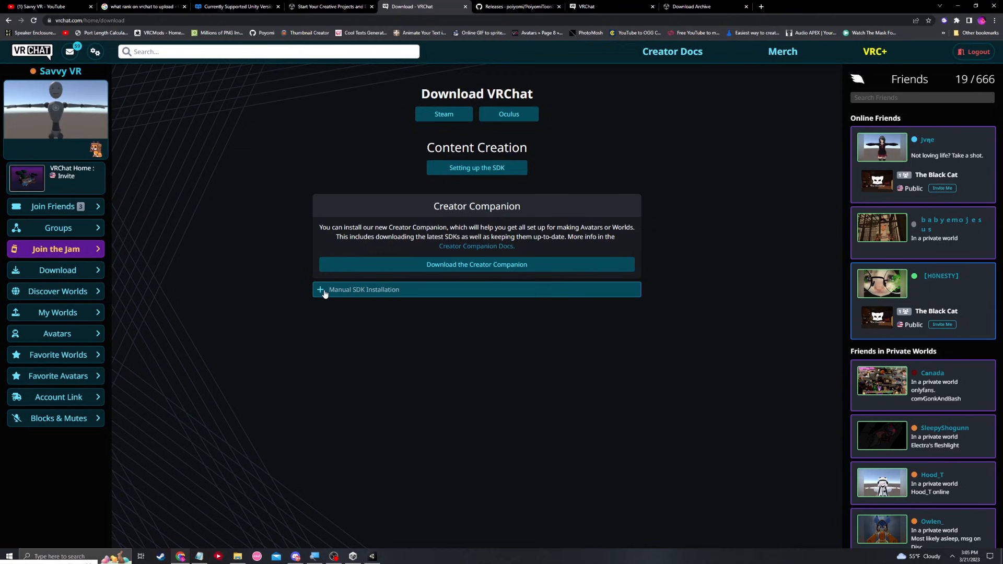
pyautogui.click(364, 289)
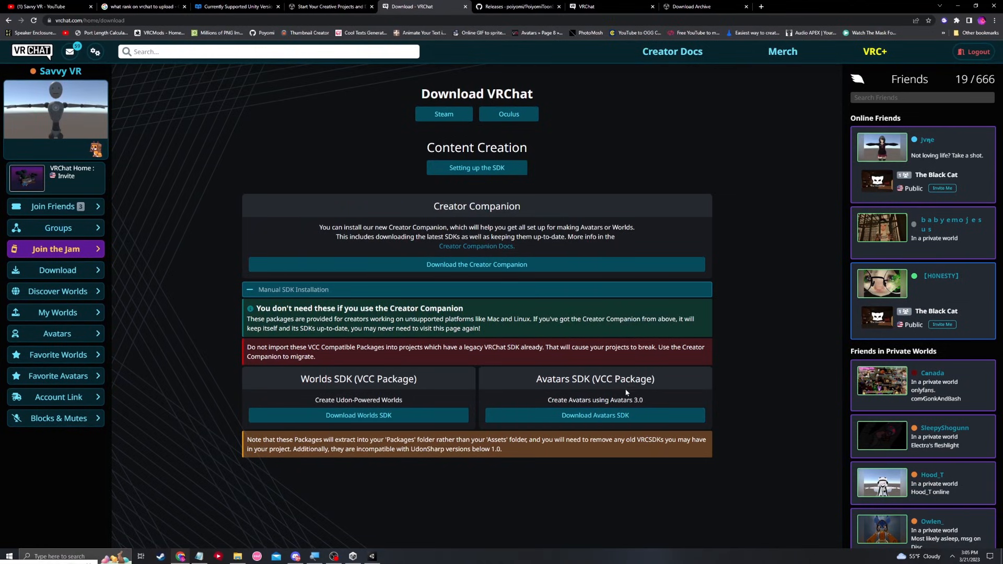
pyautogui.moveTo(618, 399)
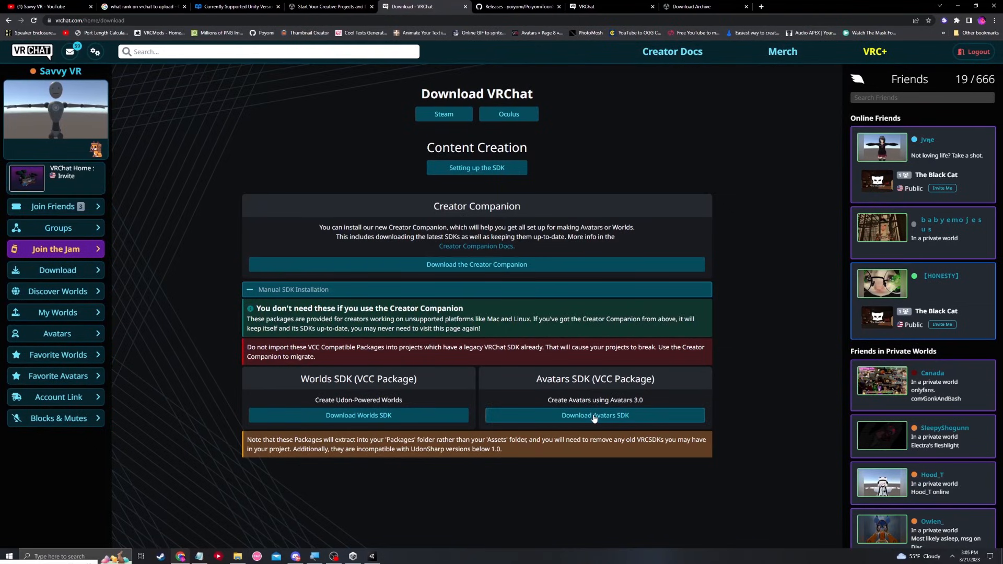
pyautogui.click(595, 415)
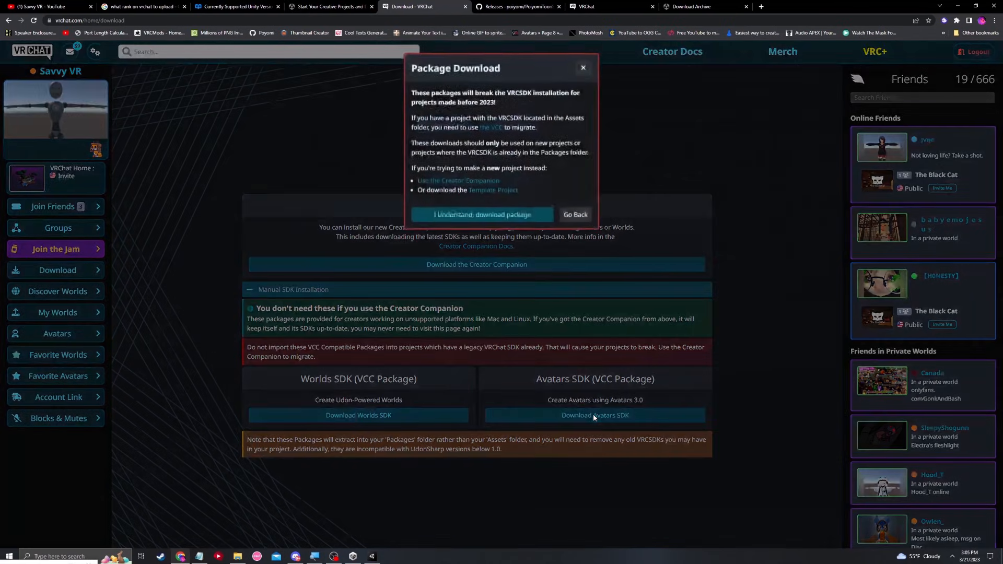
pyautogui.moveTo(482, 214)
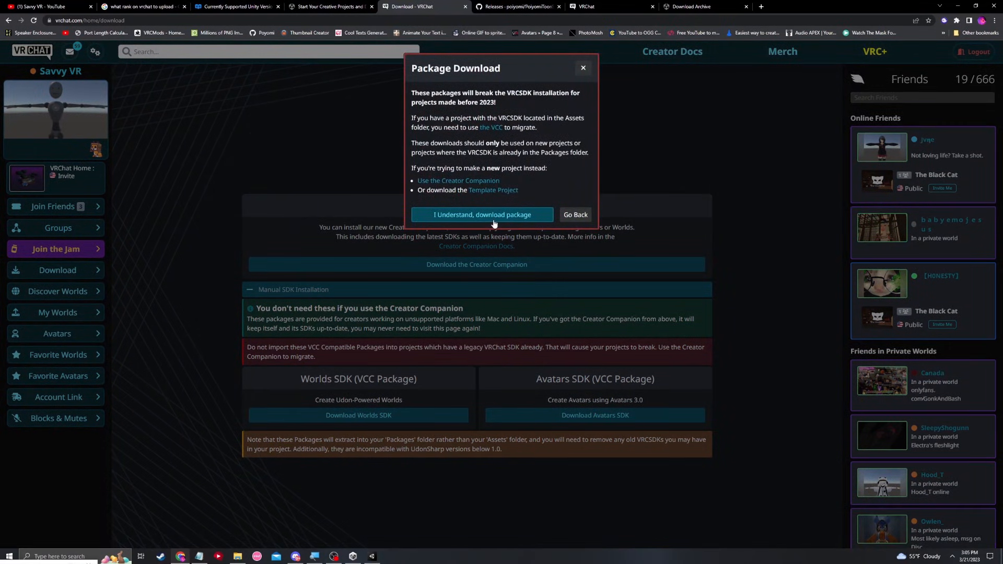
pyautogui.click(481, 214)
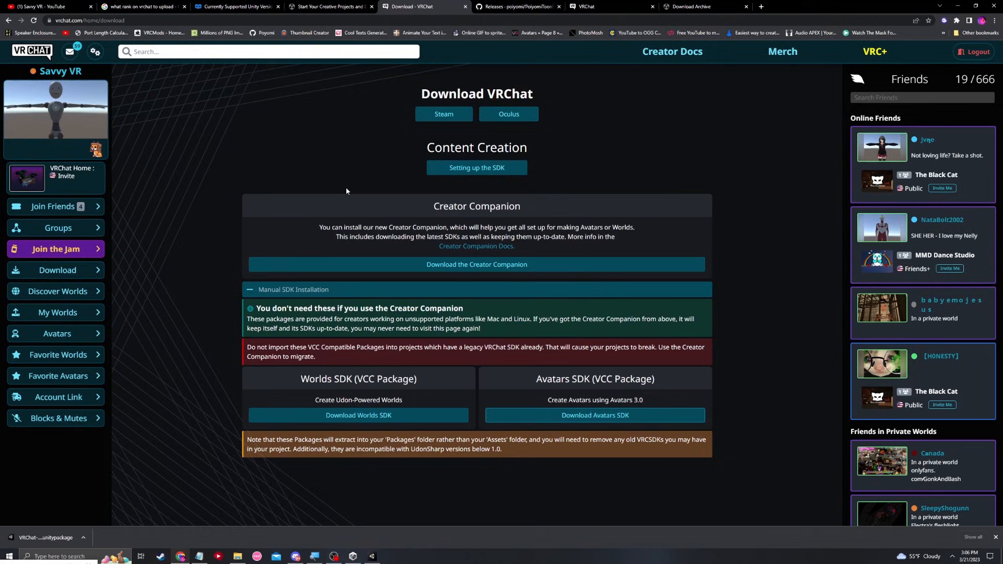
pyautogui.moveTo(349, 189)
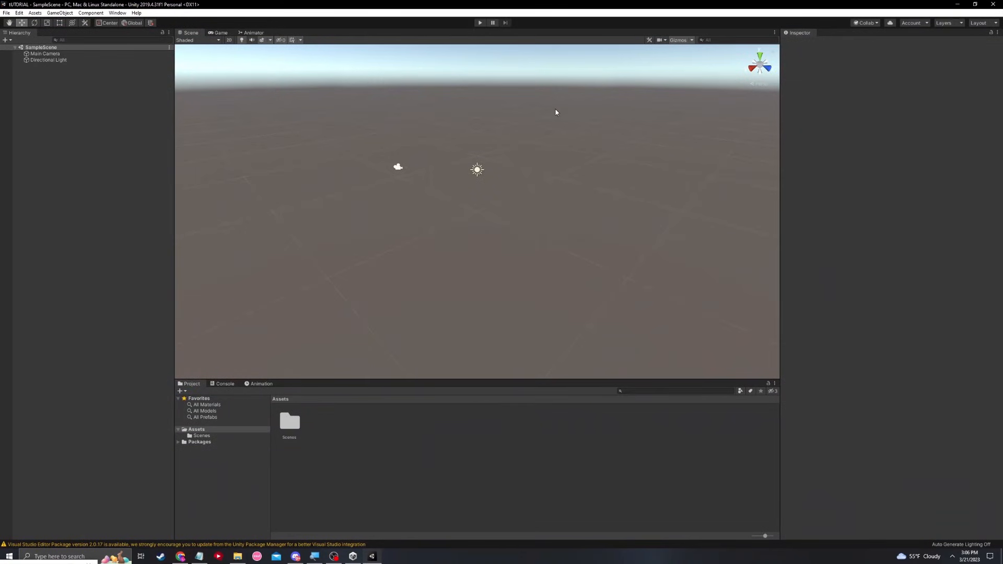
pyautogui.moveTo(515, 225)
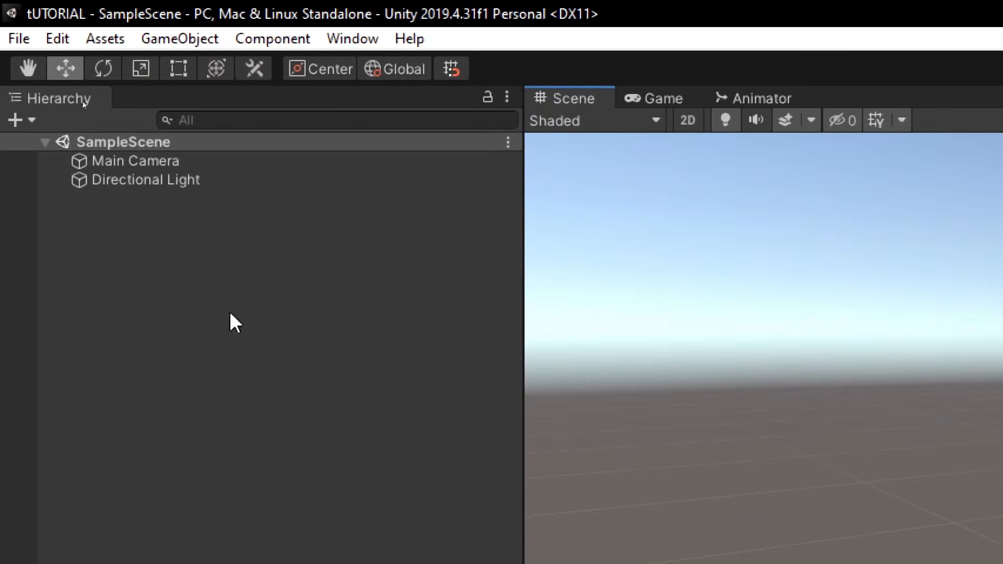
# - Look over the tUTORIAL sample scene's Hierarchy and view it in the Game view
pyautogui.click(134, 160)
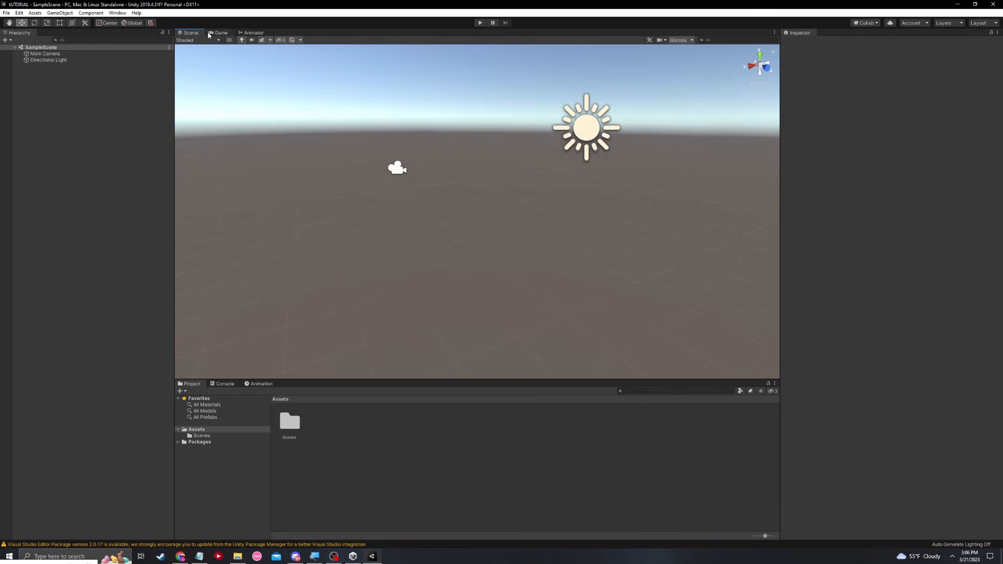
pyautogui.click(220, 32)
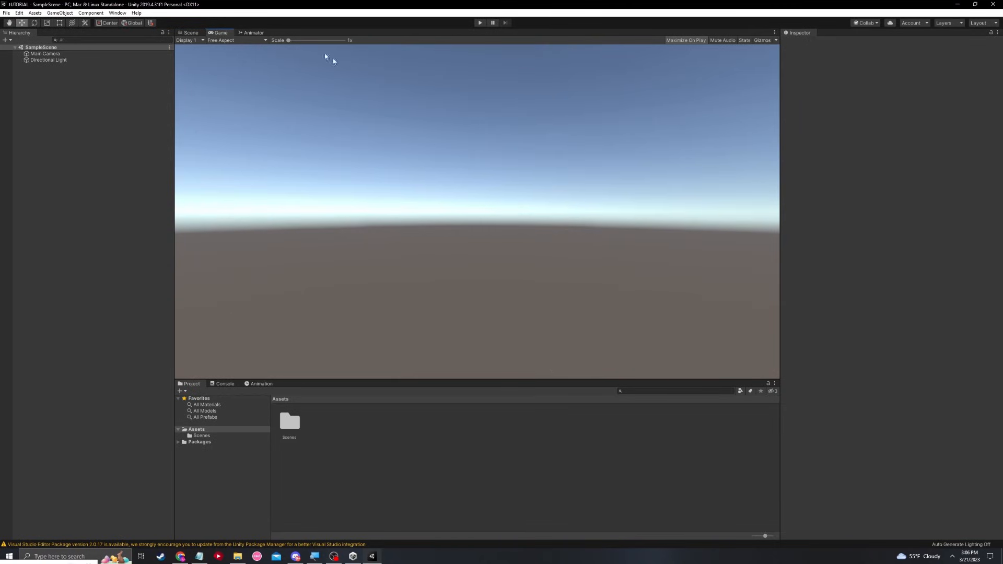
# - Back in the Scene view, add a 3D Object > Cube from the Hierarchy
pyautogui.click(190, 32)
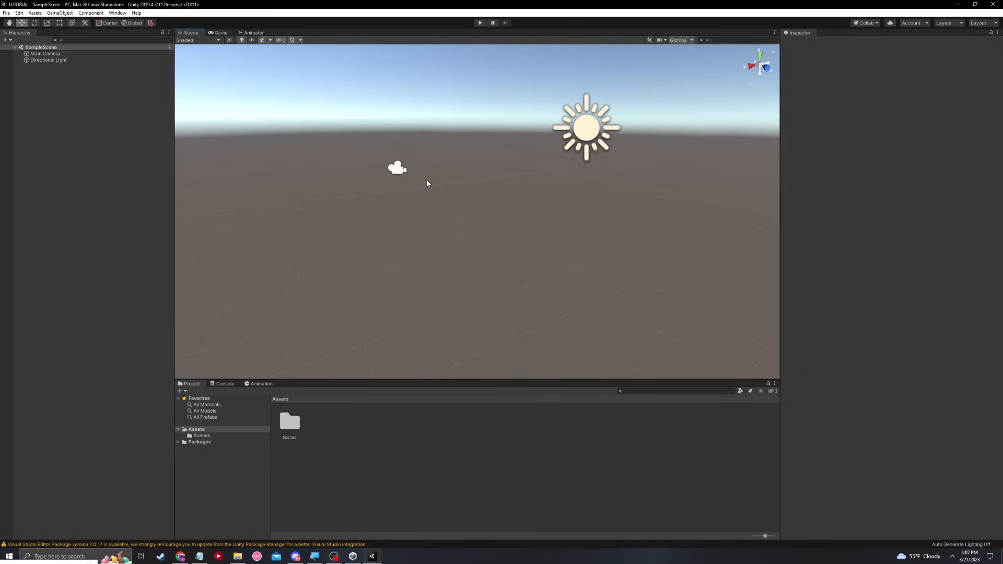
pyautogui.moveTo(433, 194)
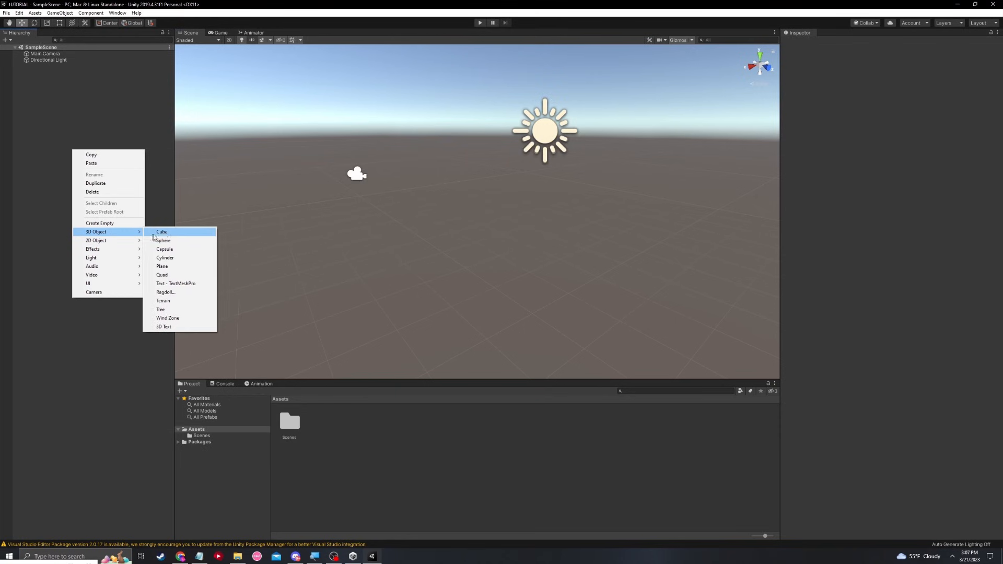
pyautogui.click(162, 231)
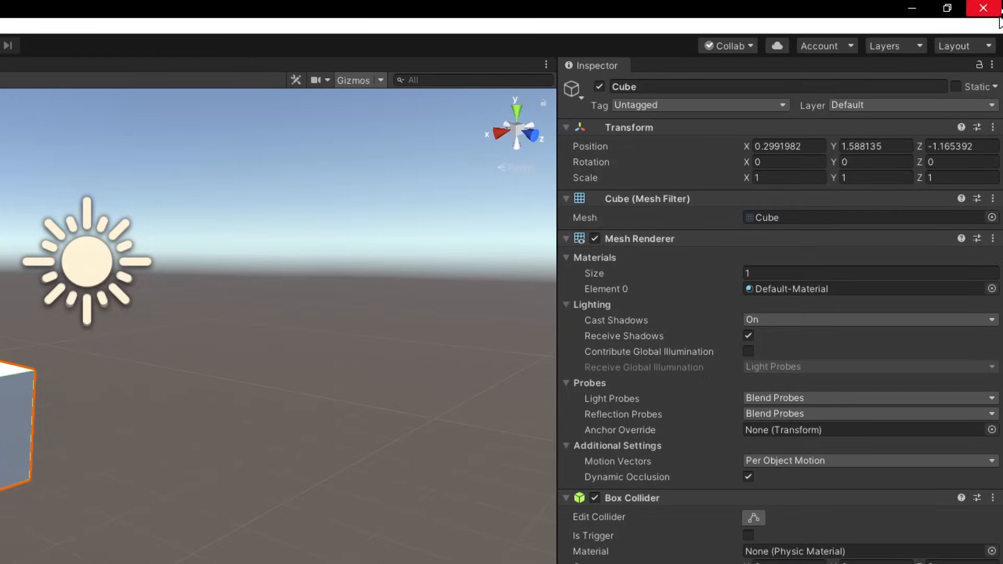
pyautogui.moveTo(663, 140)
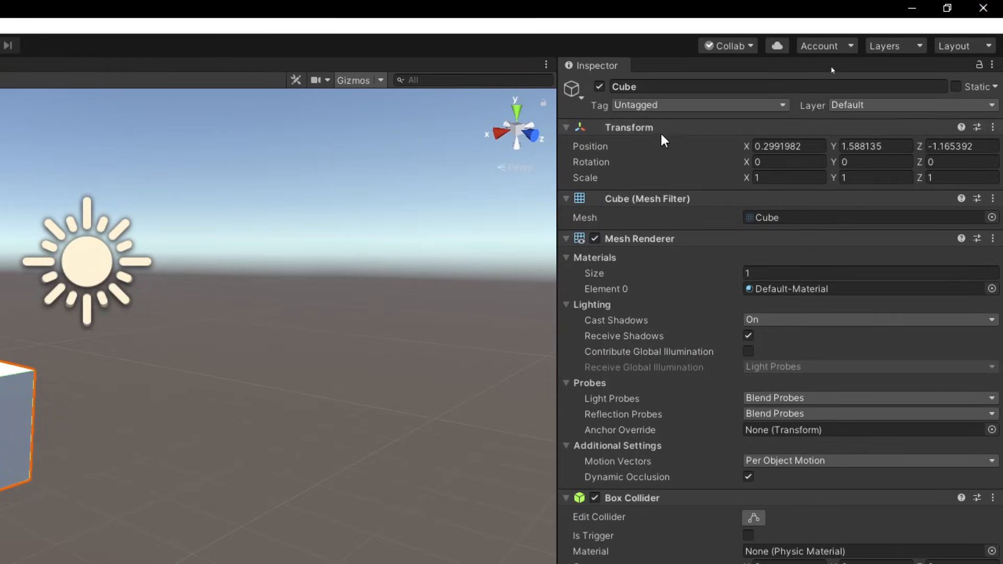
pyautogui.click(875, 146)
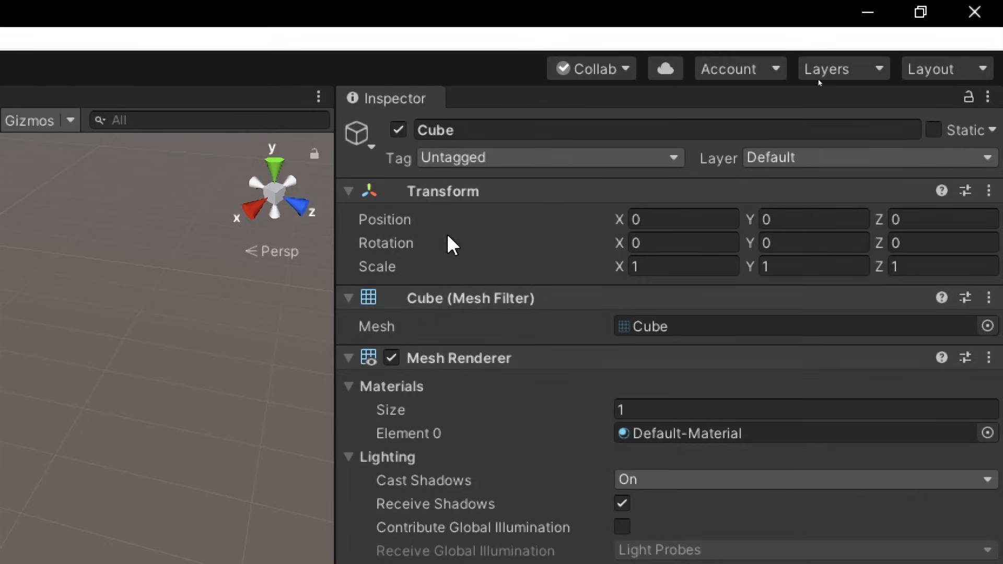
pyautogui.moveTo(386, 244)
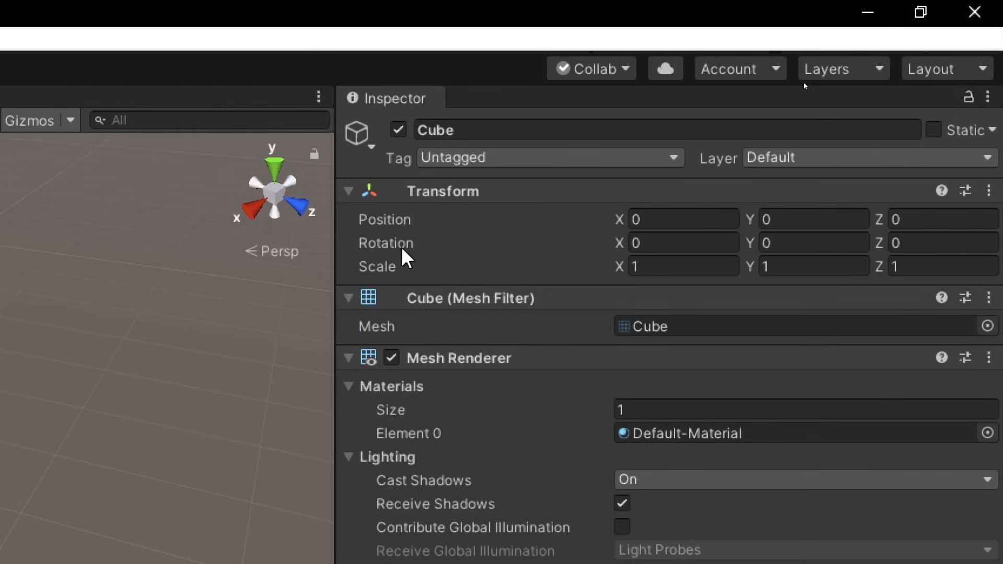
pyautogui.click(683, 243)
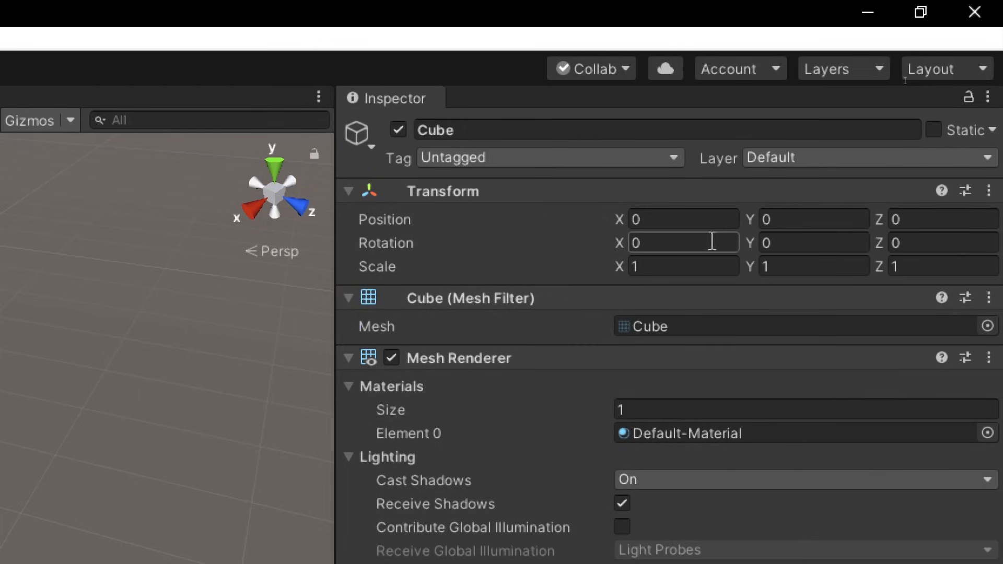
pyautogui.scroll(-3)
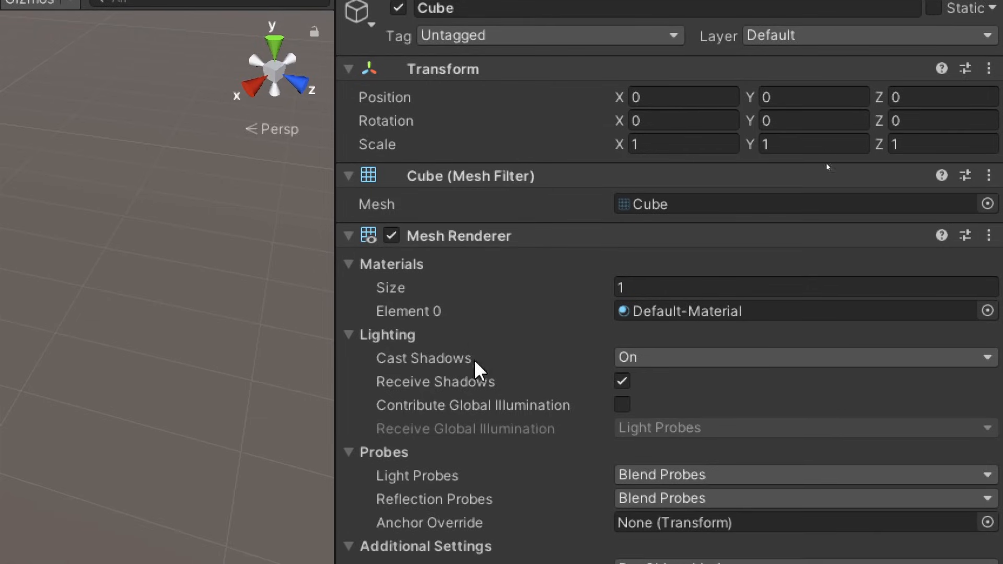
pyautogui.scroll(-3)
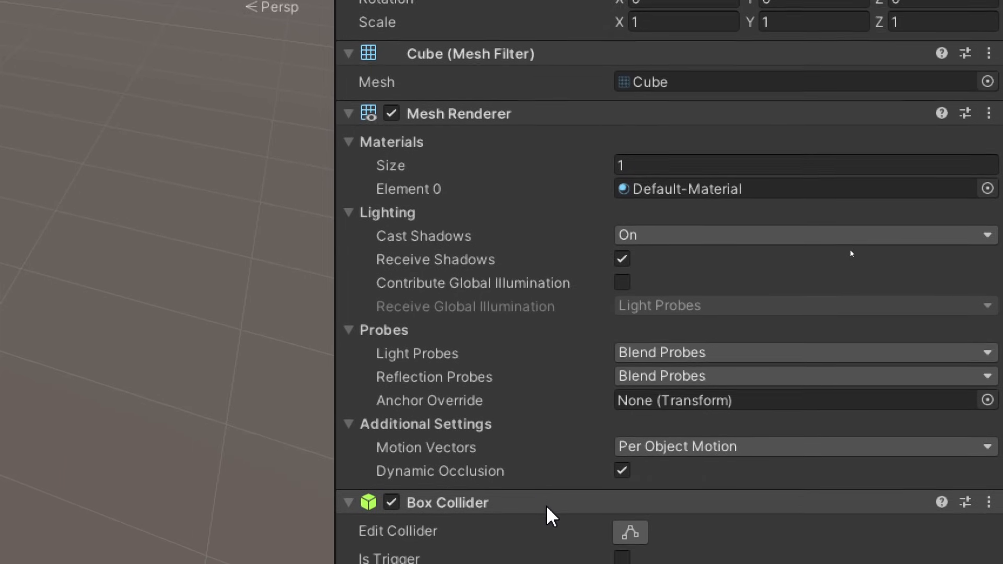
pyautogui.scroll(-3)
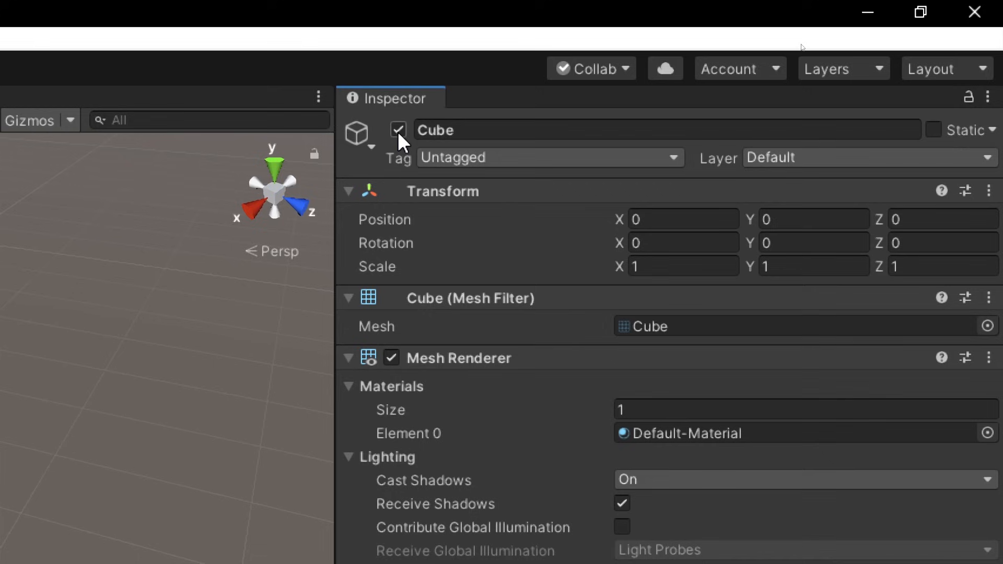
pyautogui.click(398, 131)
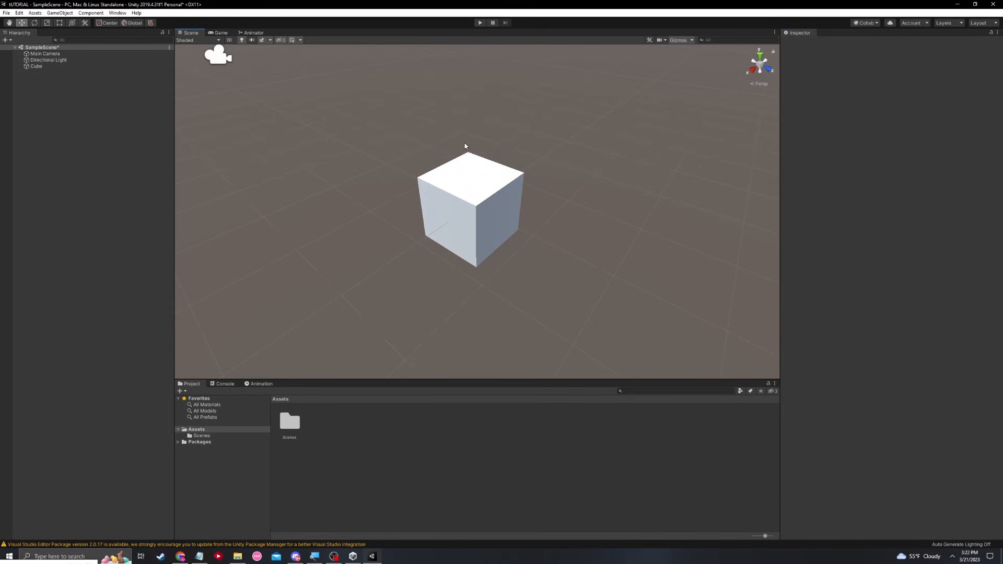
pyautogui.moveTo(313, 135)
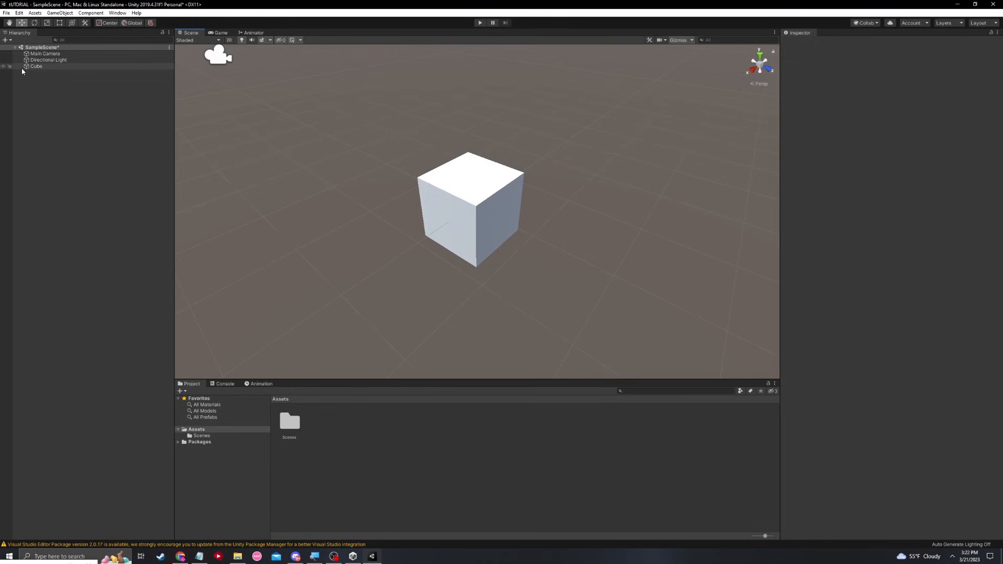
pyautogui.click(36, 66)
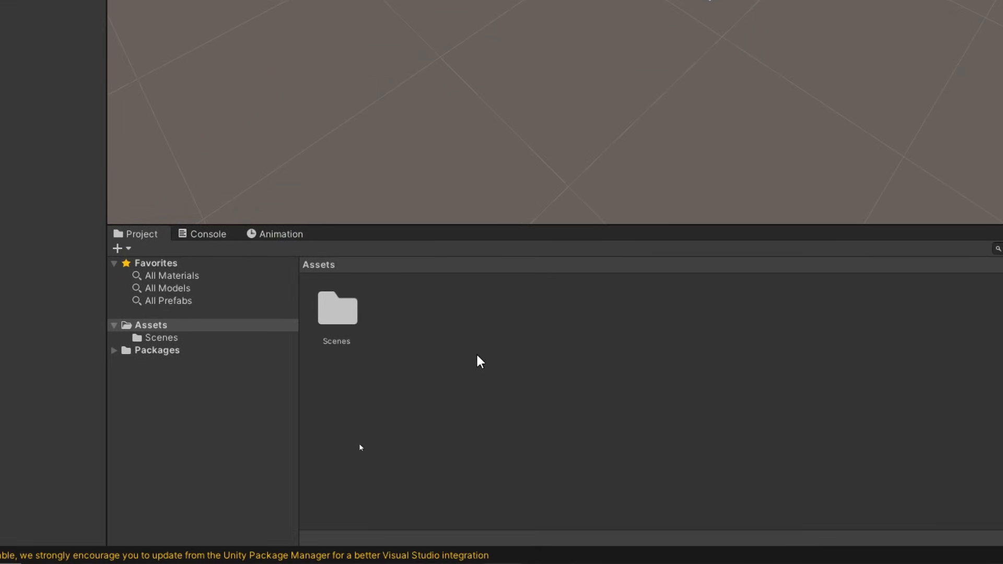
pyautogui.moveTo(546, 501)
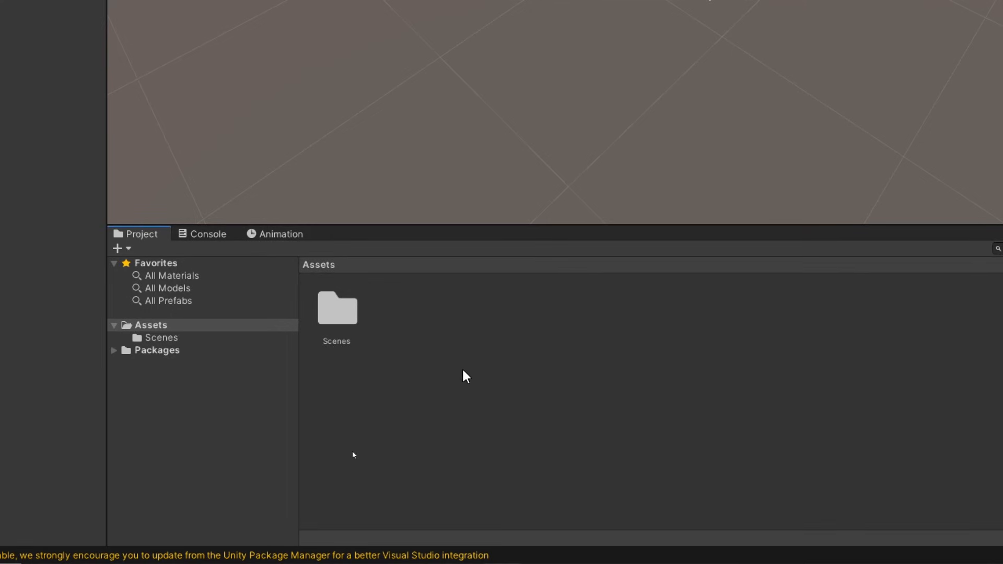
pyautogui.moveTo(460, 376)
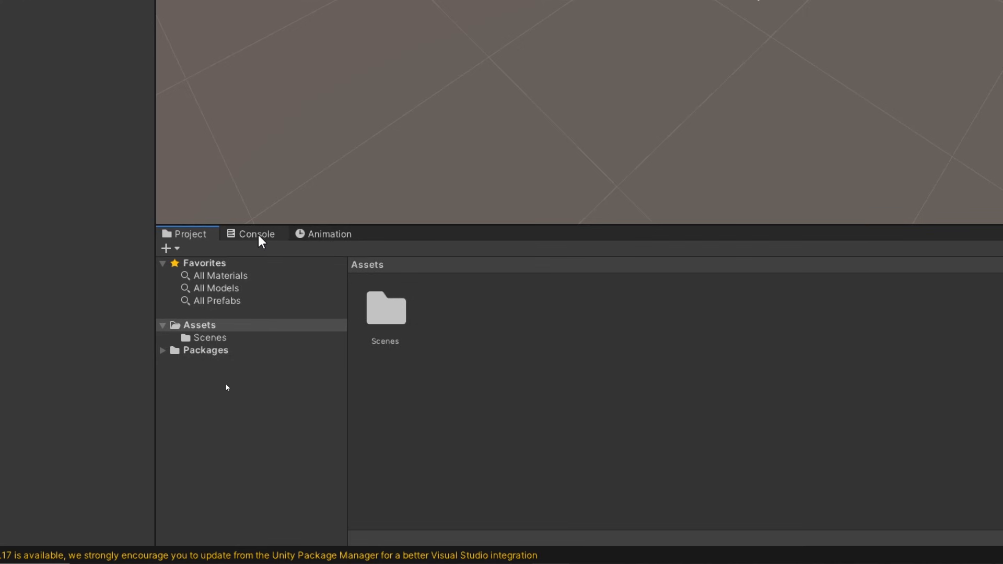
pyautogui.click(254, 234)
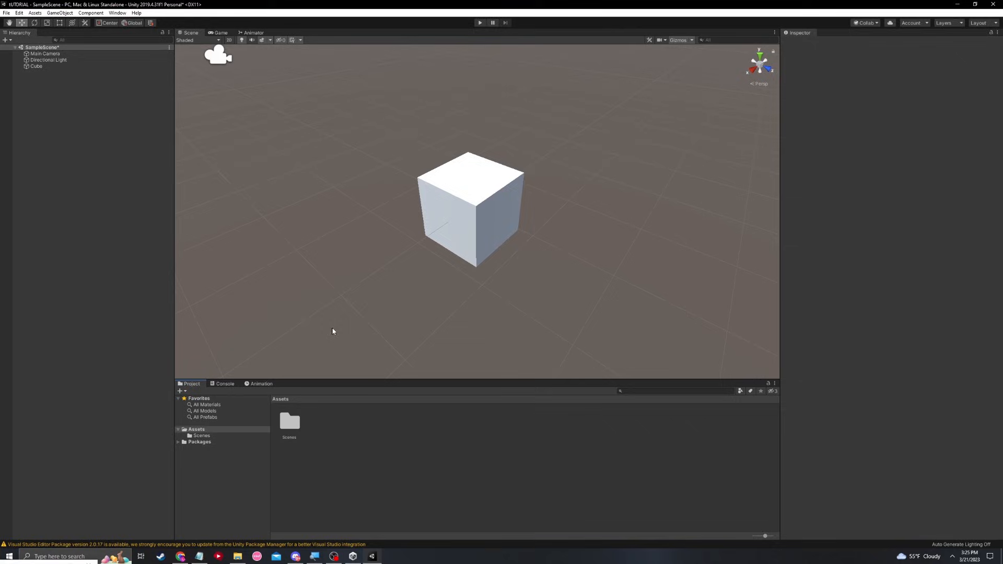
pyautogui.moveTo(465, 65)
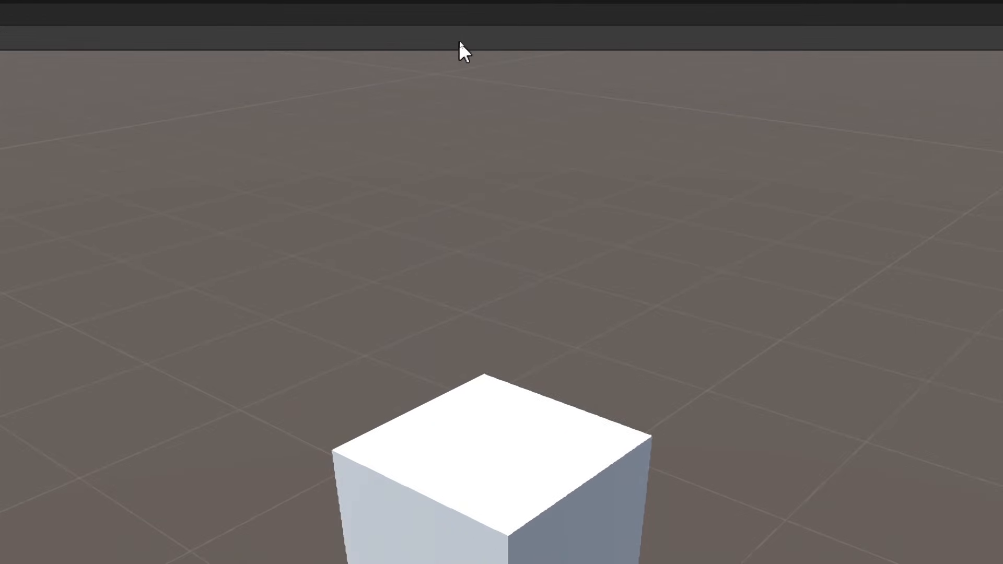
pyautogui.click(479, 22)
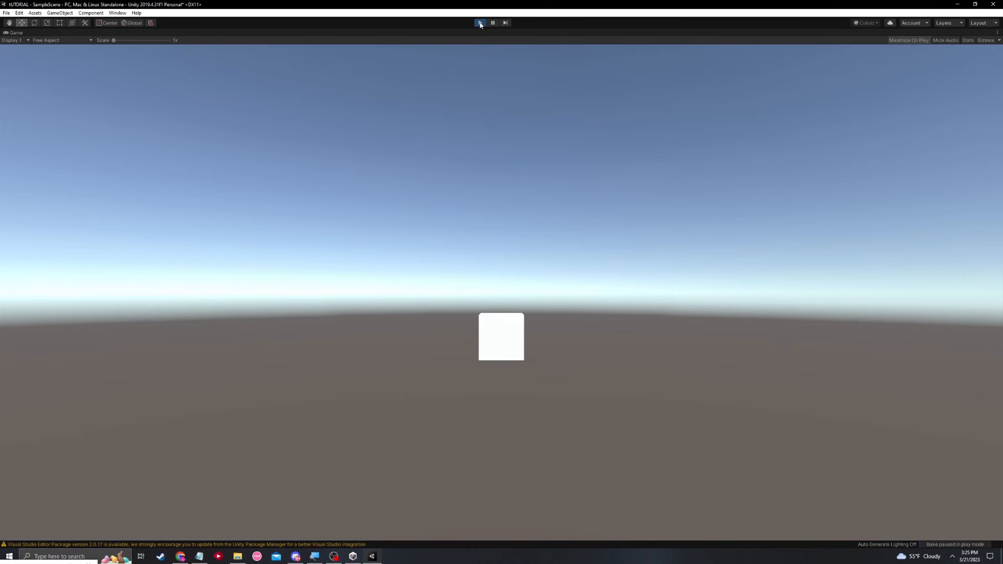
pyautogui.click(479, 23)
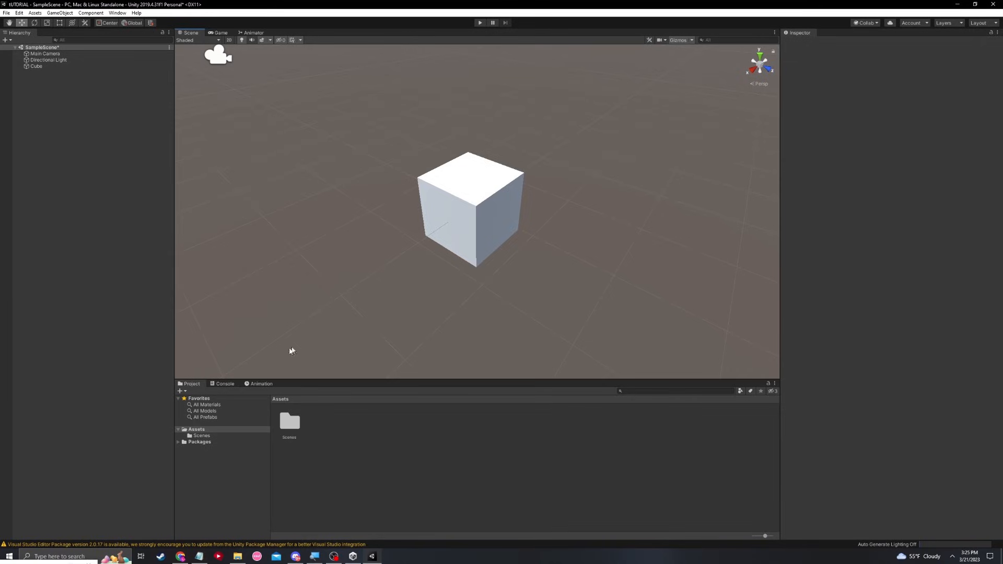
pyautogui.click(225, 382)
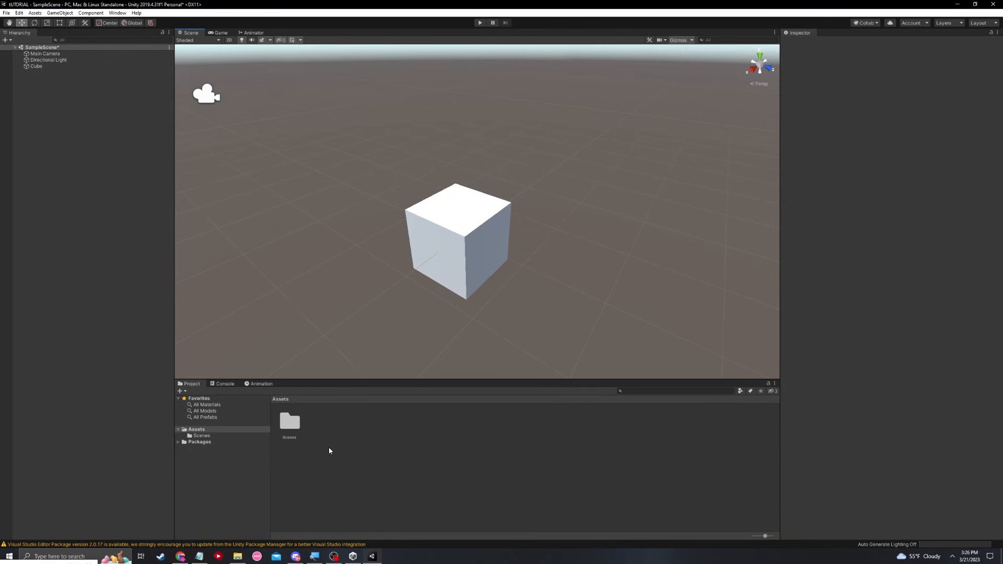
# - Open VRChat-Avatars-SDK-3.1.11.unitypackage from the Starting Packages folder
pyautogui.click(237, 556)
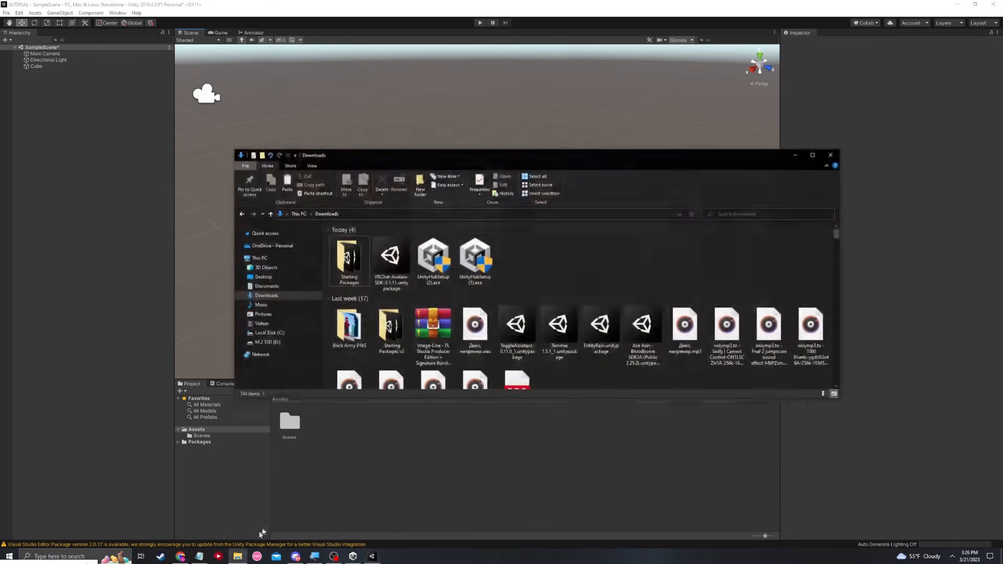
pyautogui.doubleClick(348, 260)
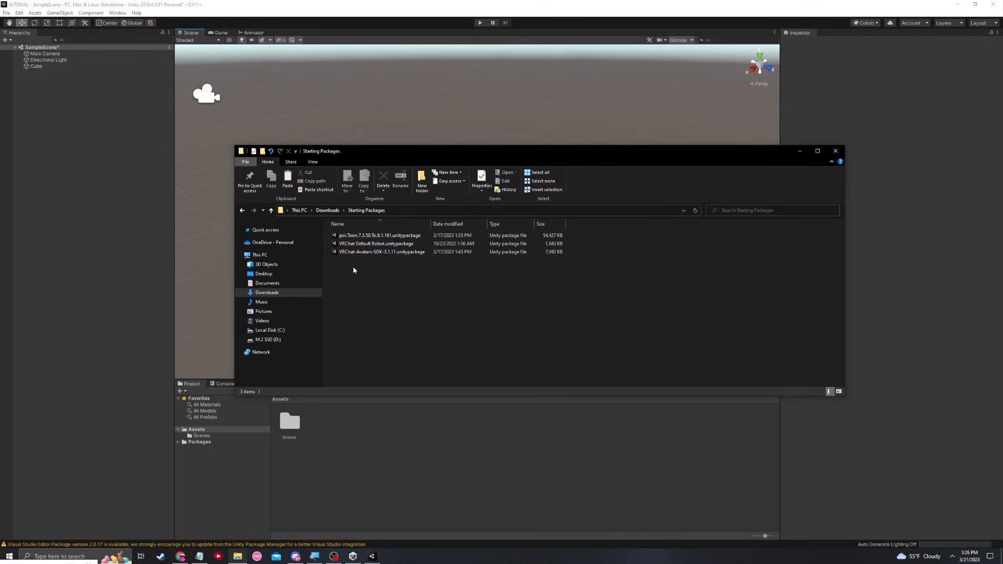
pyautogui.moveTo(367, 286)
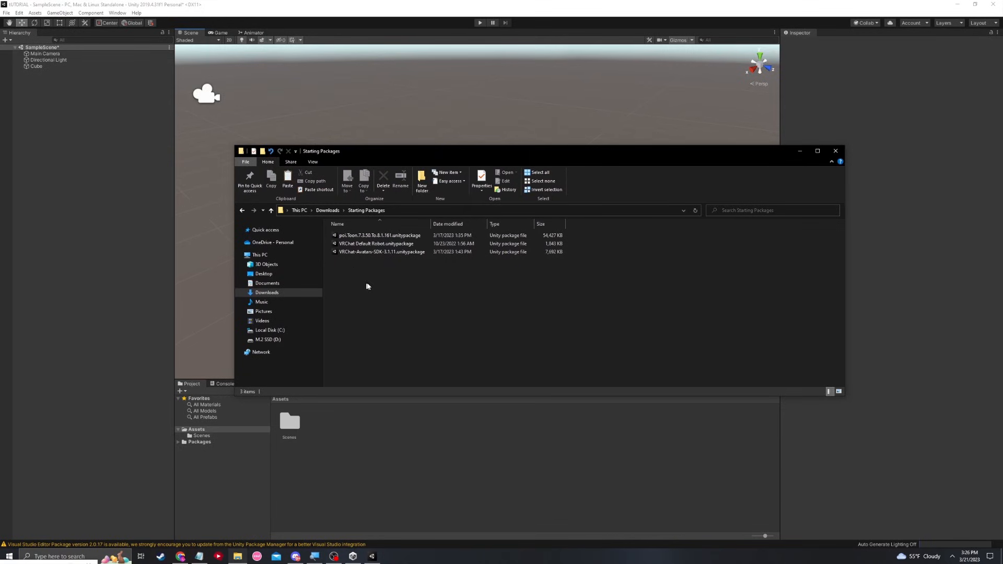
pyautogui.click(381, 252)
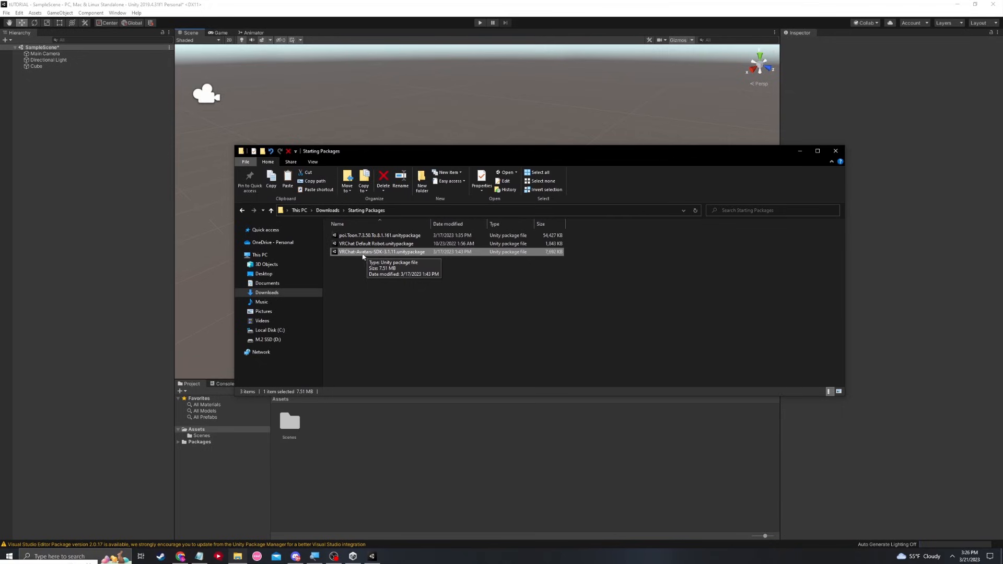
pyautogui.doubleClick(381, 252)
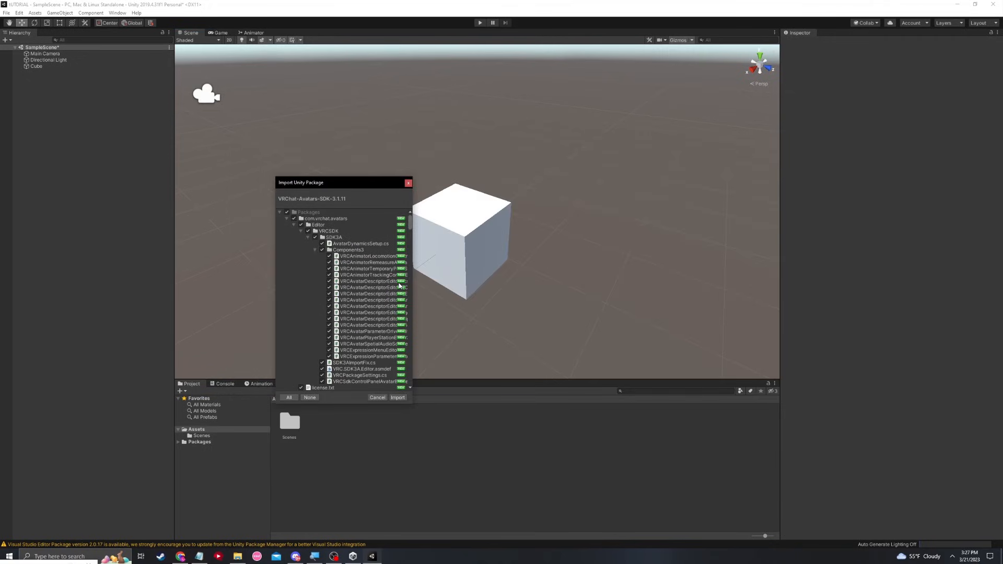
pyautogui.moveTo(410, 229)
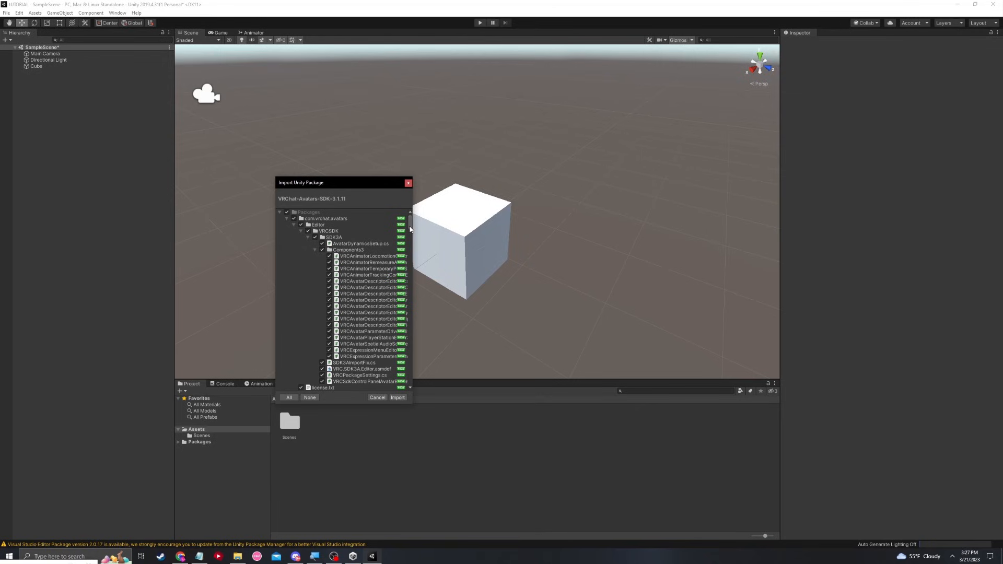
# - Scroll through the Avatars SDK package's file list and confirm Import
pyautogui.scroll(-3)
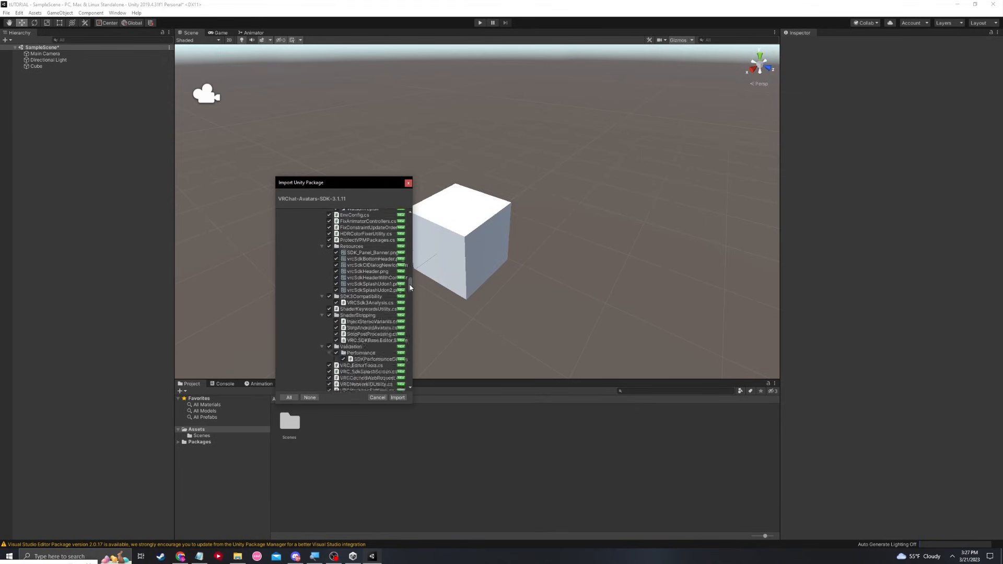
pyautogui.scroll(-3)
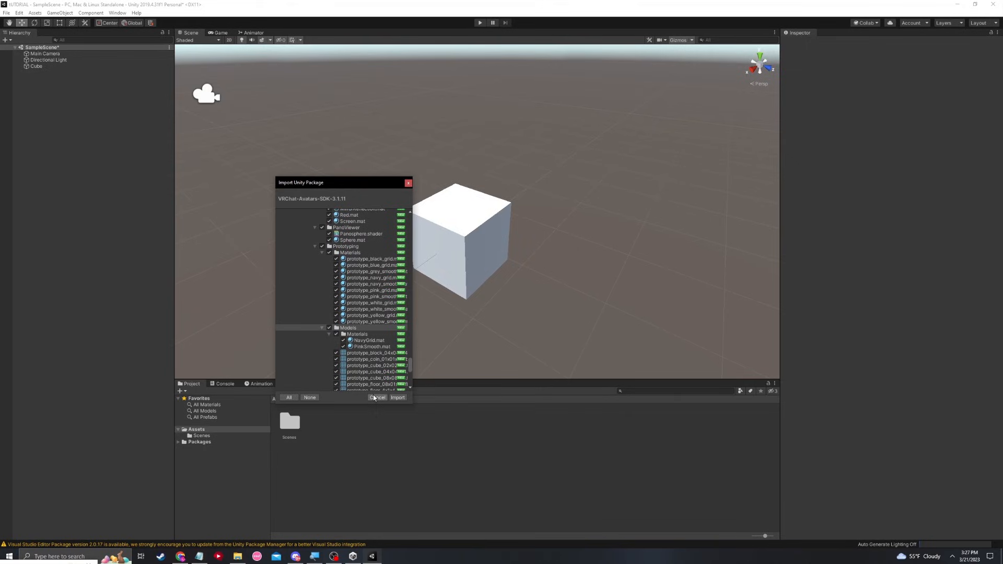
pyautogui.click(397, 397)
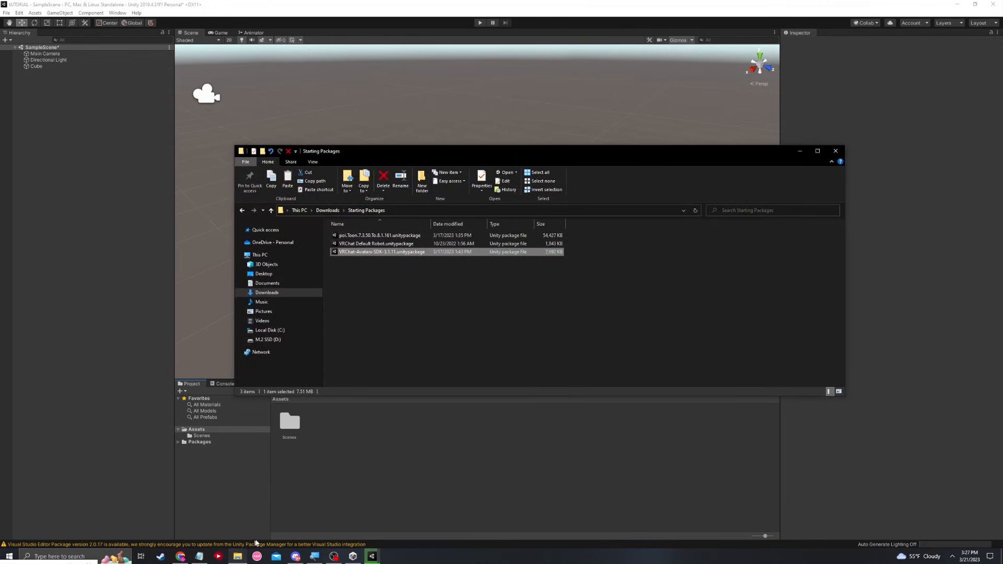
# - Open VRChat Default Robot.unitypackage from the Starting Packages folder
pyautogui.click(376, 243)
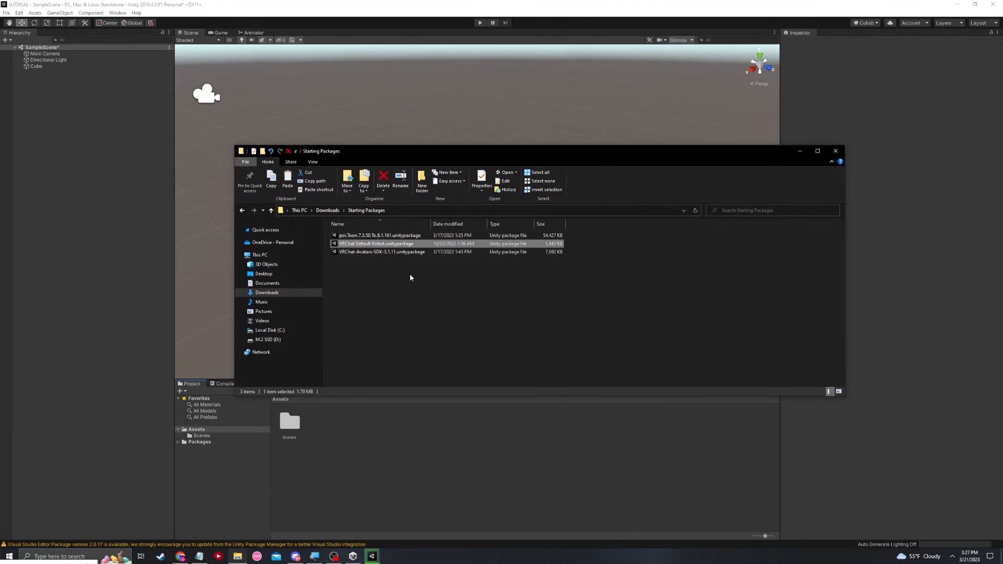
pyautogui.moveTo(387, 248)
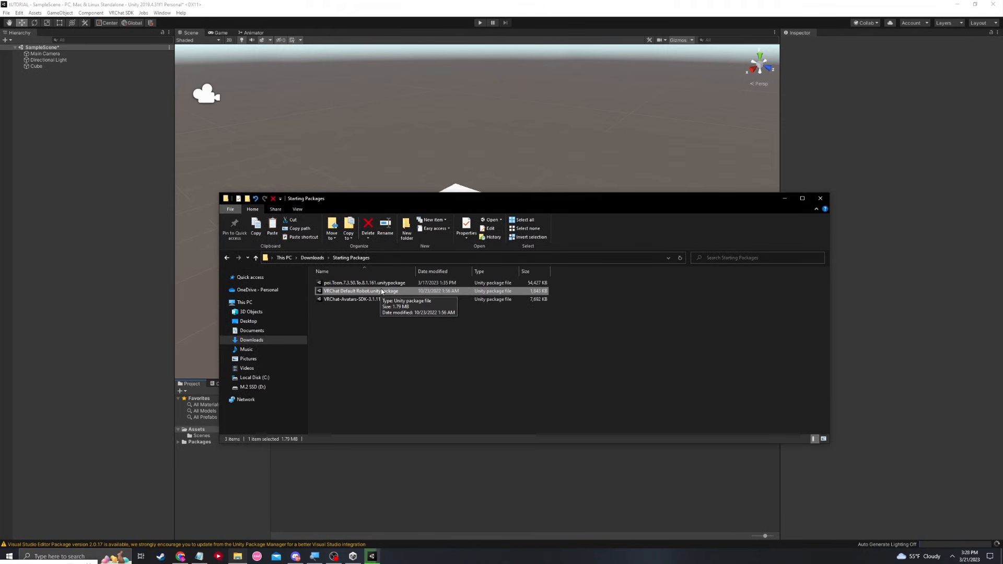
pyautogui.doubleClick(351, 291)
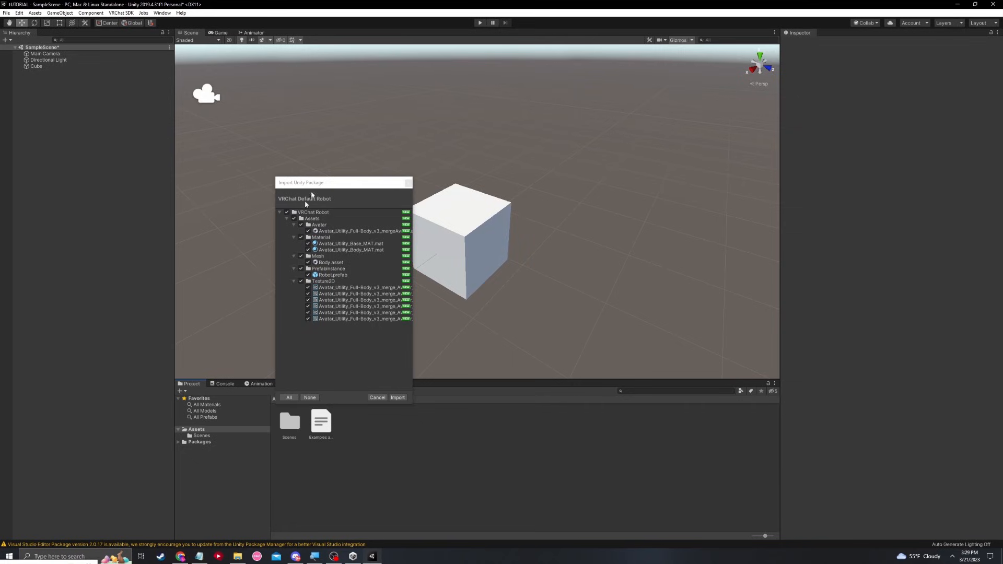
pyautogui.moveTo(349, 333)
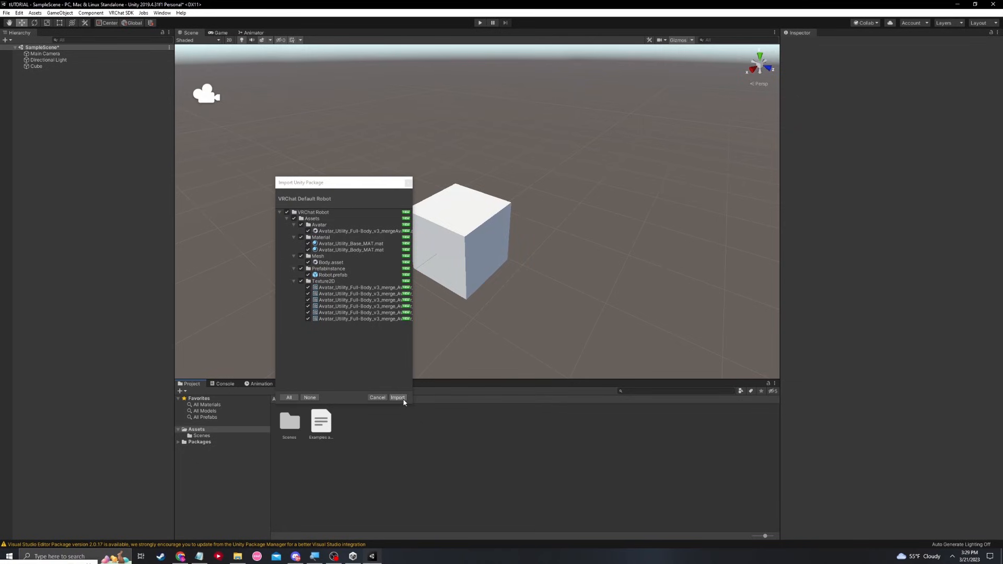
# - Confirm the import of the VRChat Default Robot package contents
pyautogui.click(397, 397)
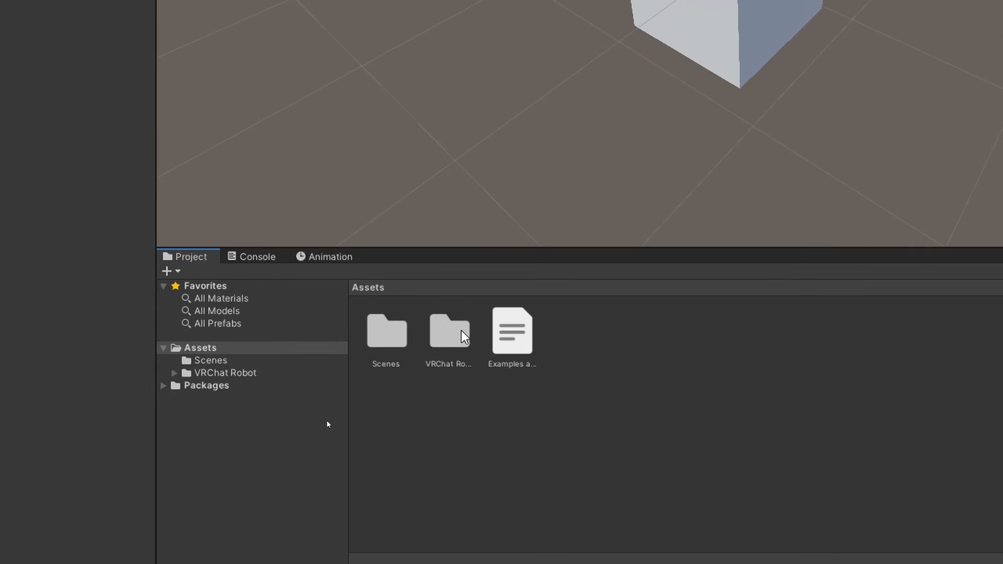
# - Browse VRChat Robot > Assets > PrefabInstance to reveal the Robot prefab
pyautogui.doubleClick(449, 332)
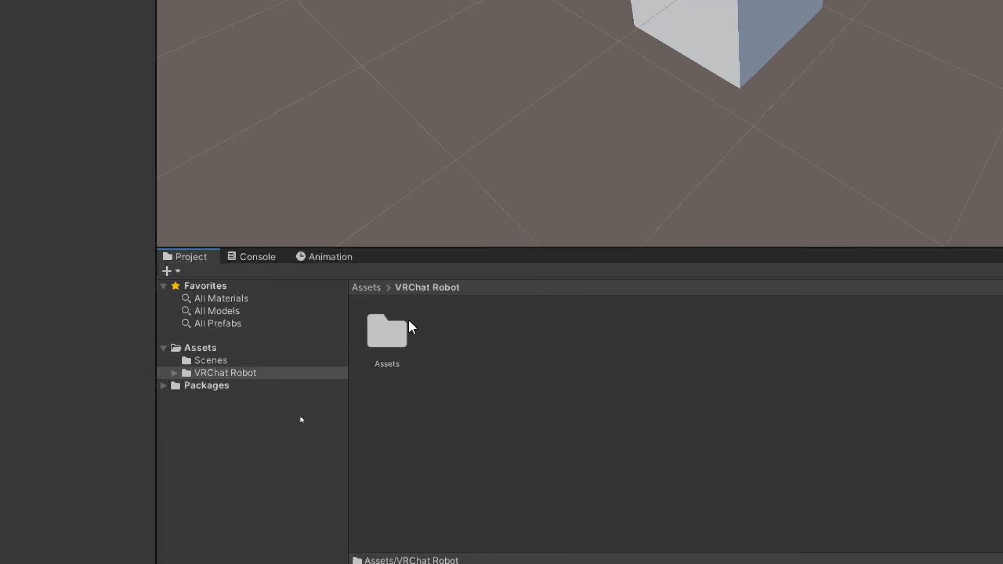
pyautogui.doubleClick(387, 331)
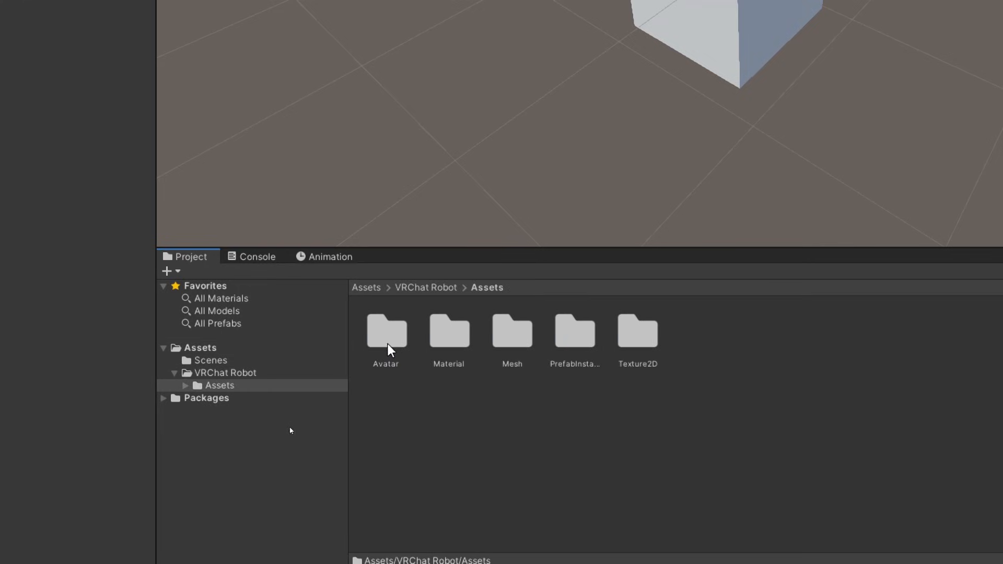
pyautogui.moveTo(578, 349)
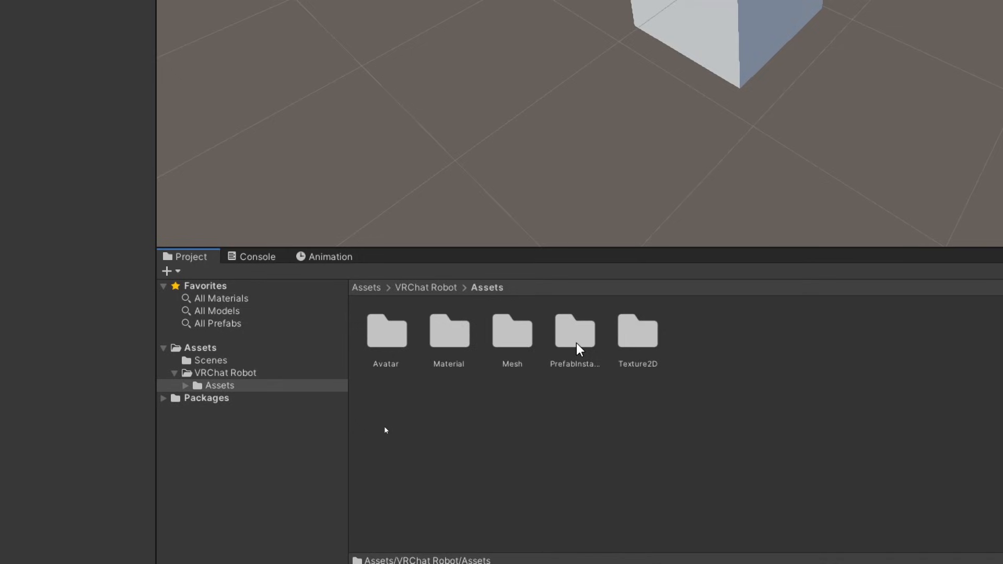
pyautogui.click(574, 331)
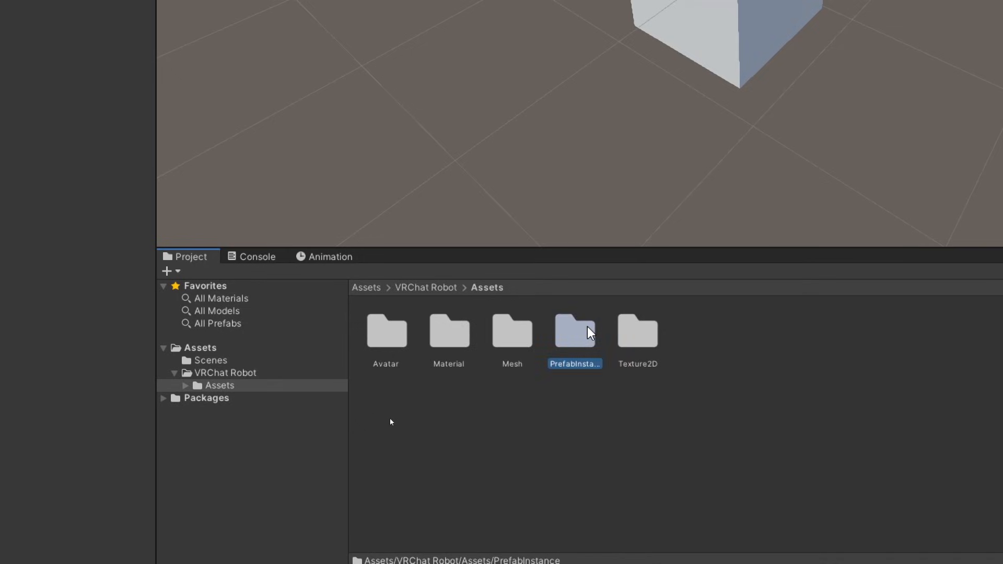
pyautogui.doubleClick(575, 331)
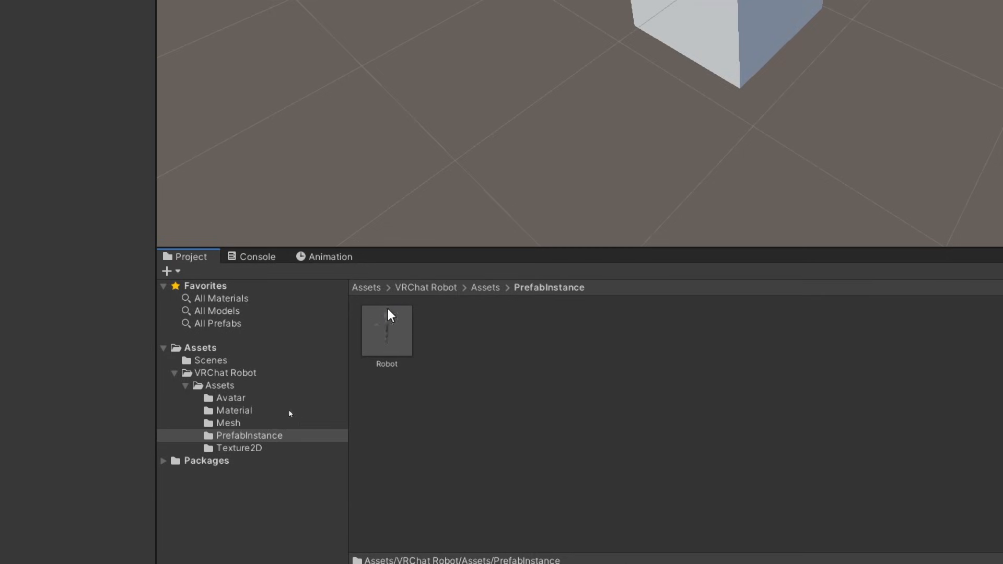
pyautogui.moveTo(399, 348)
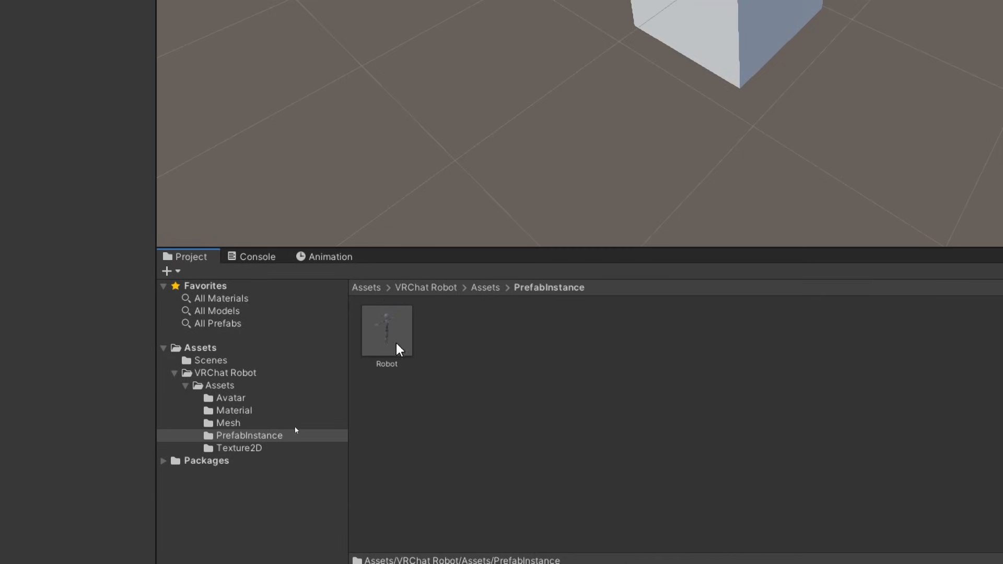
pyautogui.moveTo(355, 354)
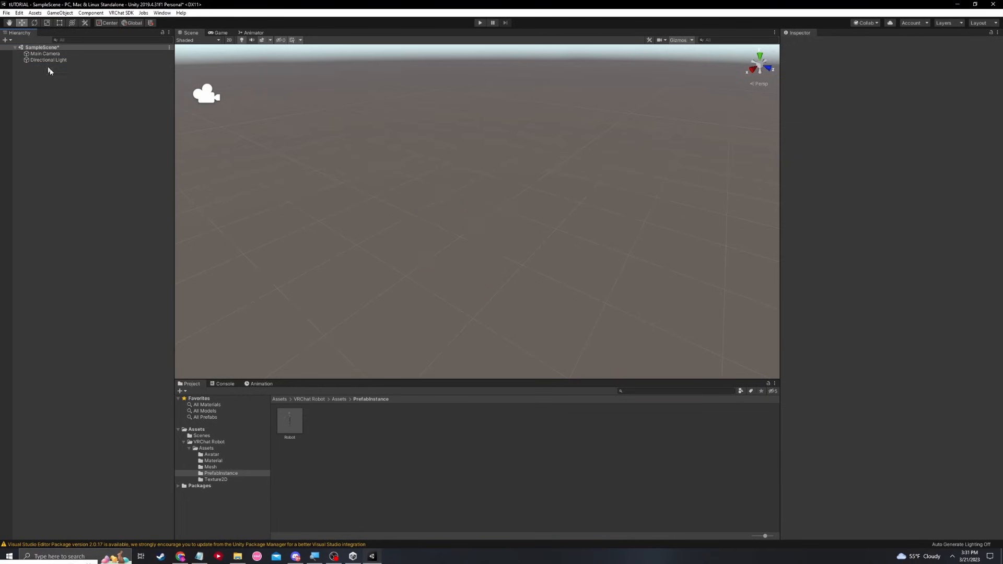
# - Place the Robot prefab into the sample scene hierarchy
pyautogui.click(289, 421)
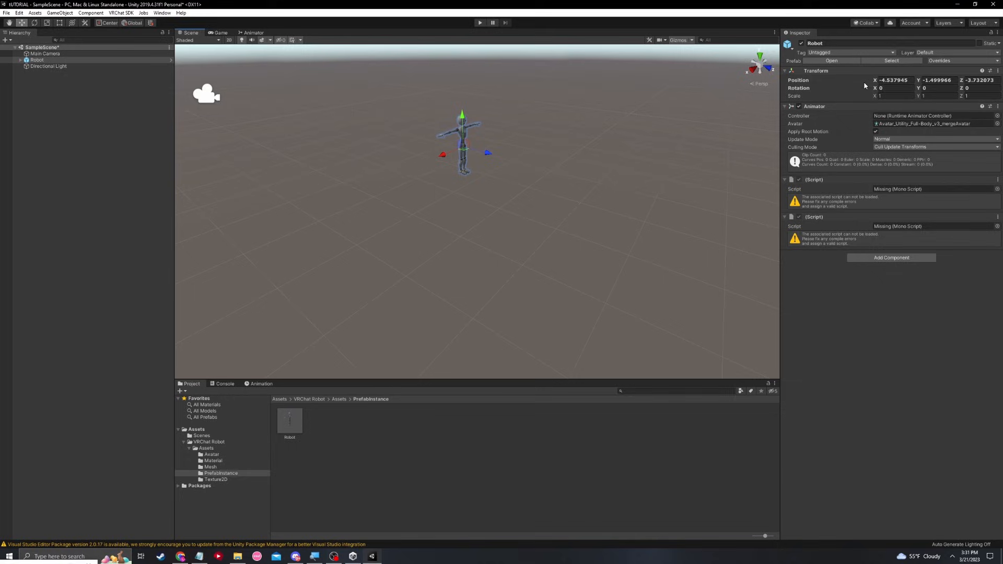
pyautogui.moveTo(543, 271)
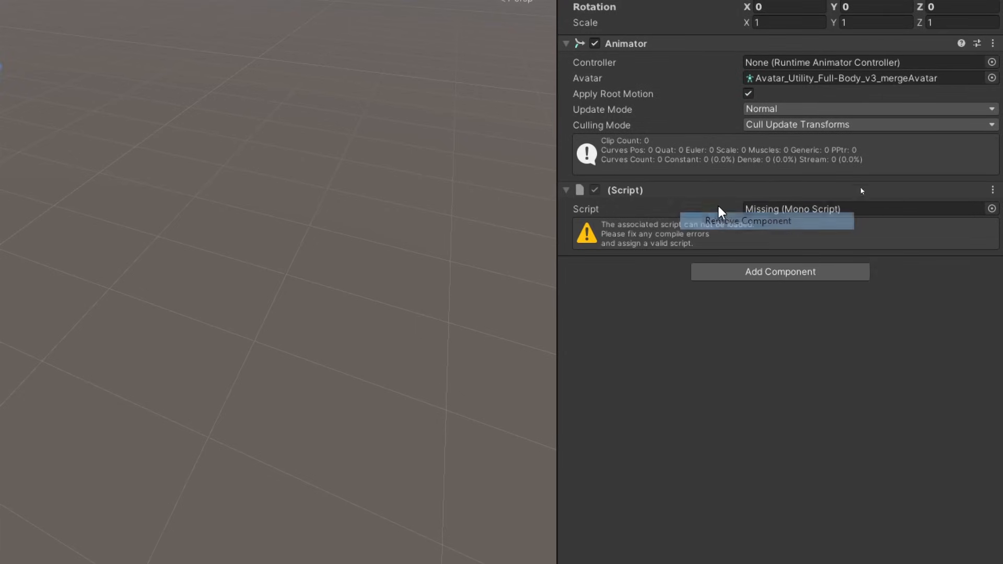
# - Remove Robot's Missing (Mono Script) components and add a VRC Avatar Descriptor
pyautogui.click(749, 220)
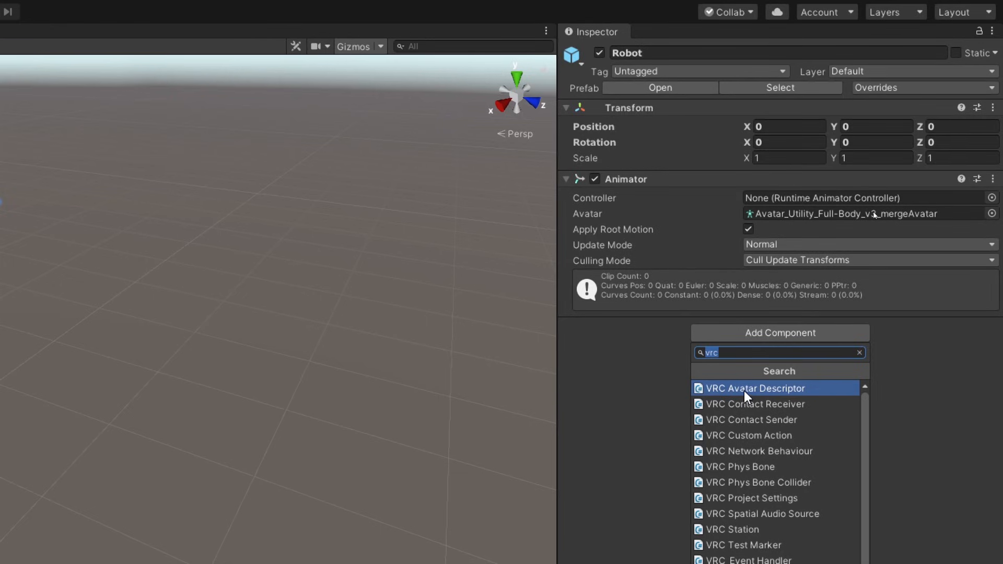
pyautogui.click(753, 389)
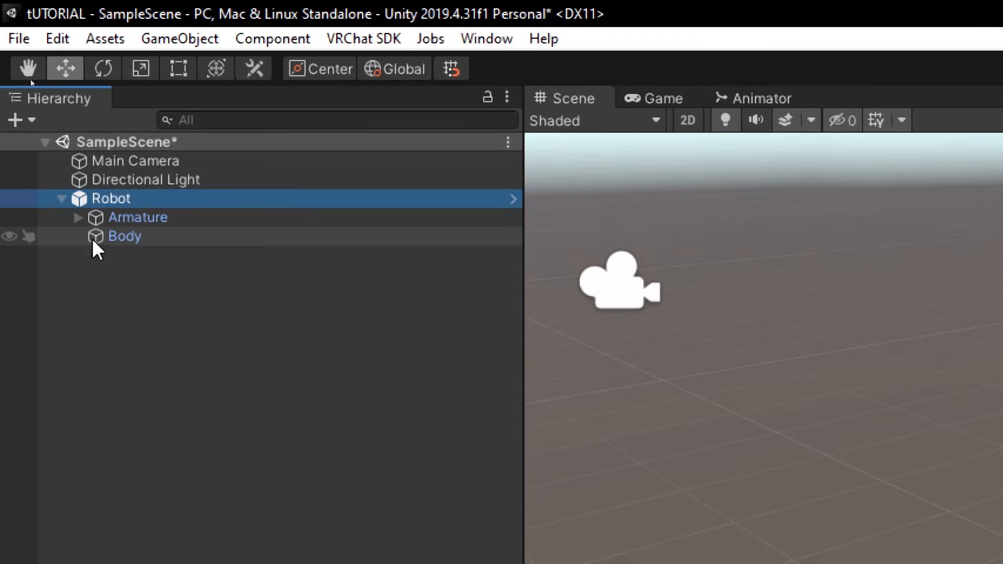
# - Make the Robot visible in the scene, then open Downloads > Starting Packages
pyautogui.rightClick(112, 199)
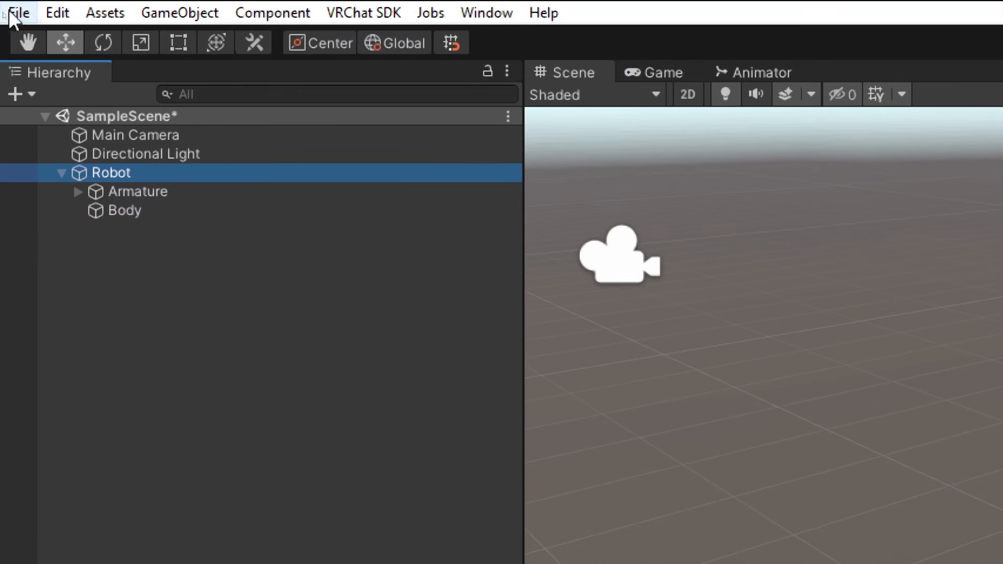
pyautogui.click(76, 191)
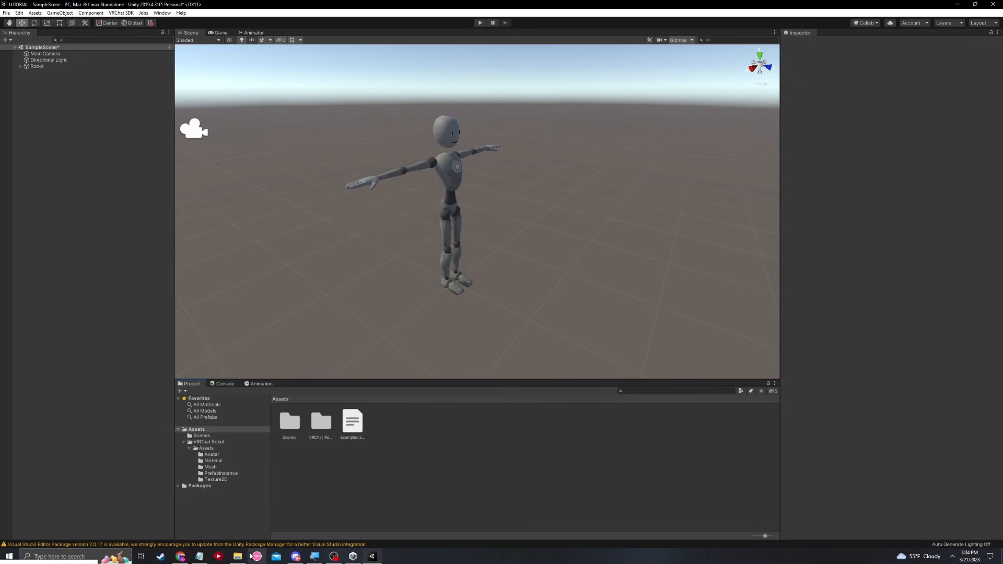
pyautogui.click(237, 555)
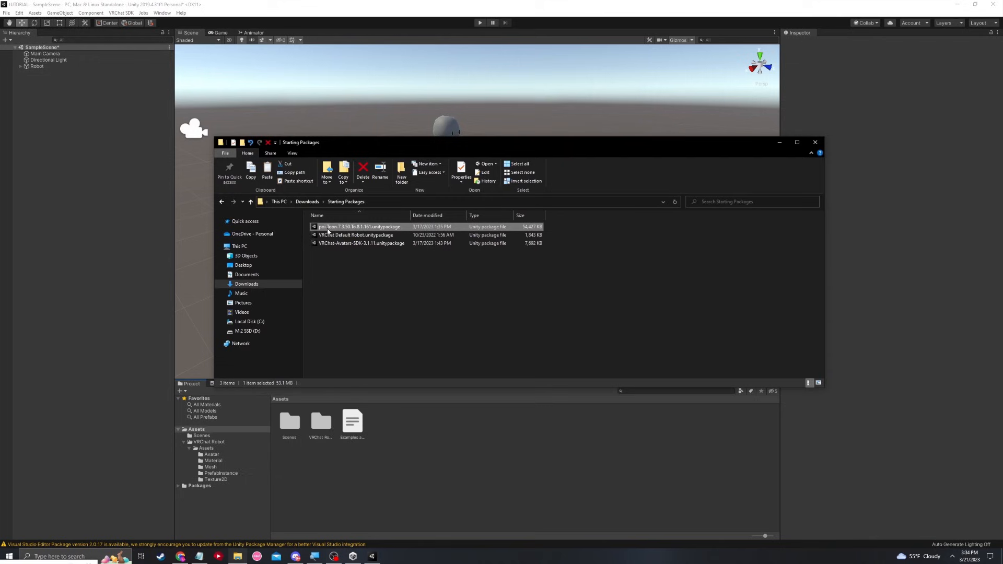
pyautogui.moveTo(328, 228)
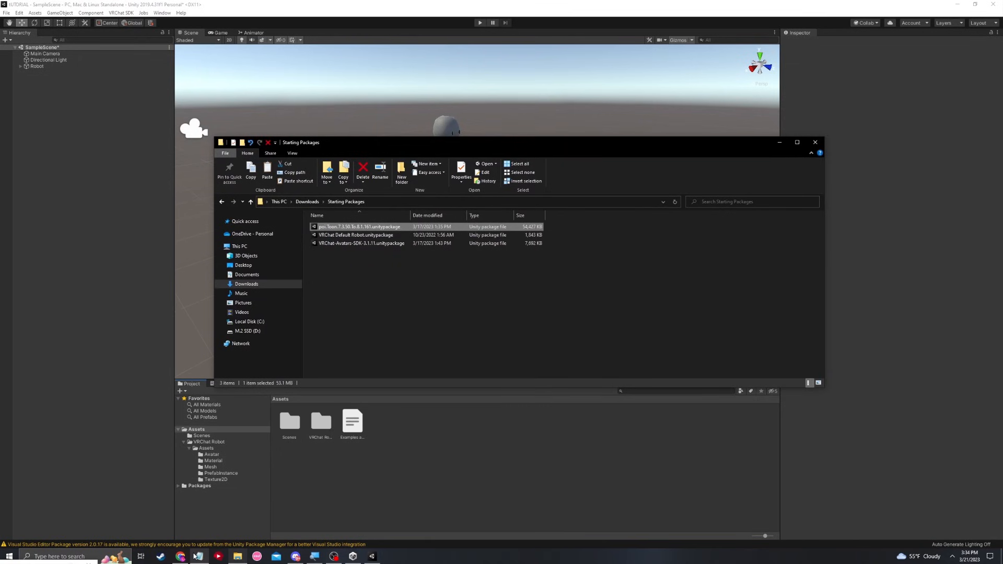
# - Show the GitHub PoiyomiToonShader releases page listing version 8.1.161
pyautogui.click(181, 556)
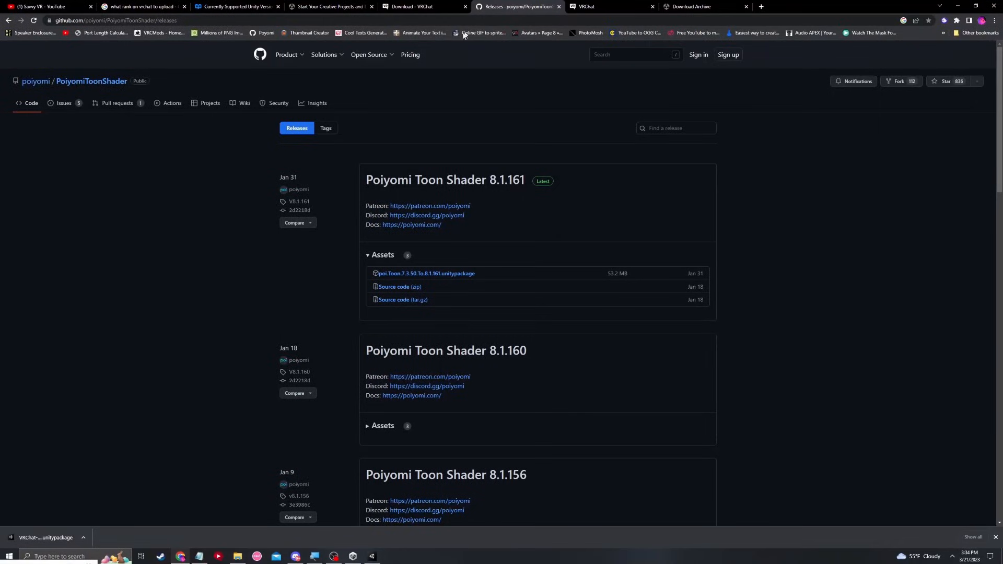
pyautogui.moveTo(390, 150)
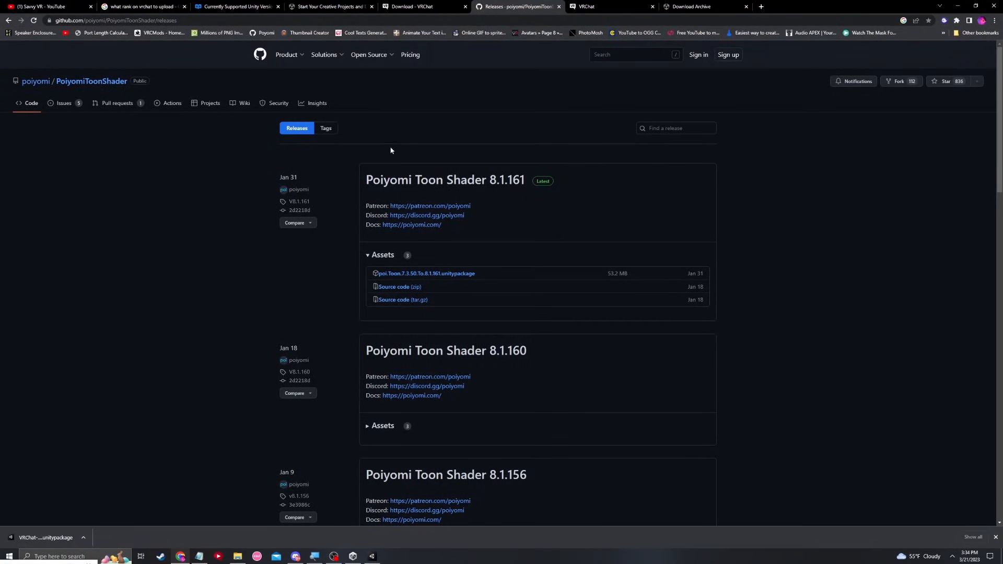
pyautogui.moveTo(422, 256)
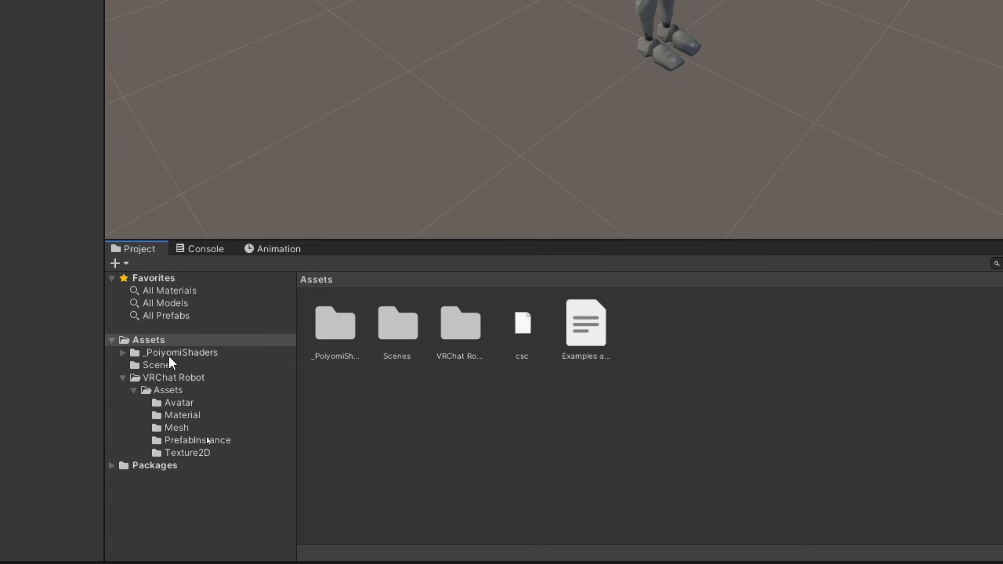
# - Go to VRChat Robot > Assets > Material and select both Avatar_Utility materials
pyautogui.click(181, 352)
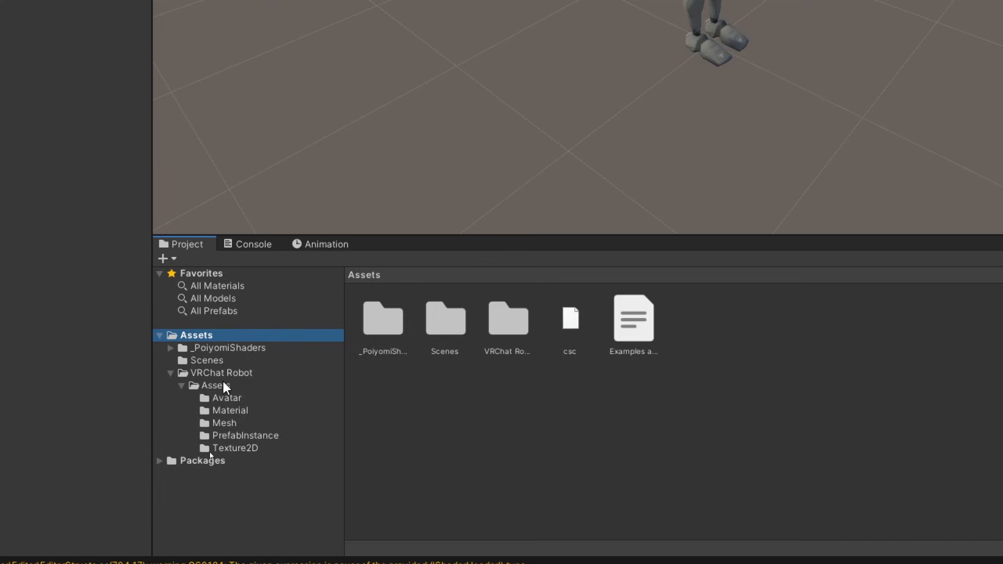
pyautogui.click(220, 373)
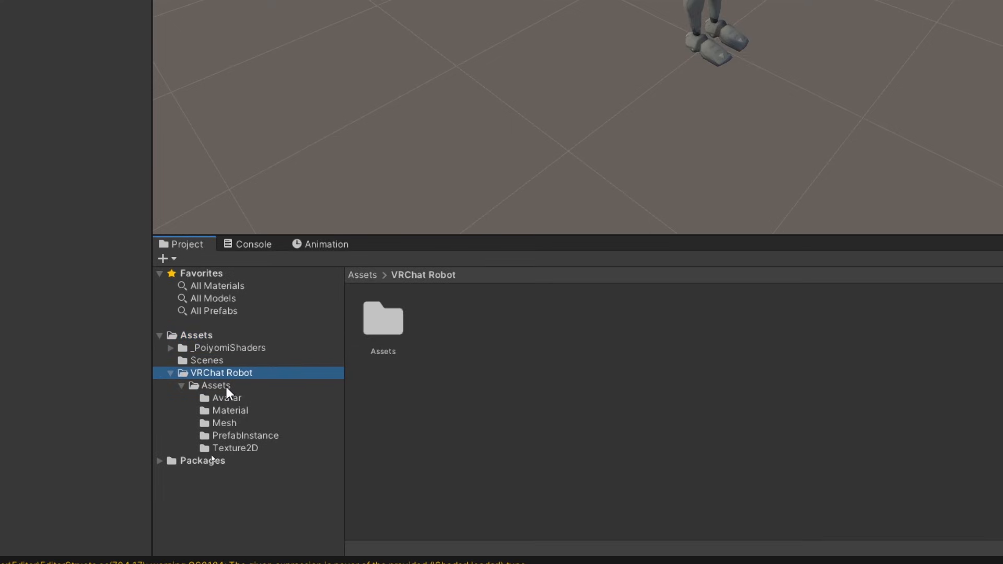
pyautogui.click(231, 410)
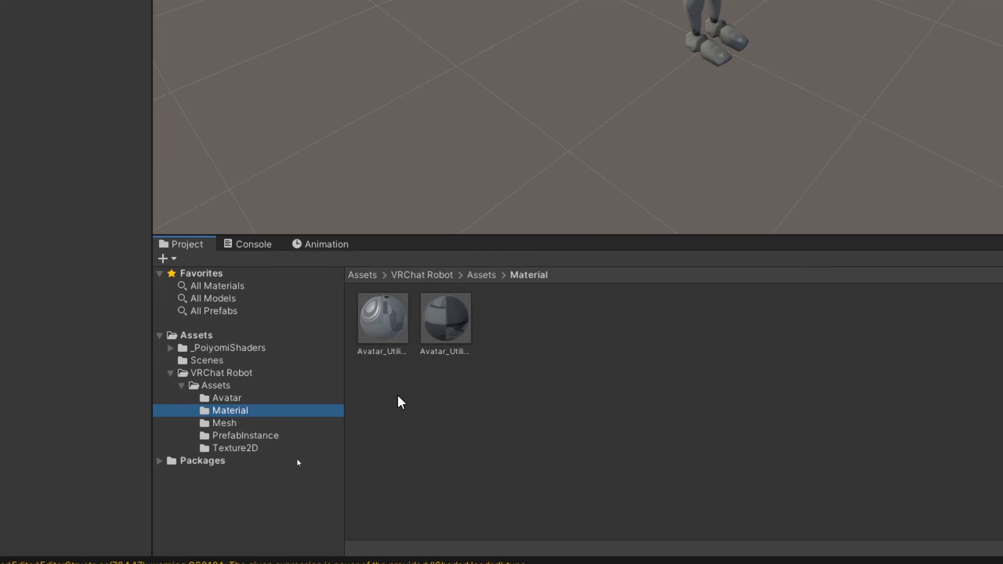
pyautogui.moveTo(510, 278)
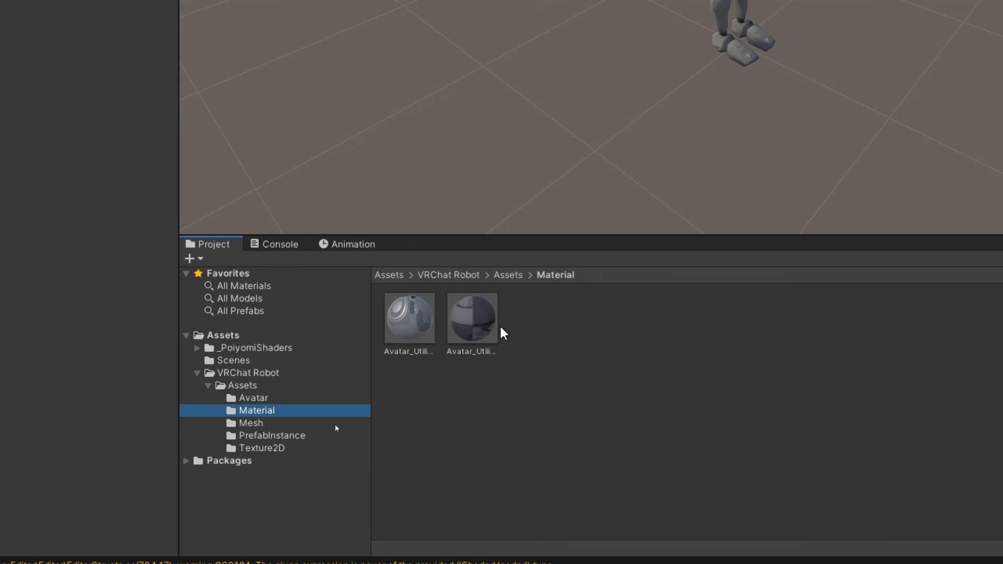
pyautogui.click(472, 318)
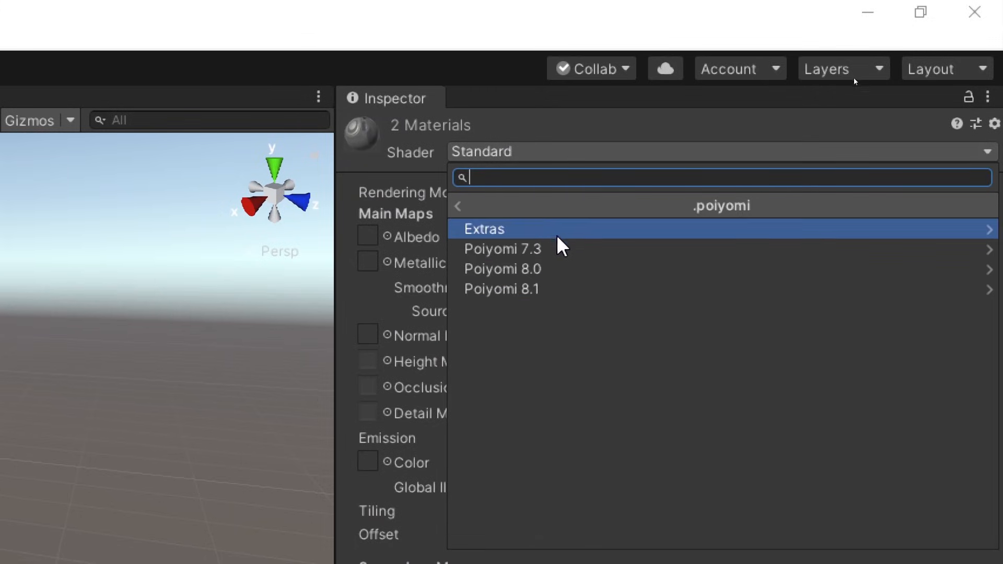
pyautogui.moveTo(609, 246)
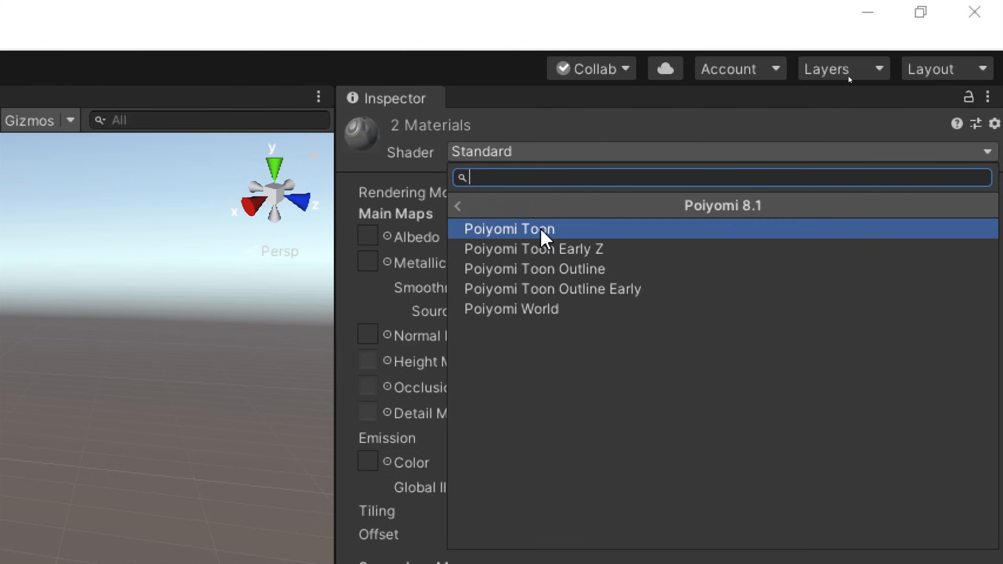
# - Set both materials' shader to .poiyomi > Poiyomi 8.1 > Poiyomi Toon
pyautogui.click(508, 229)
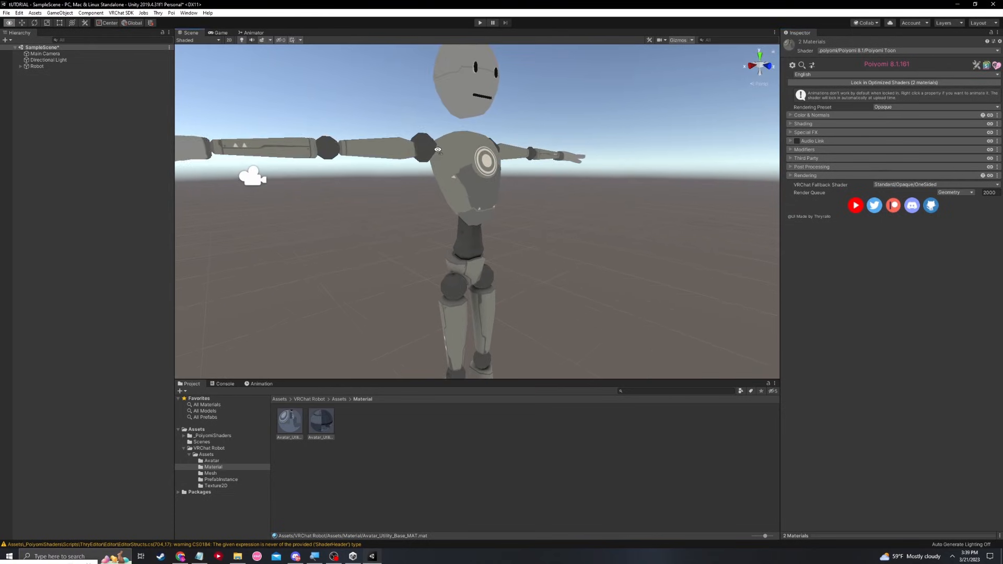
# - Zoom the Scene view out to see the whole toon-shaded robot
pyautogui.moveTo(437, 150); pyautogui.dragTo(456, 158)
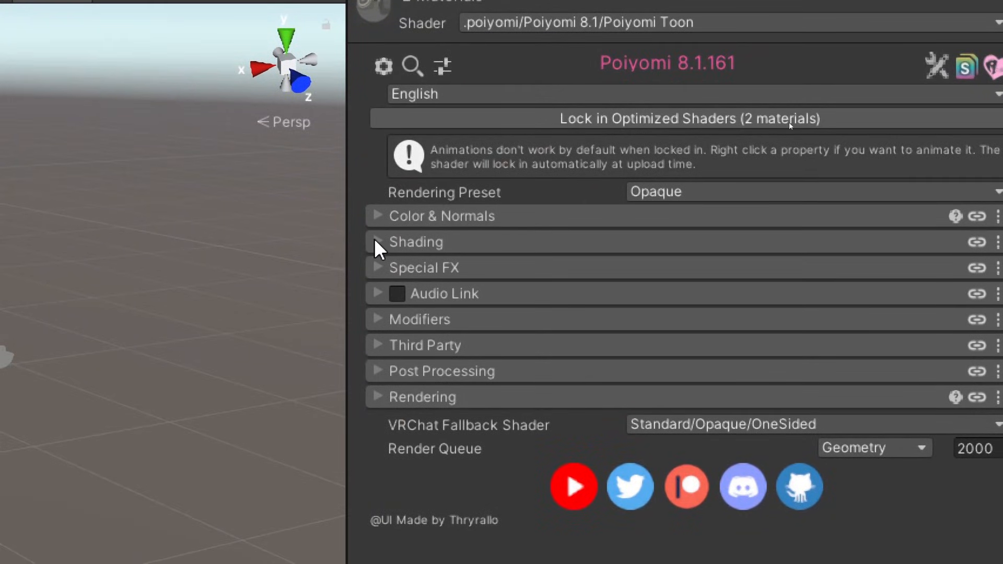
pyautogui.moveTo(530, 201)
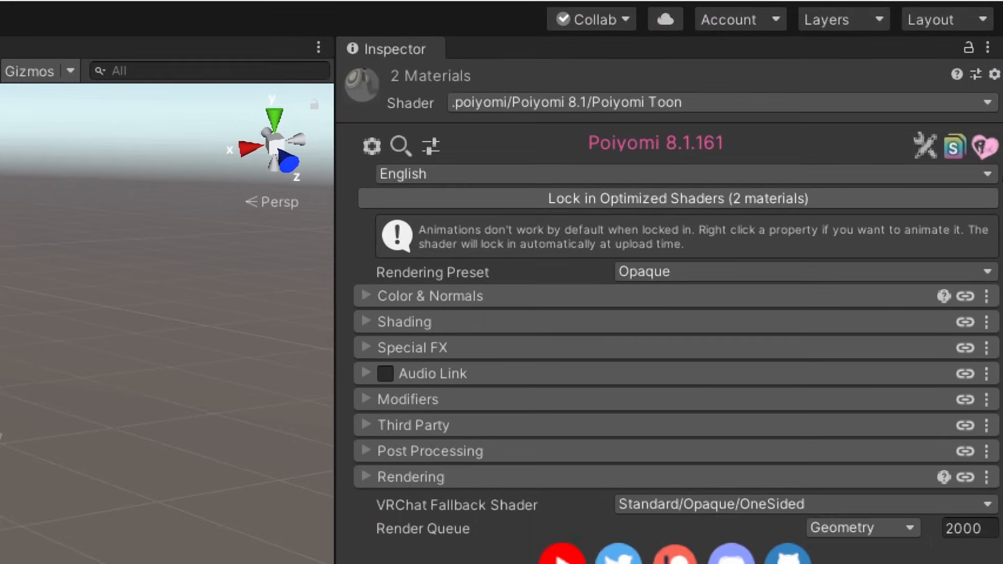
pyautogui.scroll(-3)
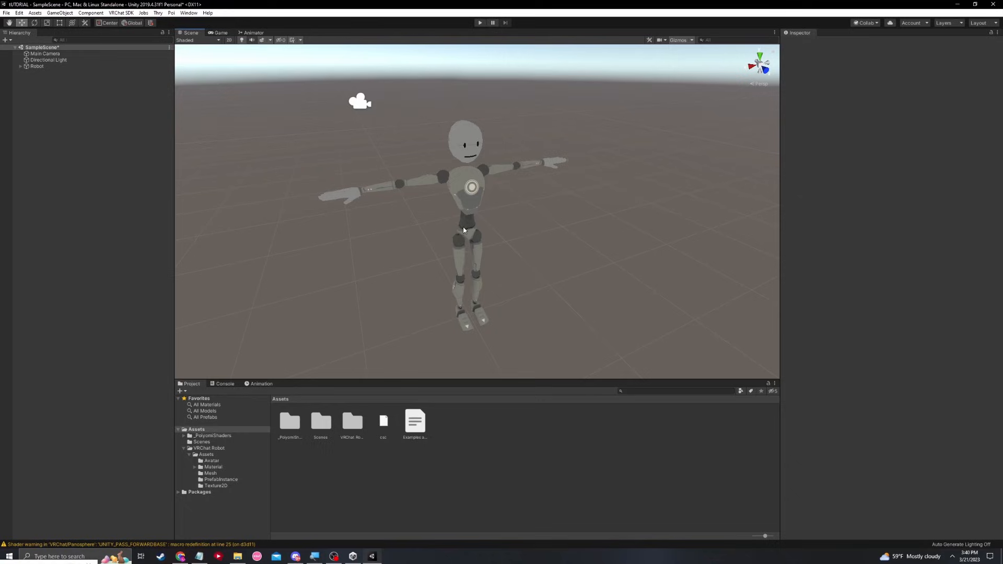
pyautogui.moveTo(464, 225)
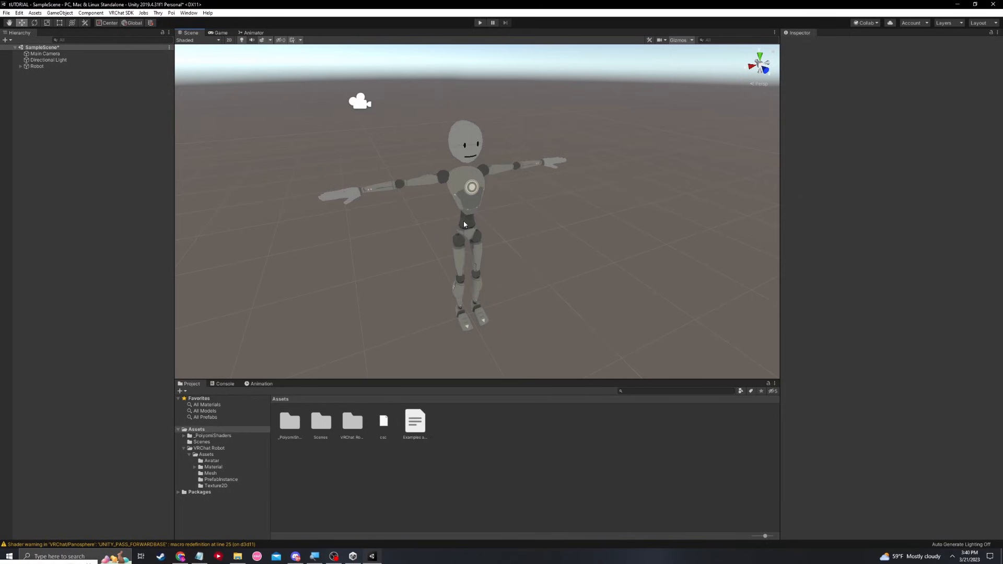
pyautogui.moveTo(464, 216)
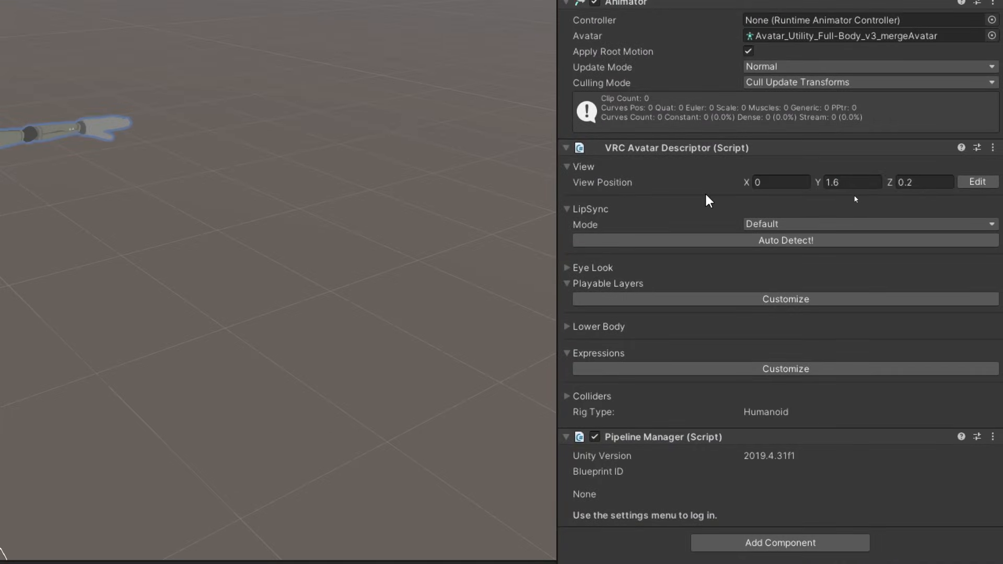
pyautogui.moveTo(582, 191)
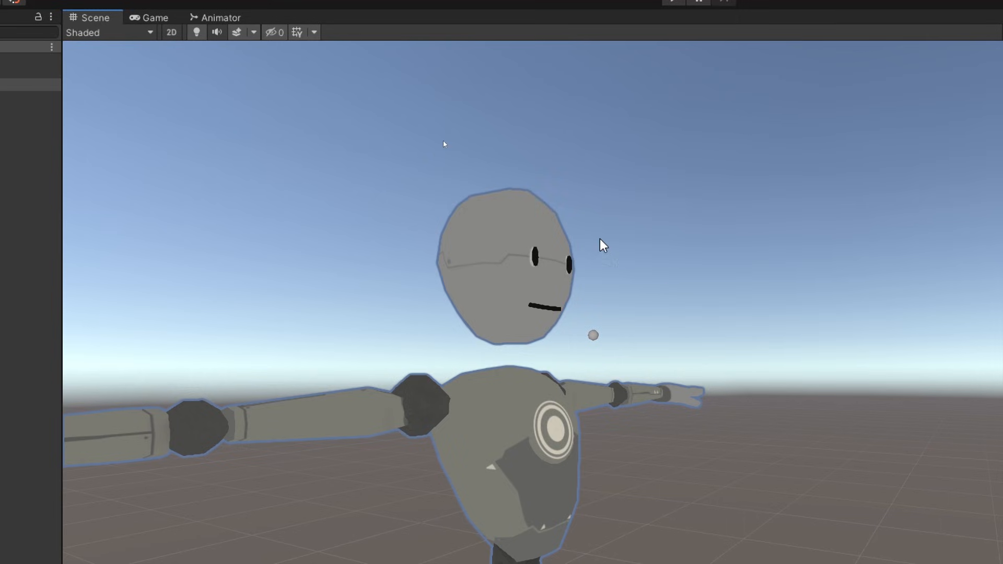
pyautogui.moveTo(695, 311)
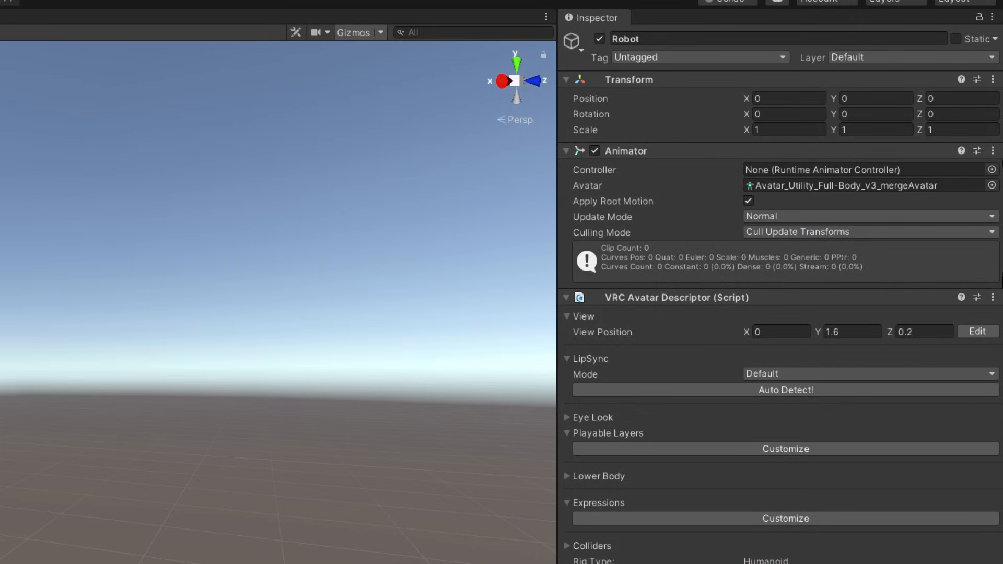
# - Change the VRC Avatar Descriptor's View Position Y from 1.6 to 1.7
pyautogui.click(853, 332)
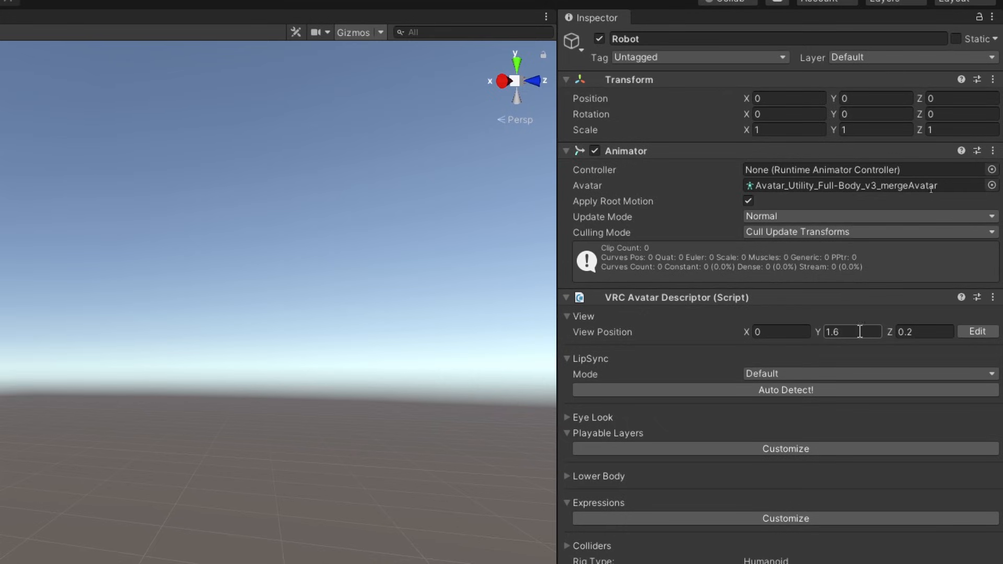
pyautogui.click(853, 331)
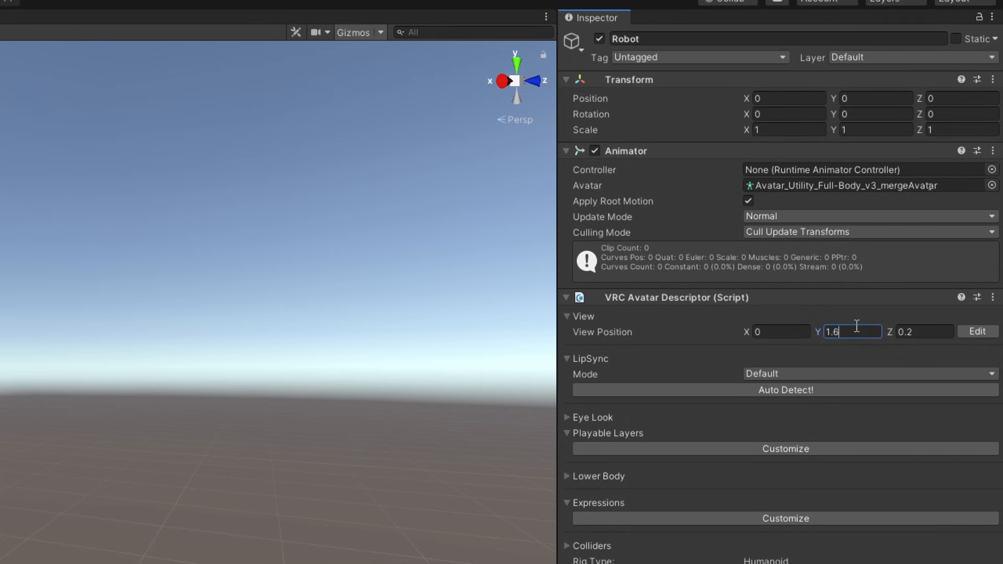
pyautogui.write('1.7')
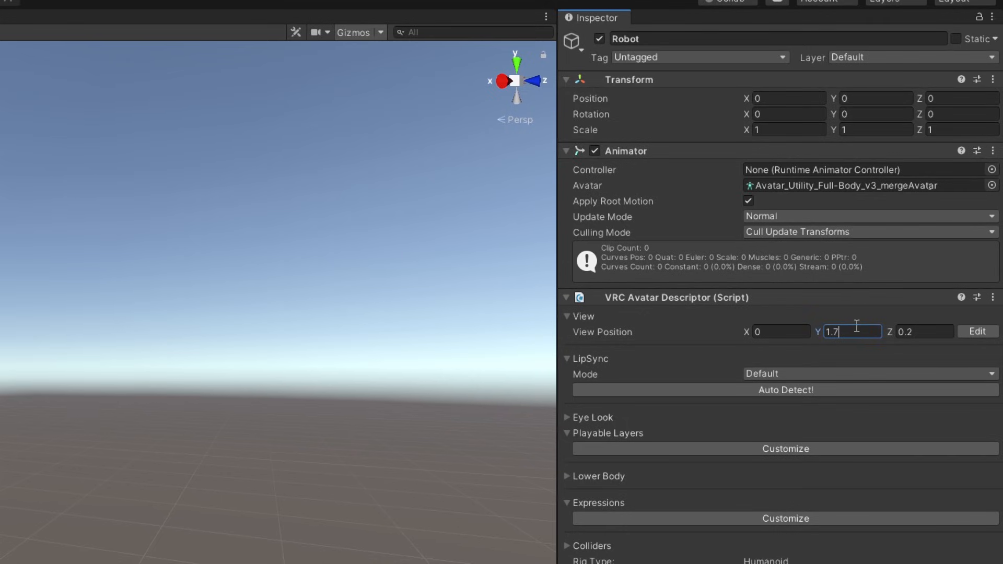
pyautogui.click(32, 18)
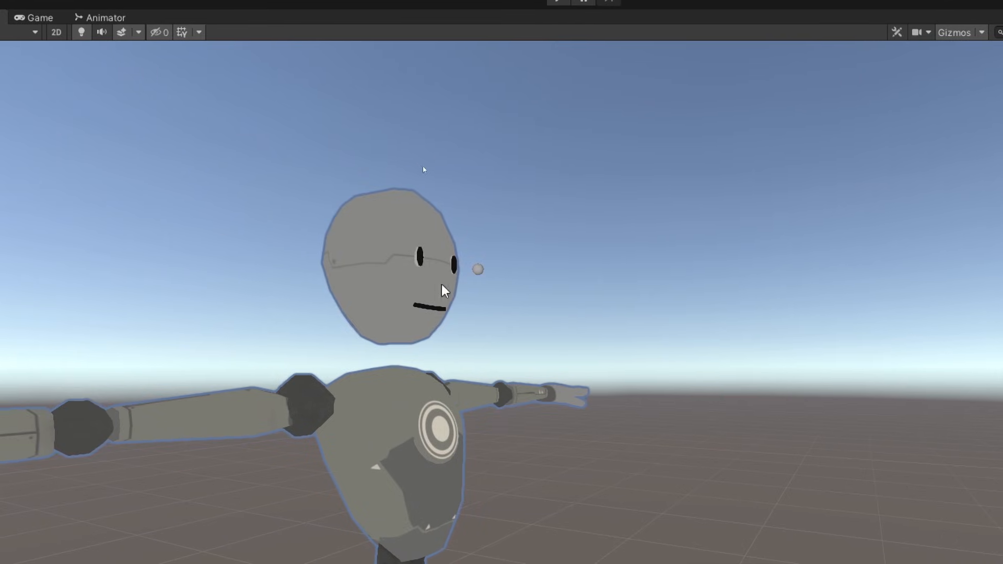
pyautogui.moveTo(475, 247)
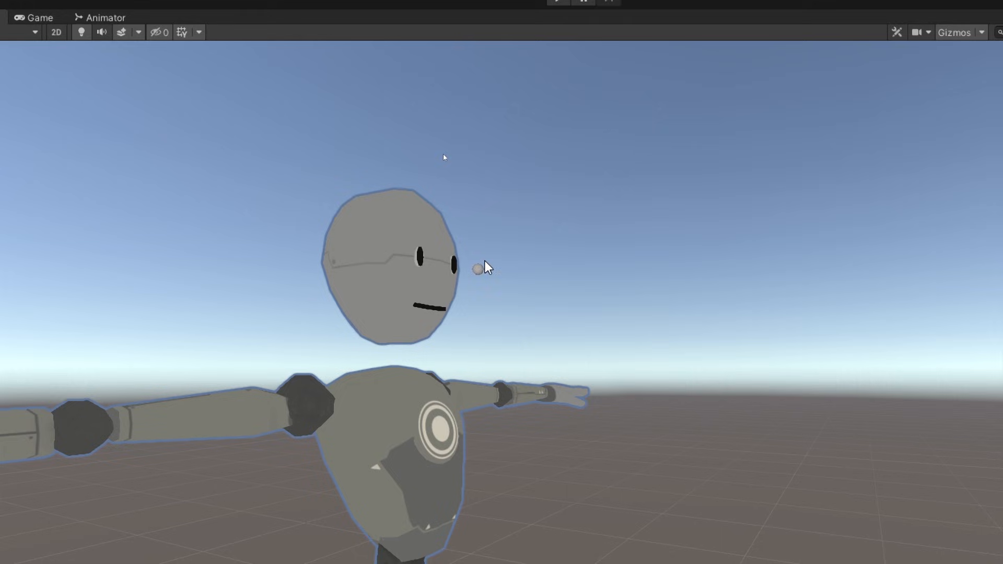
pyautogui.moveTo(401, 267)
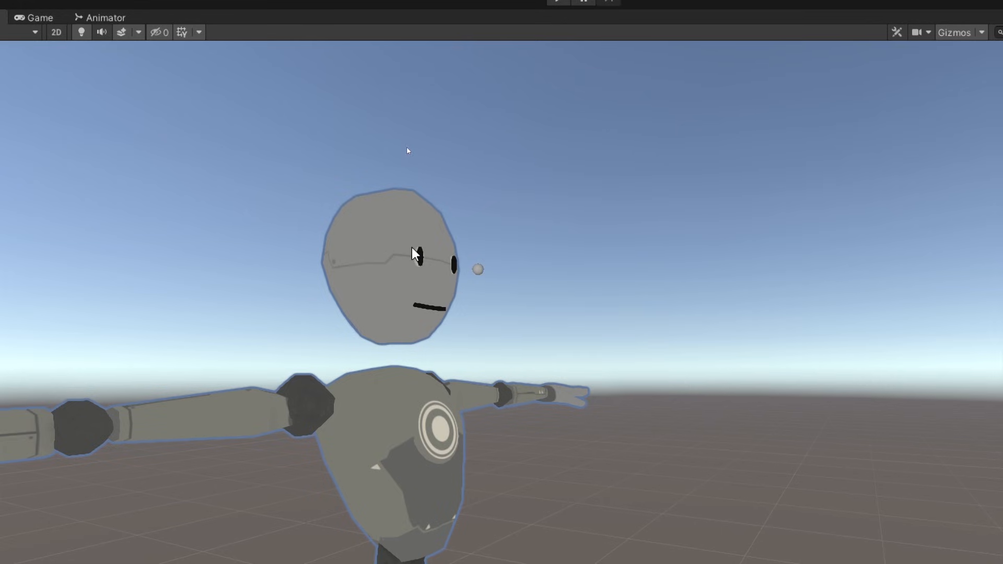
pyautogui.moveTo(418, 273)
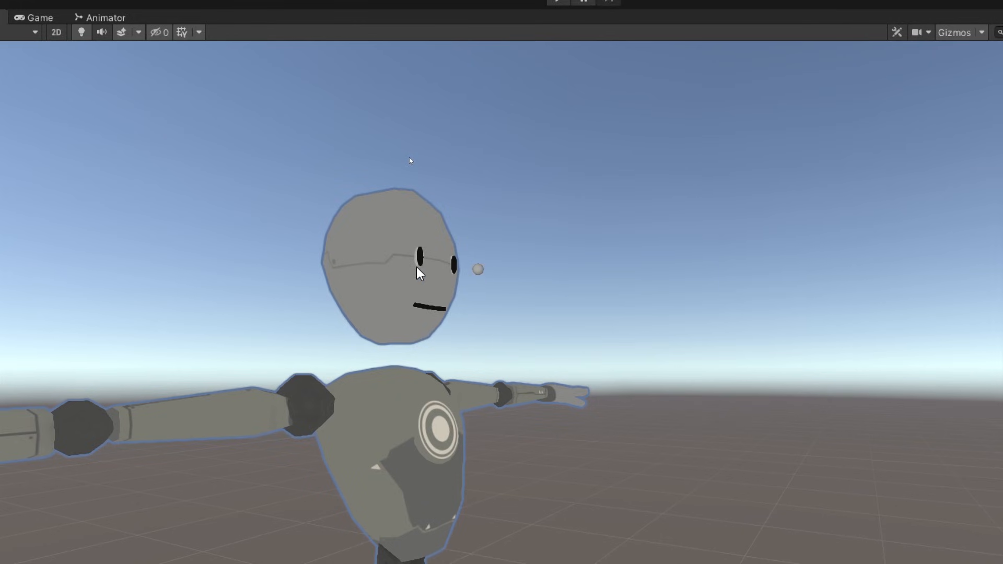
pyautogui.moveTo(571, 294)
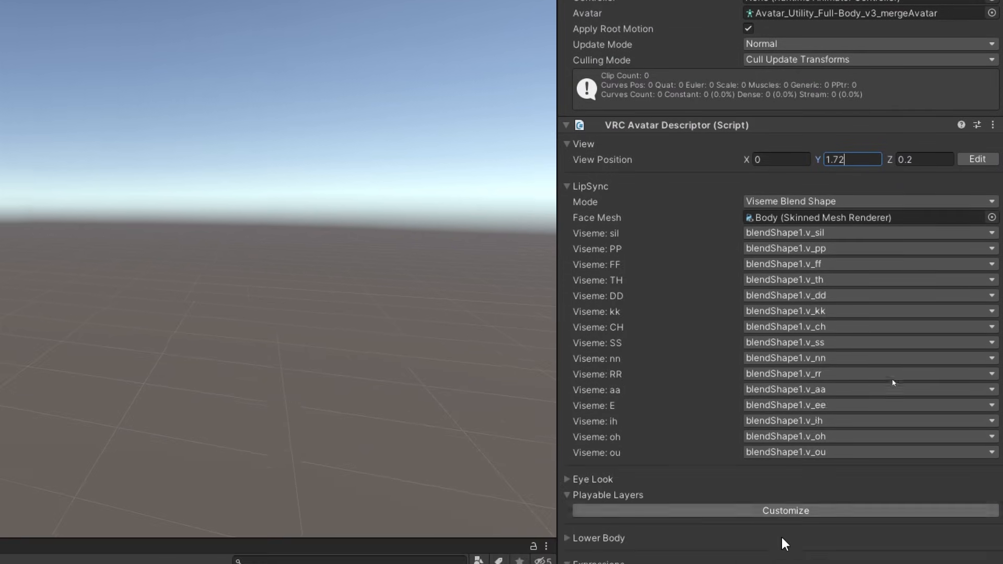
# - Scroll the Inspector down toward the LipSync settings
pyautogui.scroll(-3)
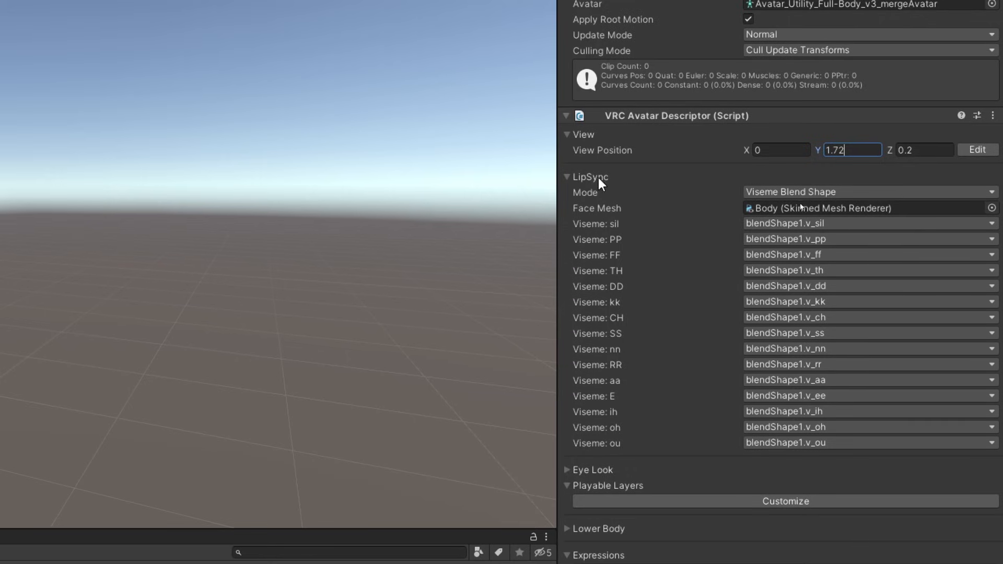
pyautogui.moveTo(566, 372)
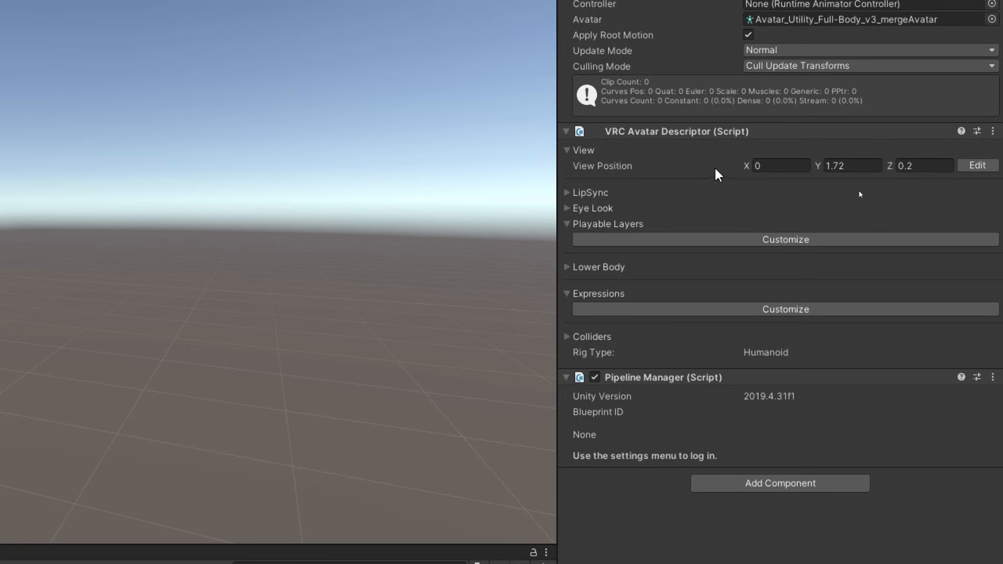
# - Customize the descriptor's Playable Layers to show the default Base and Special layers
pyautogui.click(784, 239)
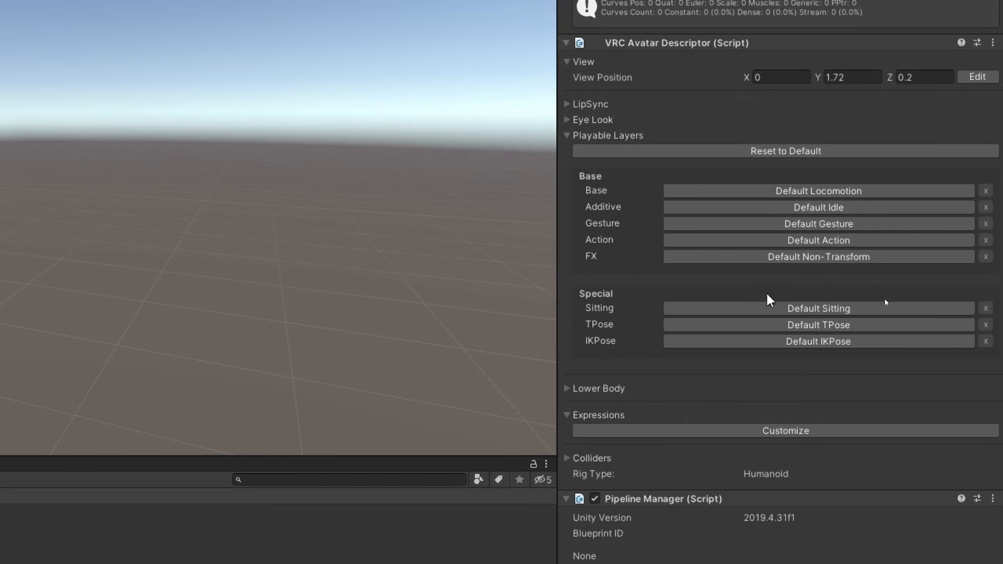
pyautogui.click(784, 430)
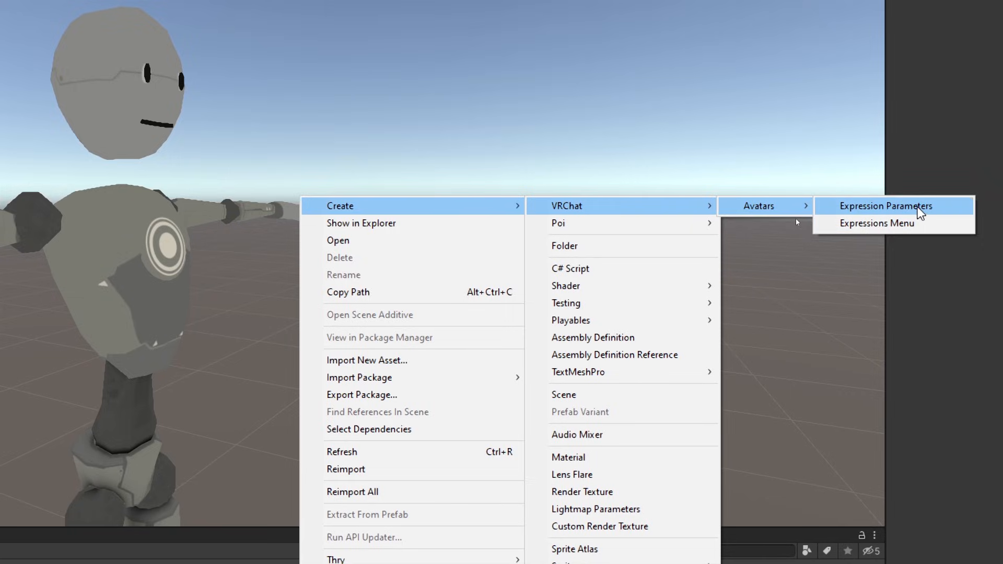
# - Create an Expression Parameters asset named 'Express…' and an Expressions Menu asset in Assets
pyautogui.click(886, 205)
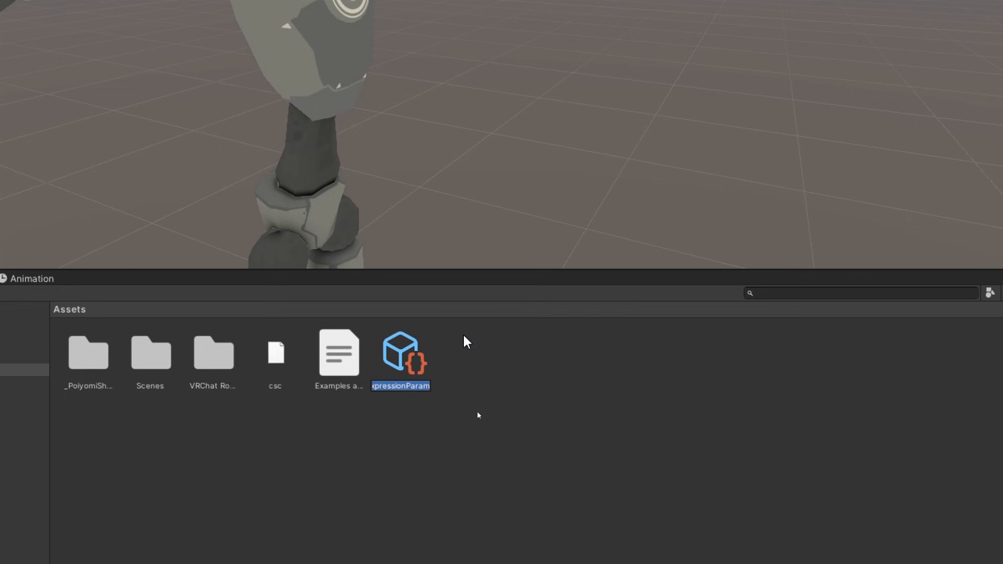
pyautogui.write('Express')
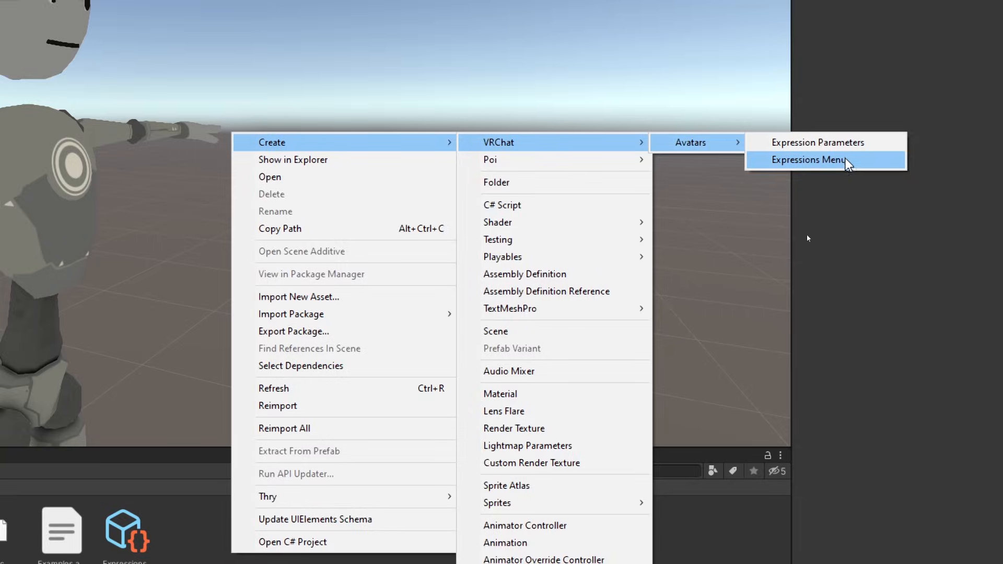
pyautogui.click(809, 160)
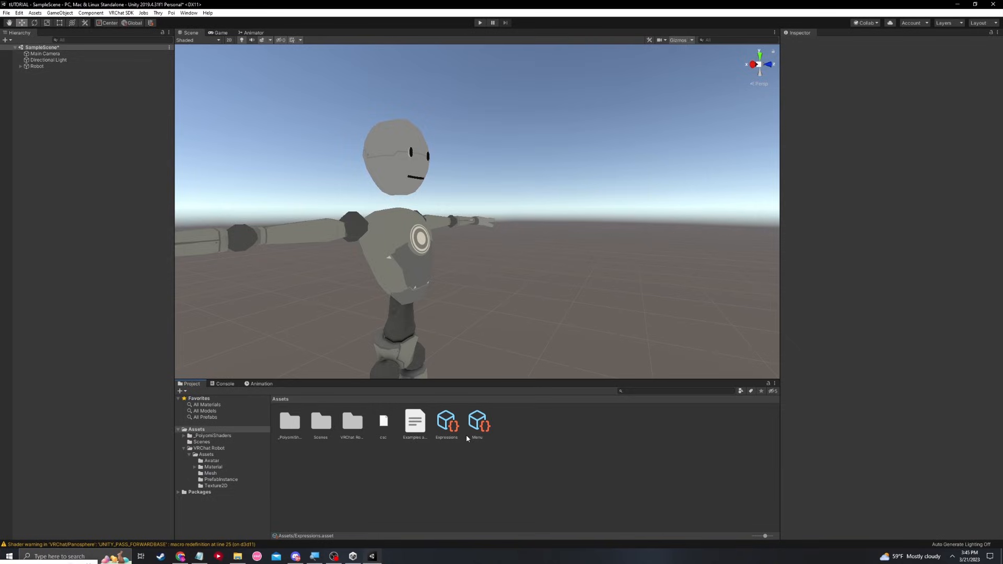
pyautogui.click(446, 422)
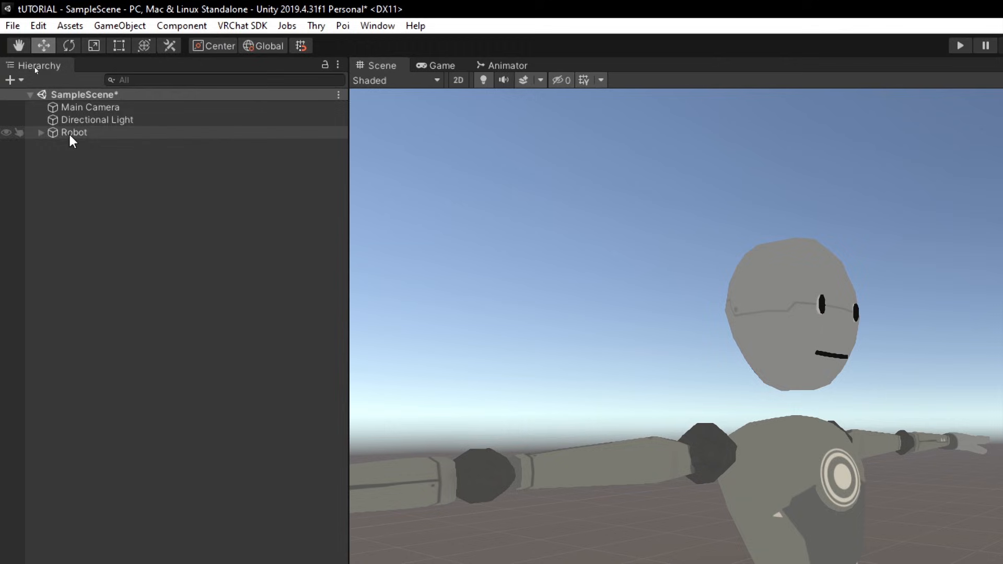
# - Select Robot in the Hierarchy and scroll through its Inspector
pyautogui.click(74, 133)
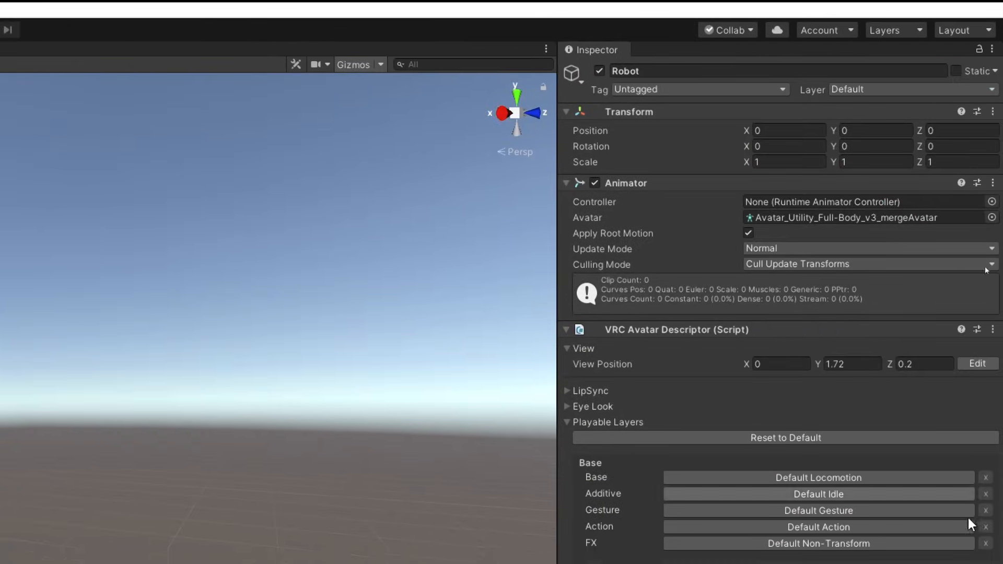
pyautogui.scroll(-3)
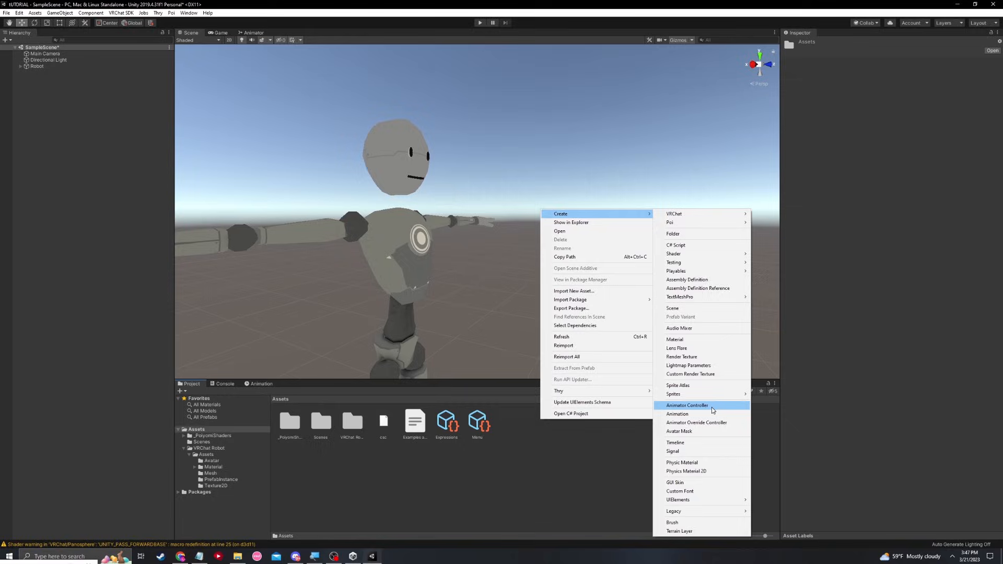
# - Create the FX Animator Controller and enable a custom controller on the FX layer
pyautogui.click(687, 404)
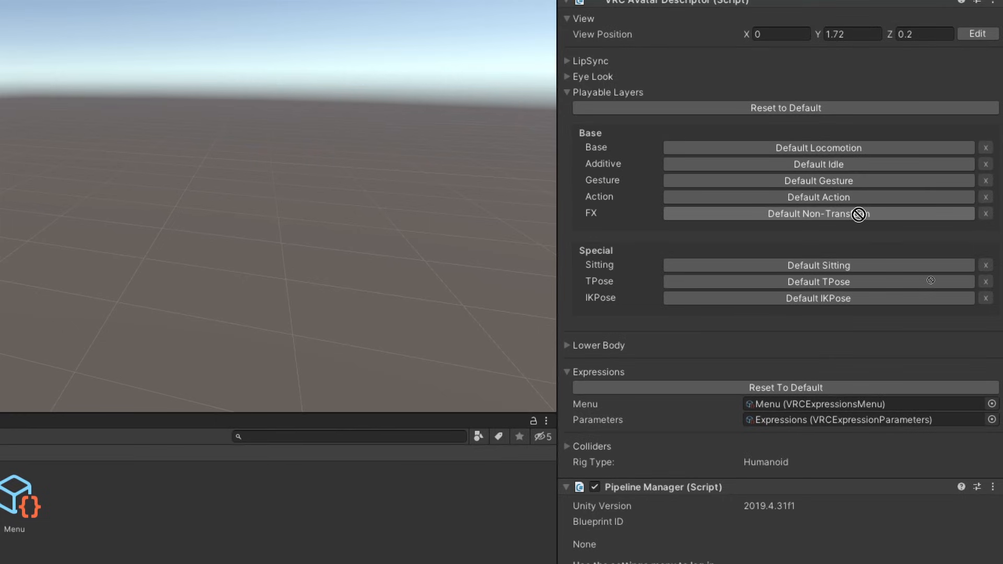
pyautogui.click(986, 213)
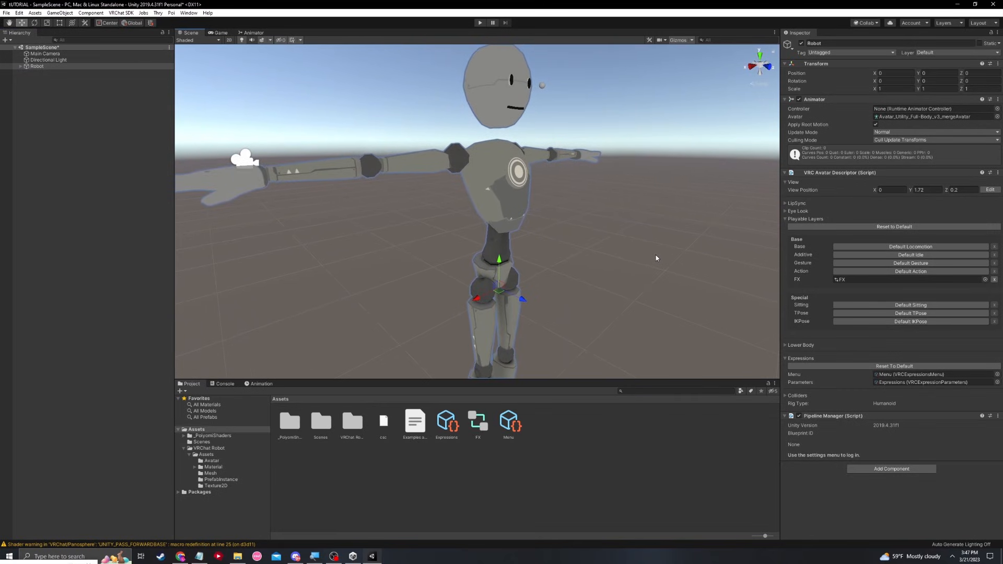
pyautogui.moveTo(202, 46)
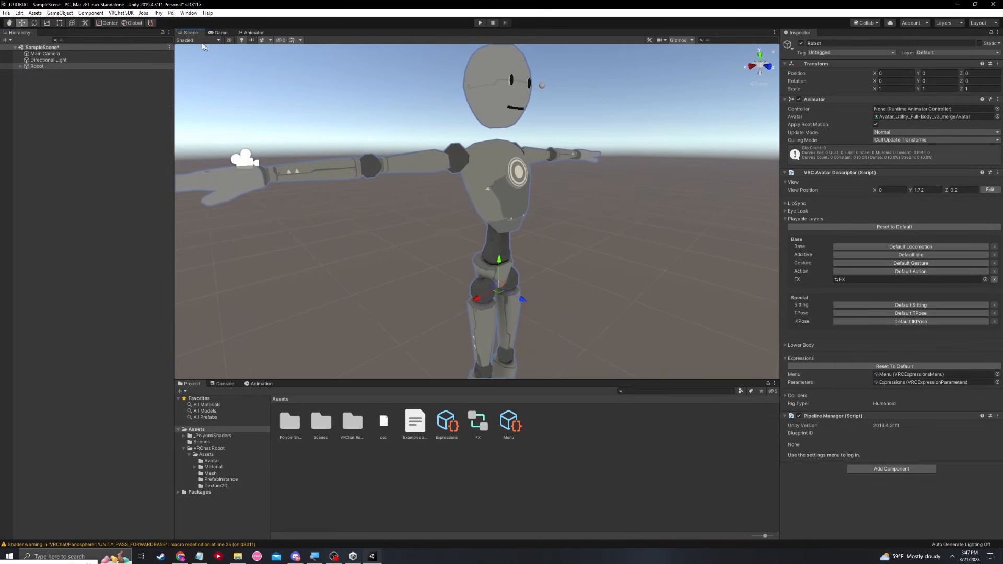
# - Open the VRChat SDK Control Panel from the VRChat SDK menu
pyautogui.click(120, 12)
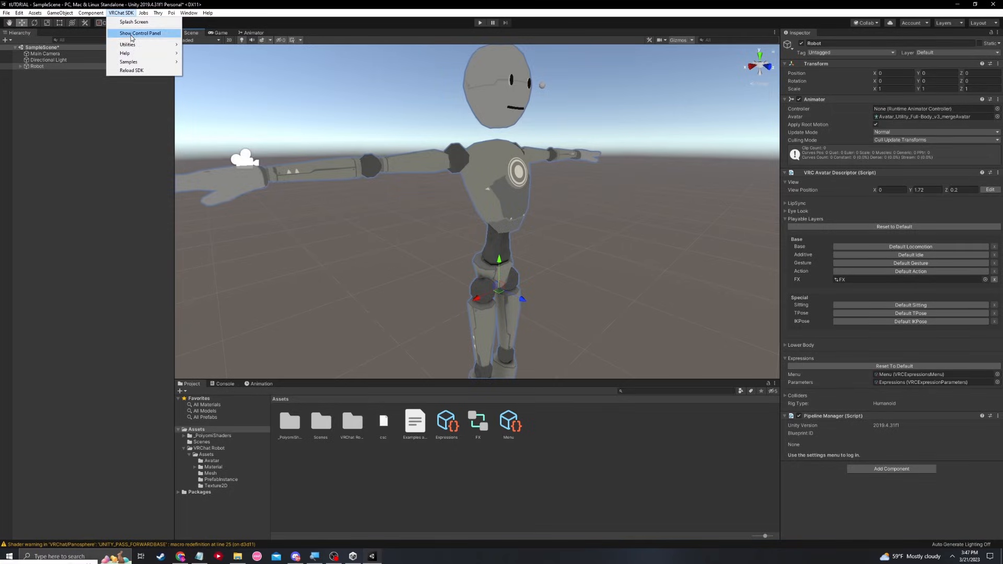
pyautogui.click(139, 32)
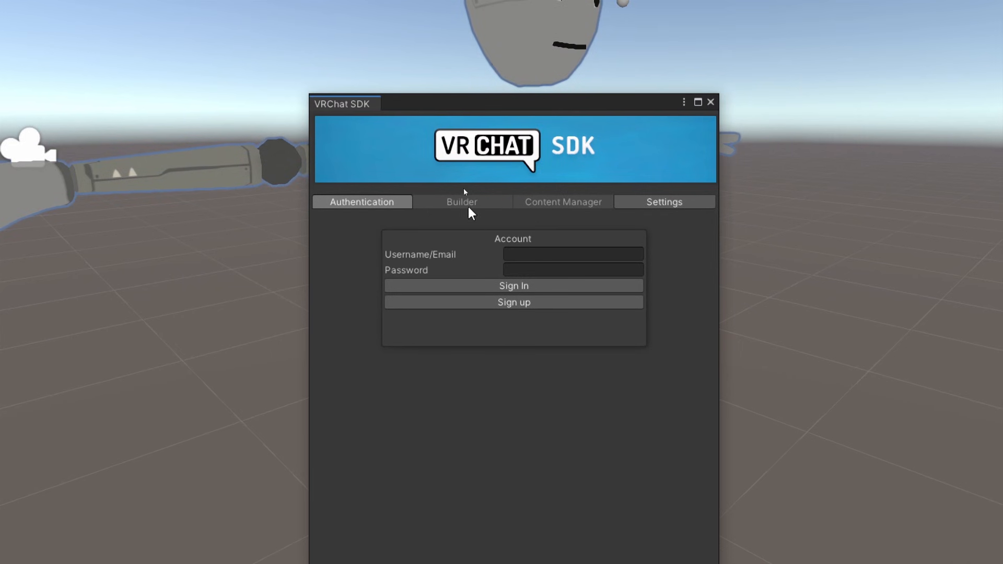
pyautogui.moveTo(442, 250)
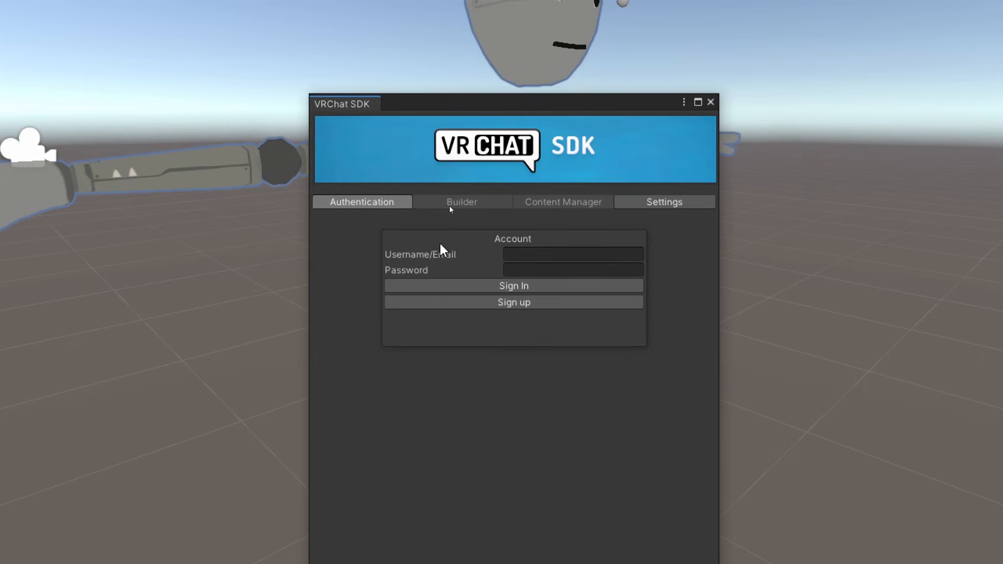
pyautogui.moveTo(581, 202)
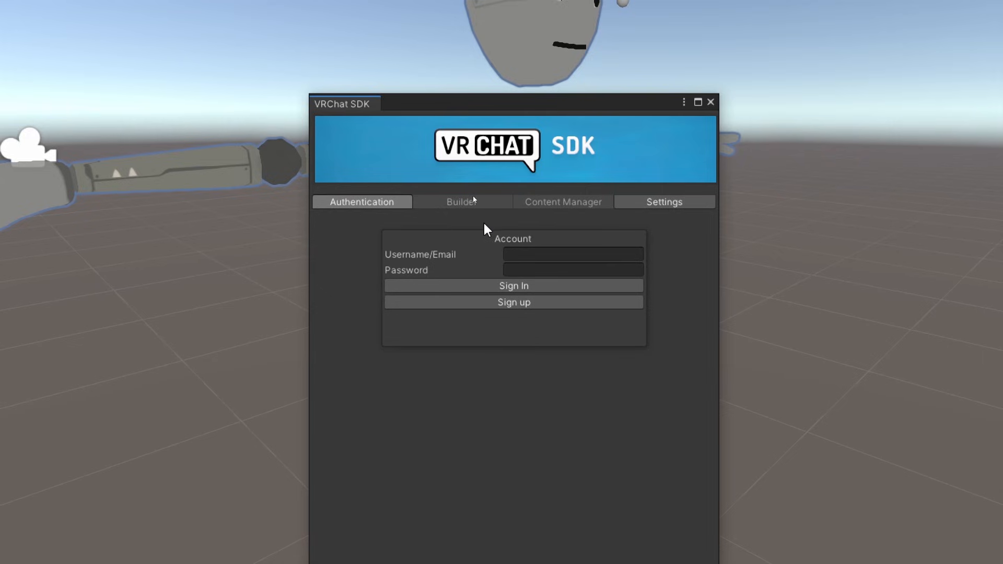
pyautogui.moveTo(556, 210)
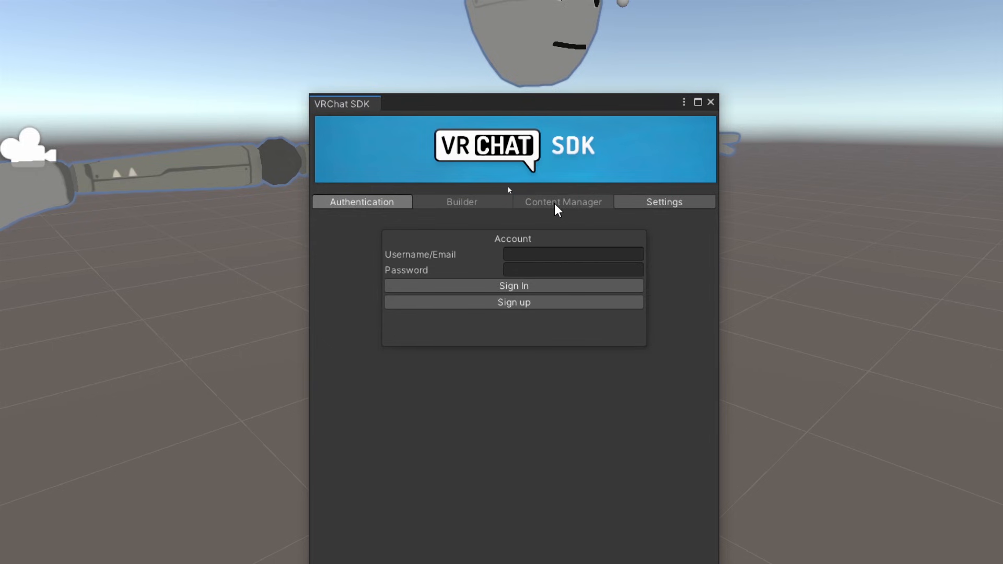
pyautogui.moveTo(573, 213)
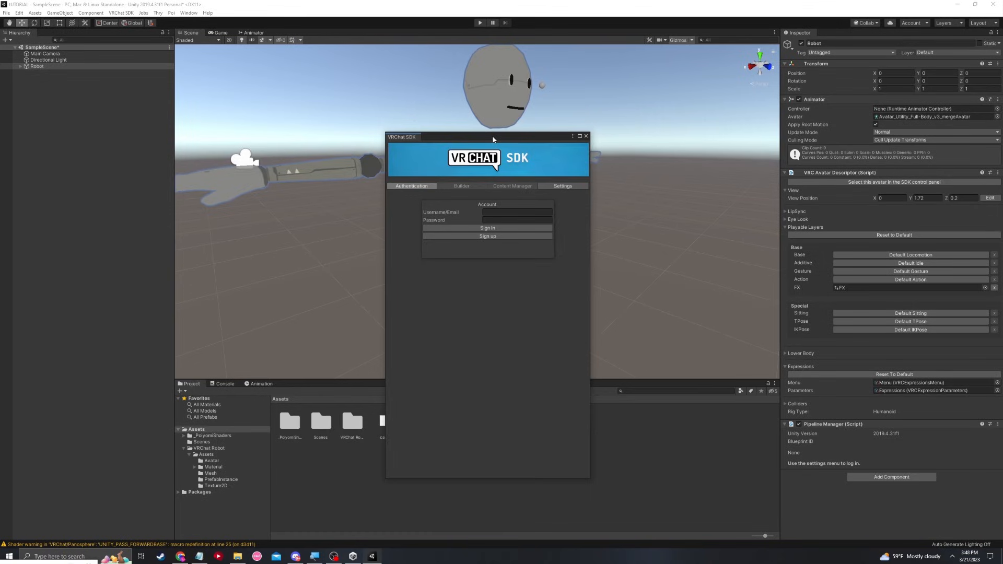
pyautogui.moveTo(484, 142)
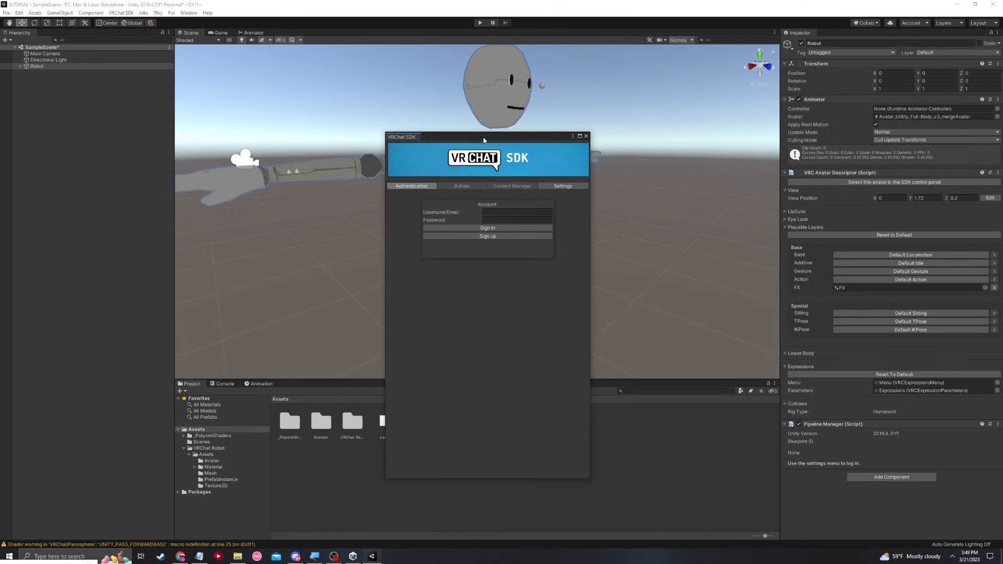